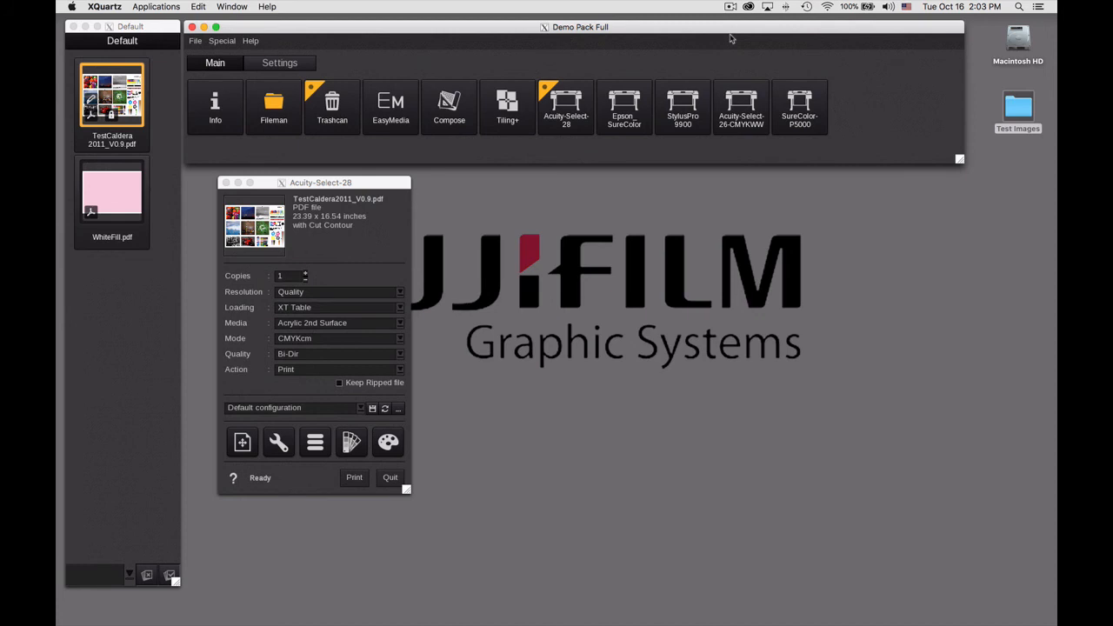
Open Page Setup for the TestCaldera job on the Main tab and show the orientation choices.
left_click_drag(320, 182, 314, 178)
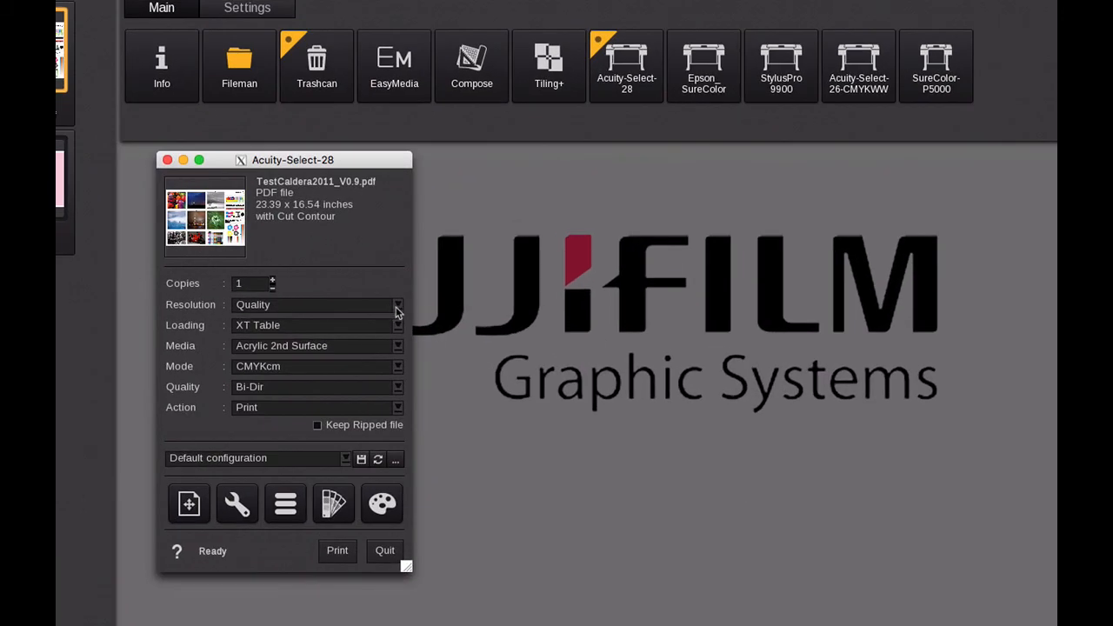
left_click(397, 304)
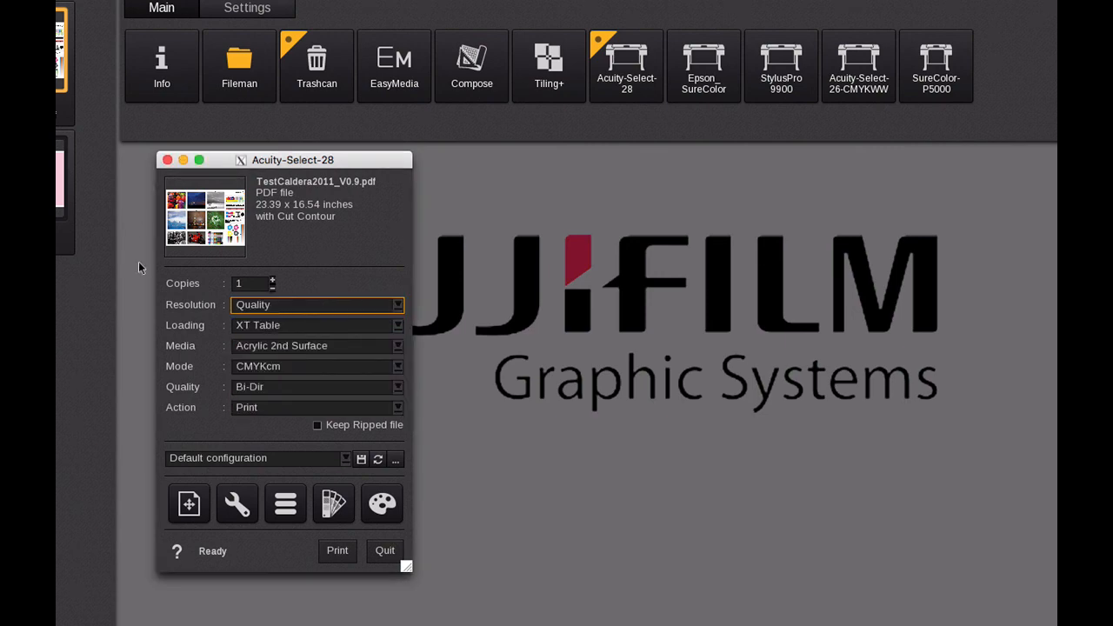
mouse_move(289, 291)
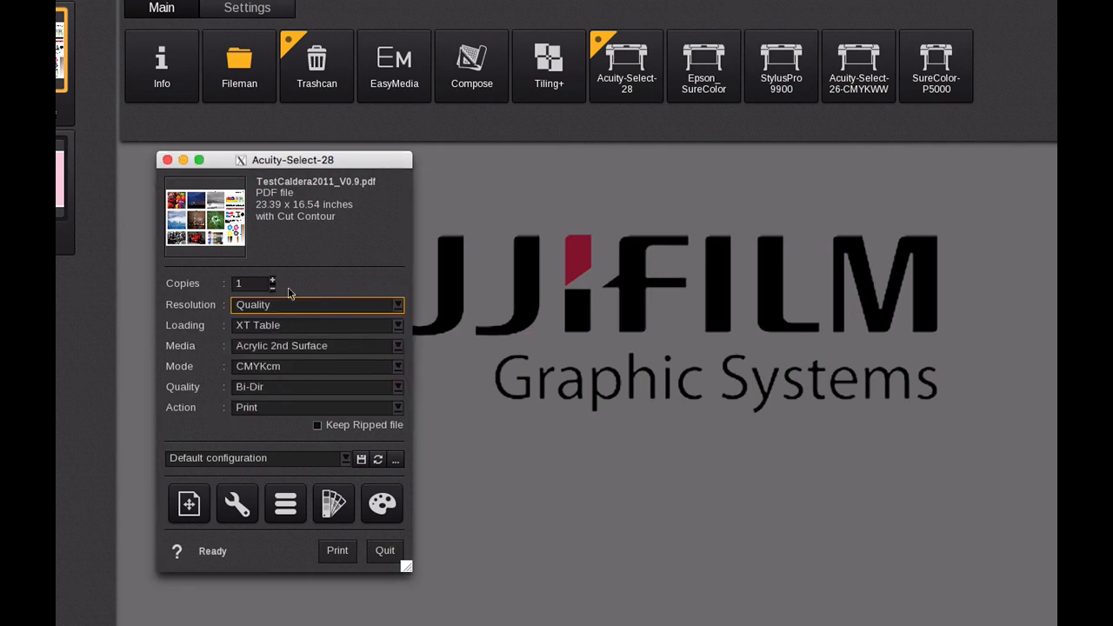
mouse_move(397, 378)
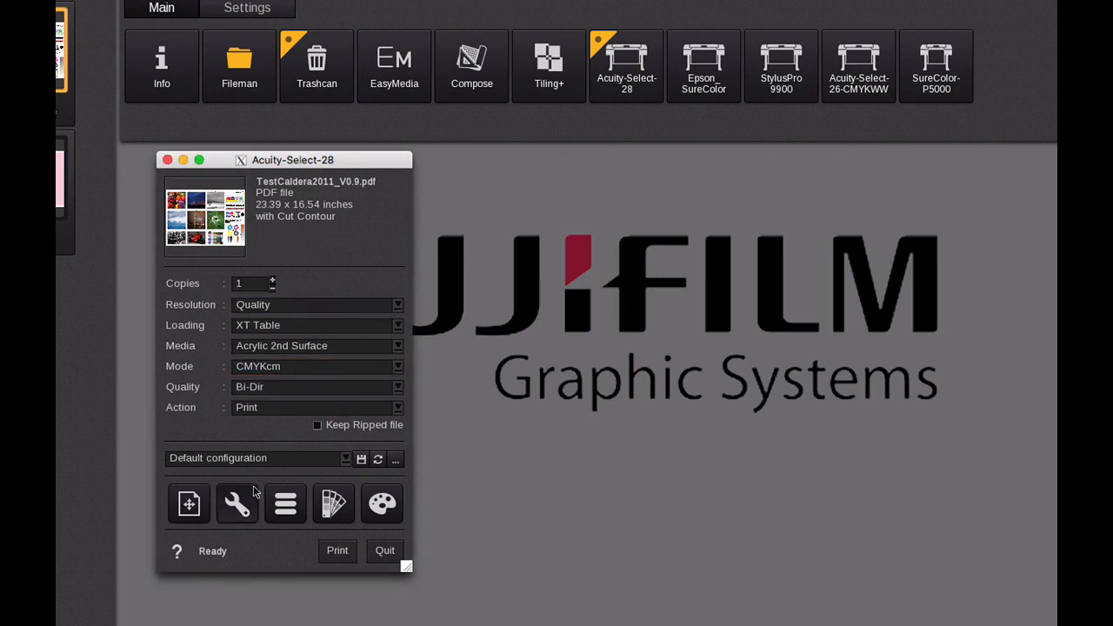
mouse_move(274, 231)
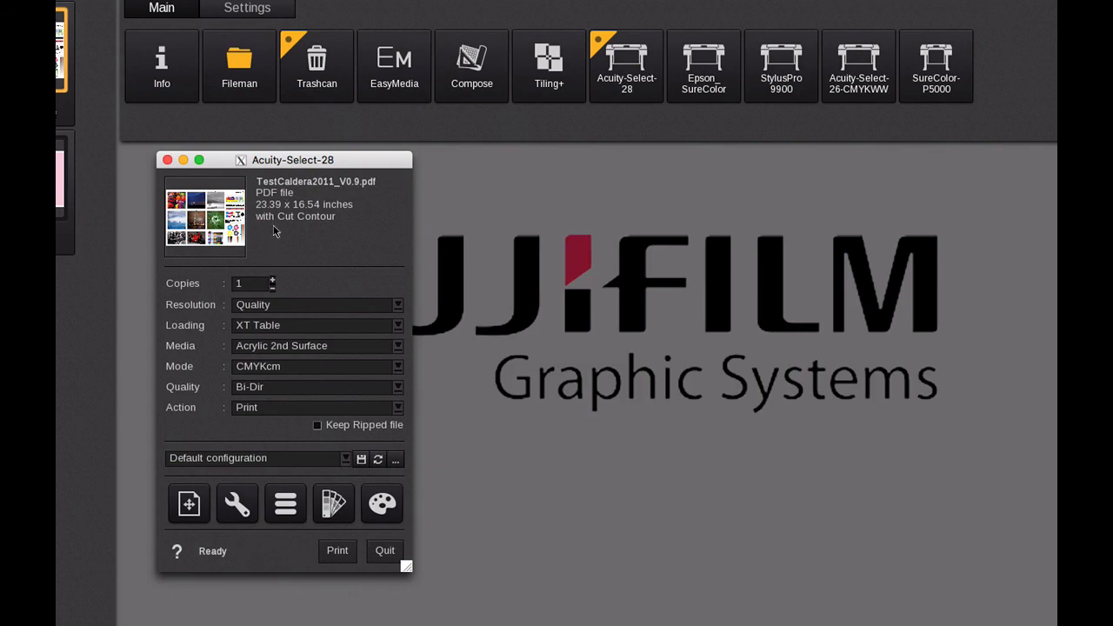
mouse_move(188, 503)
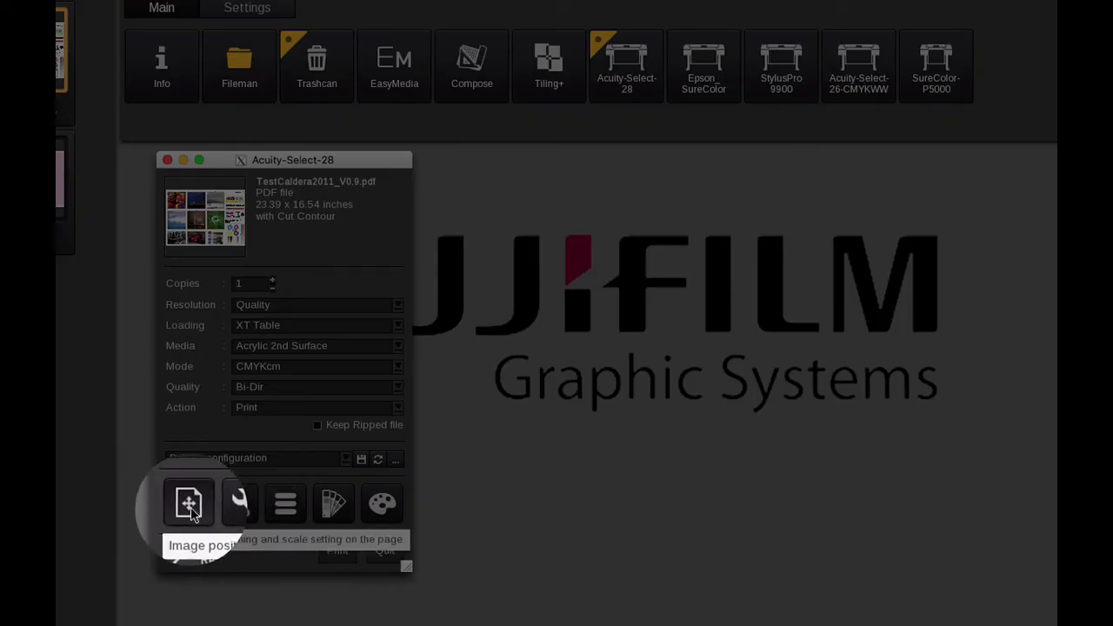
left_click(186, 504)
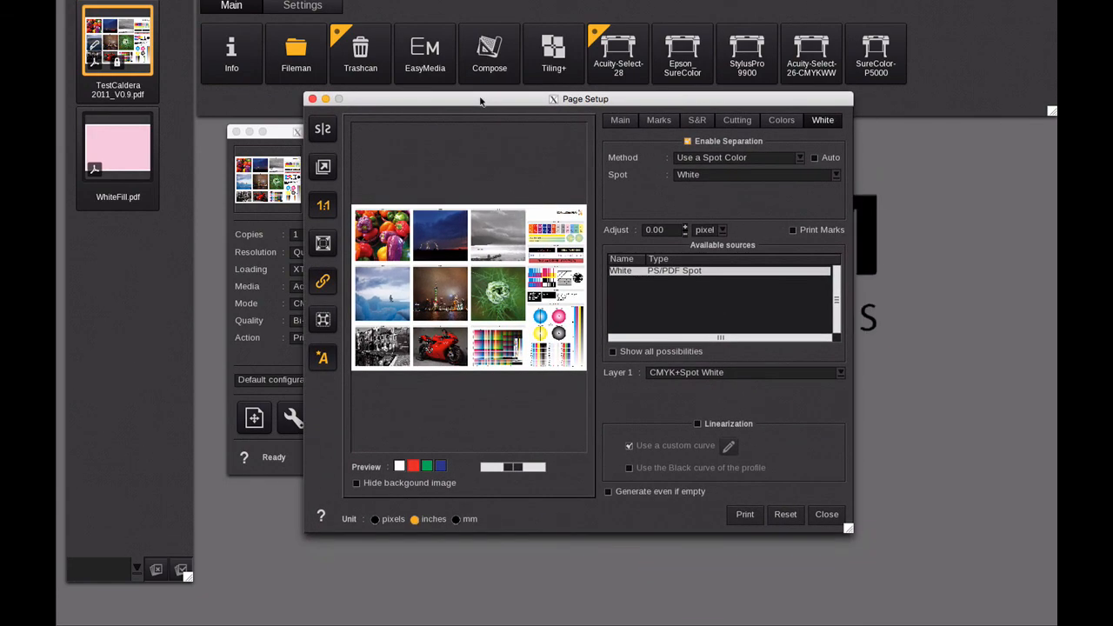
left_click(619, 120)
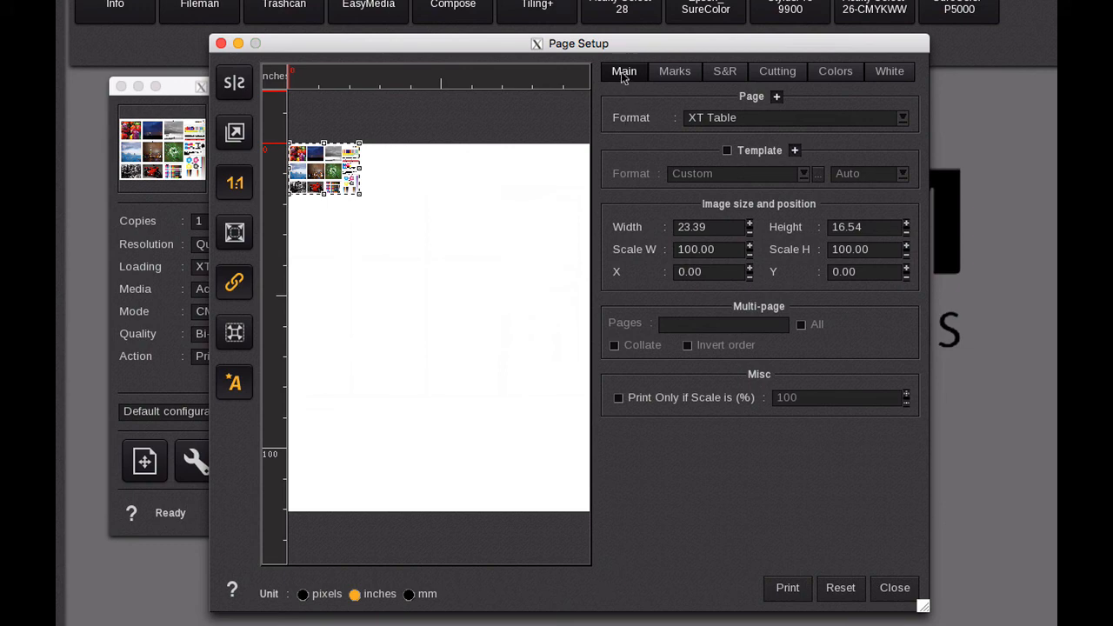
left_click(234, 383)
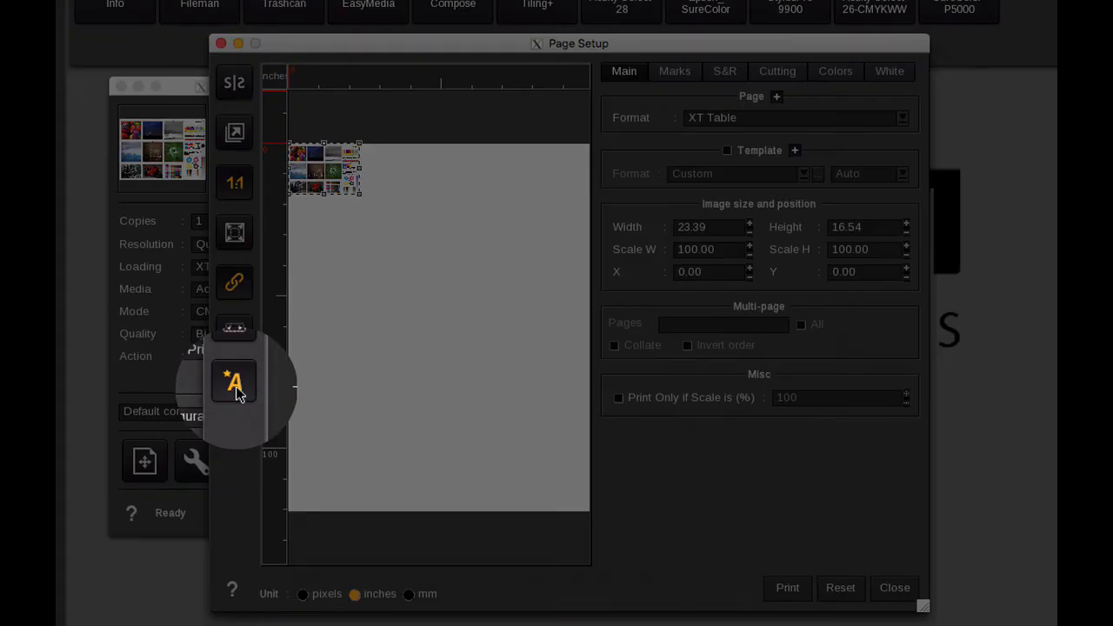
left_click(233, 383)
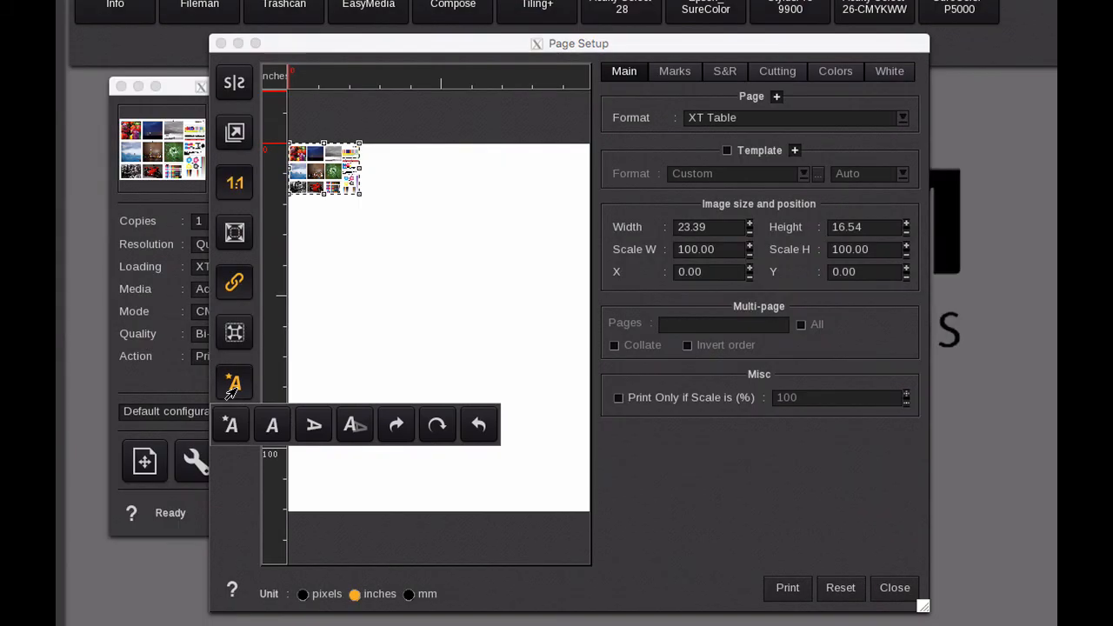
mouse_move(230, 424)
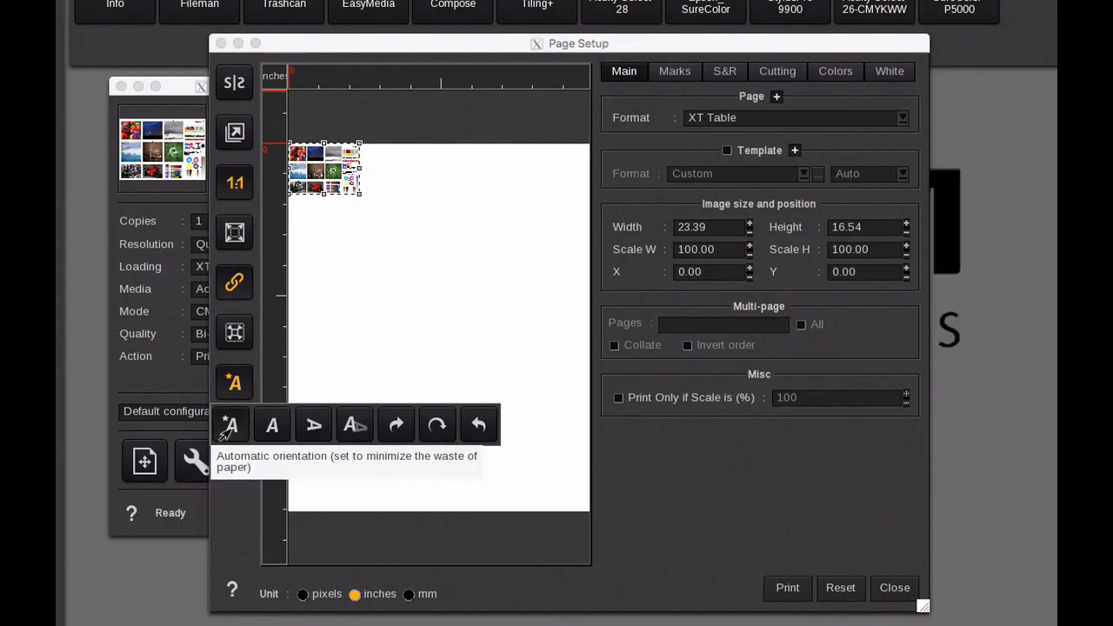
mouse_move(271, 424)
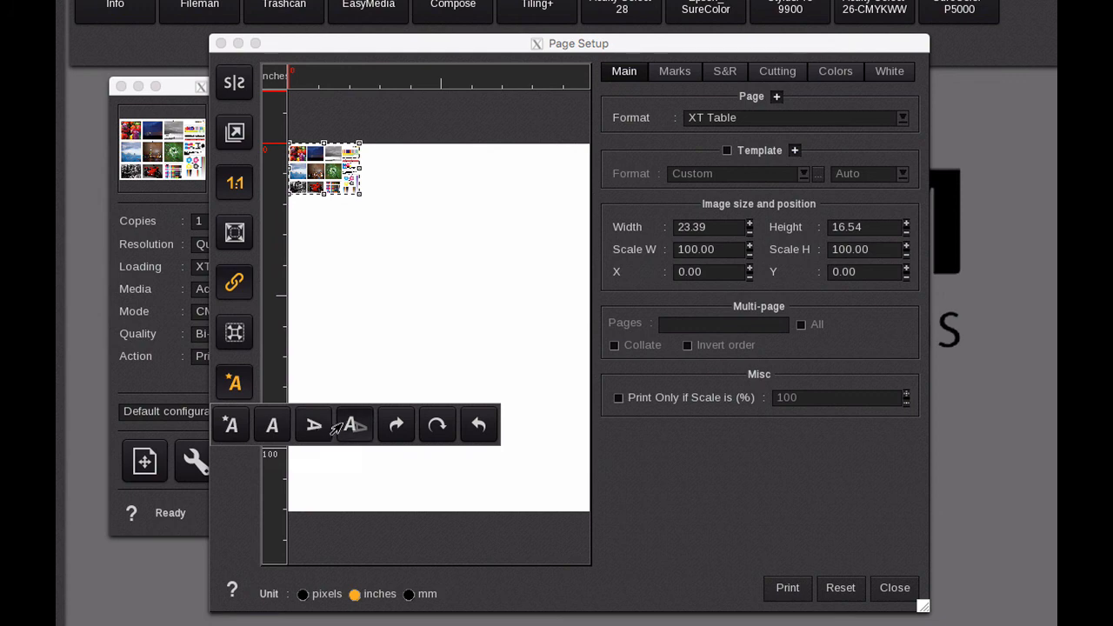
mouse_move(354, 424)
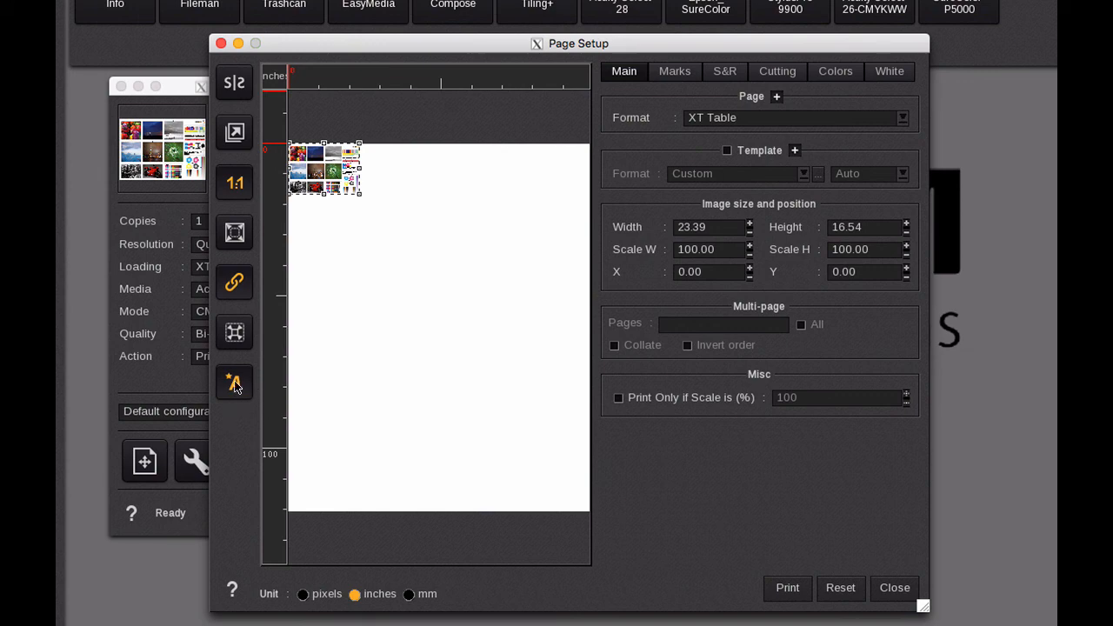
mouse_move(234, 382)
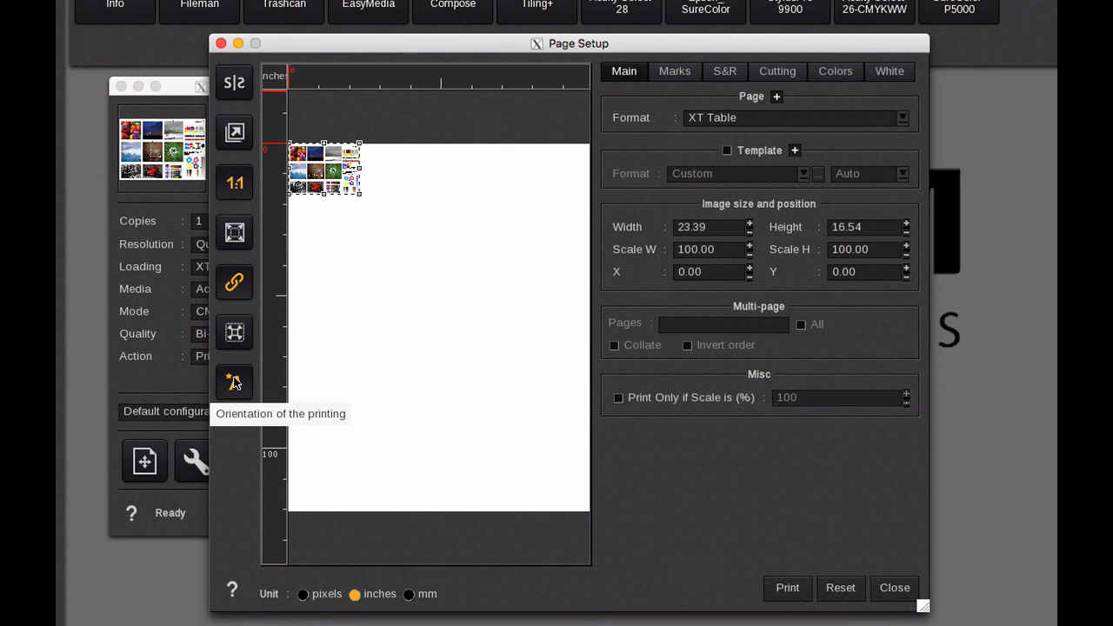
mouse_move(248, 349)
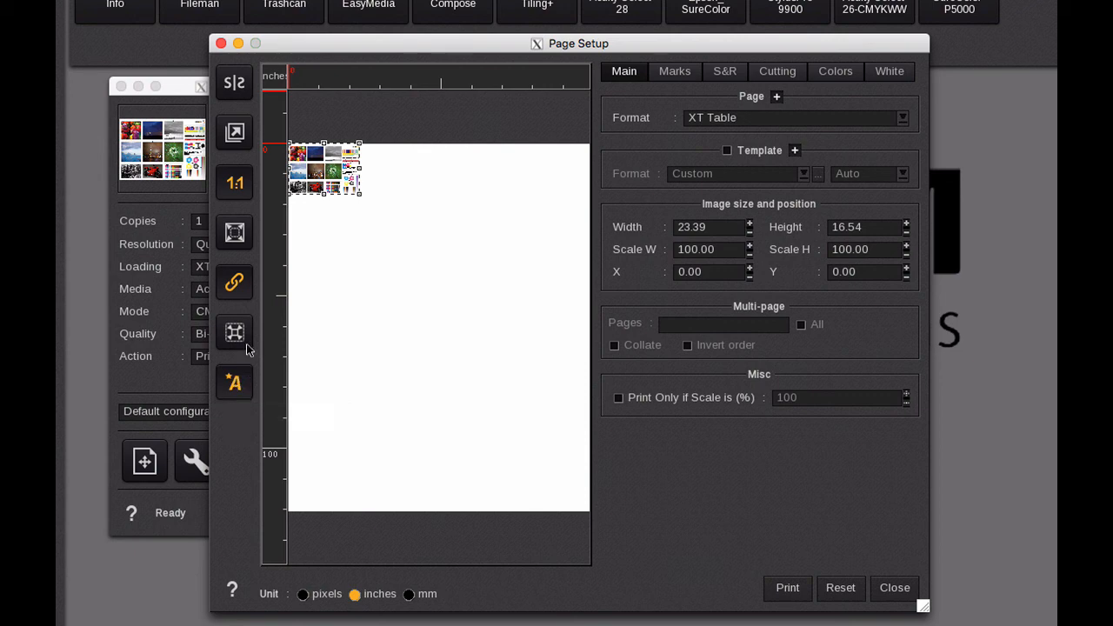
mouse_move(234, 332)
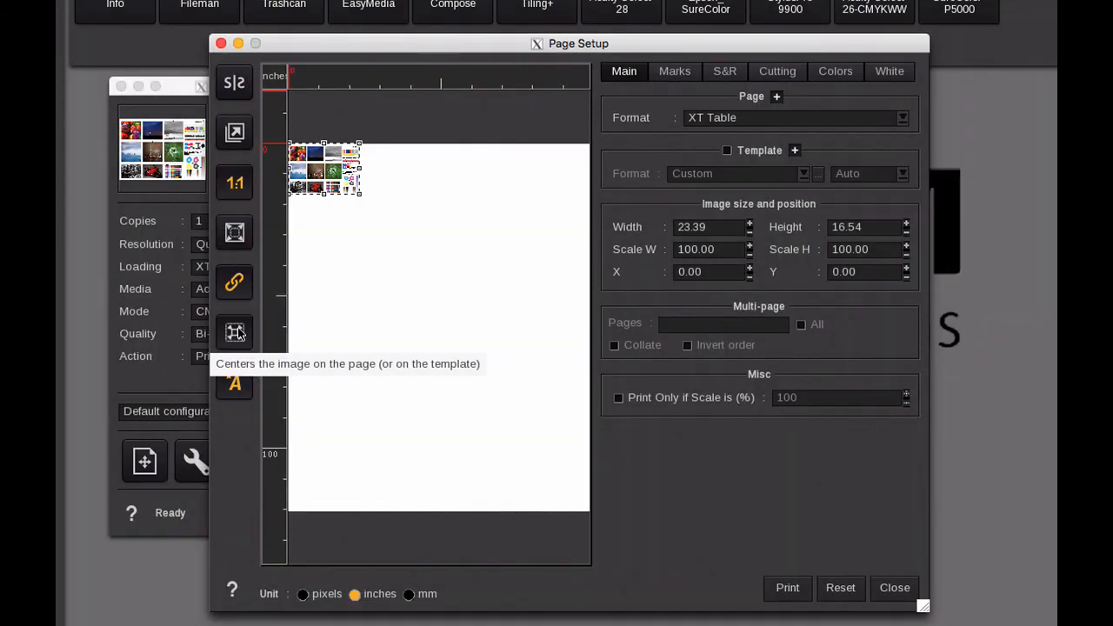
mouse_move(233, 281)
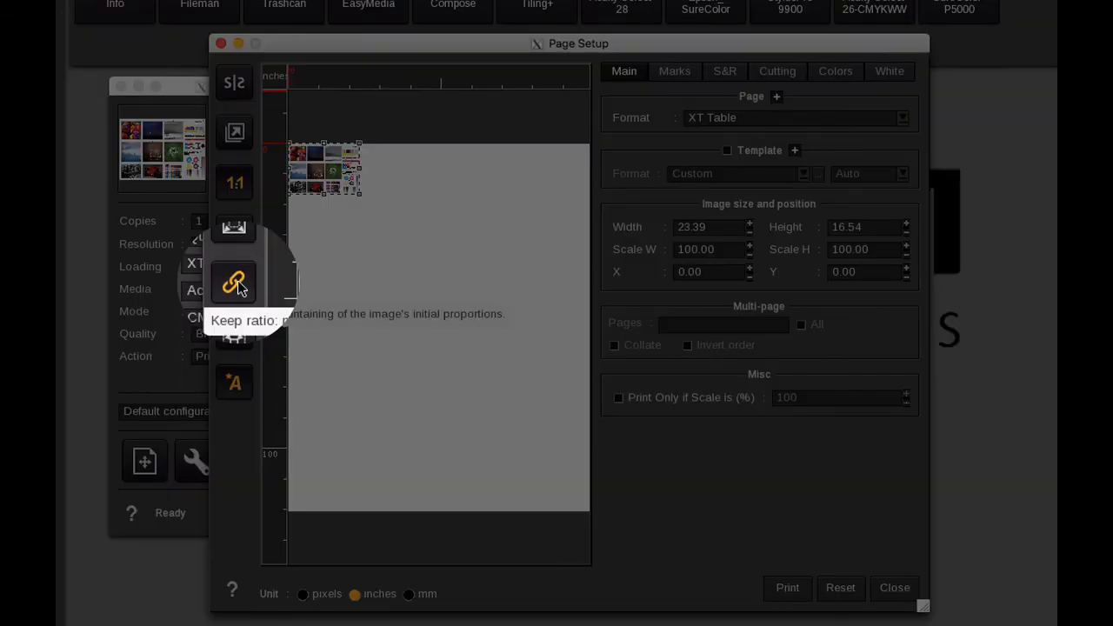
left_click(234, 281)
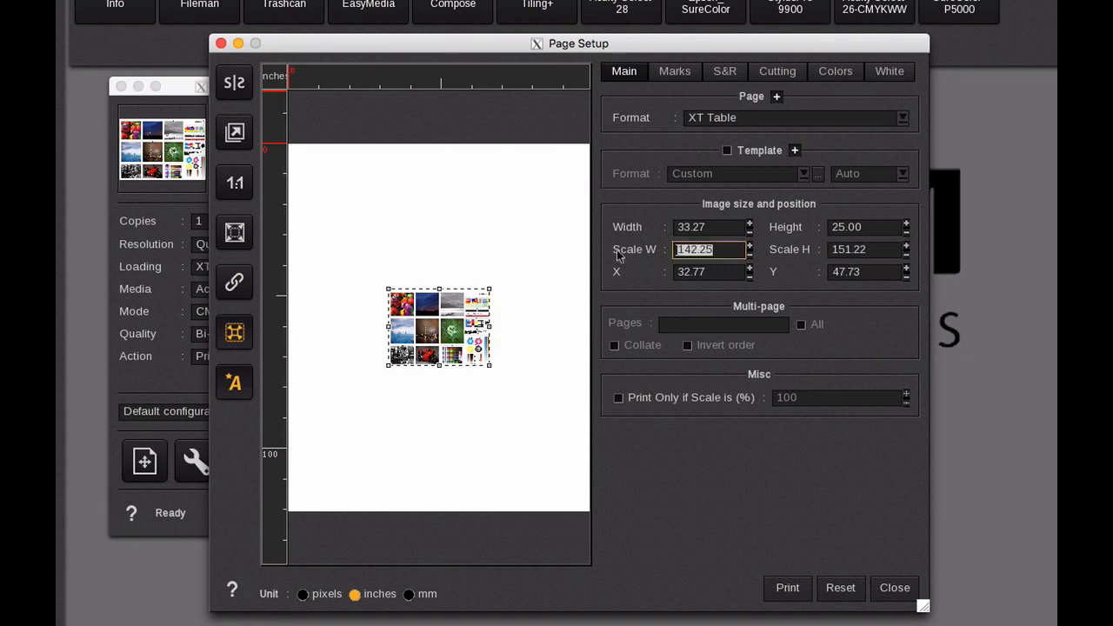
type("100.00")
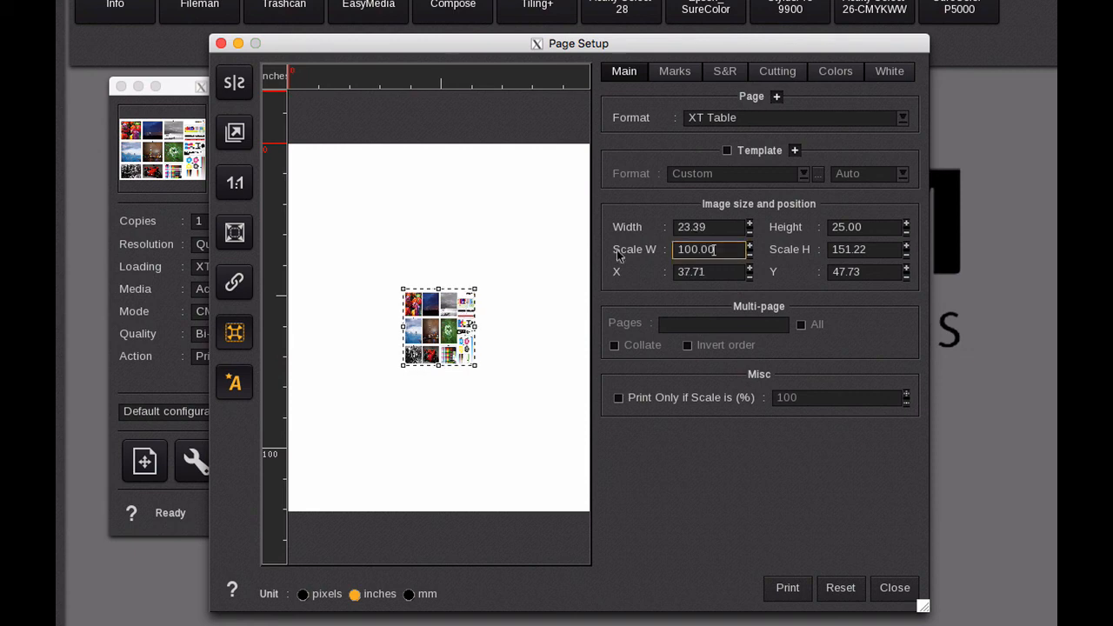
left_click(863, 250)
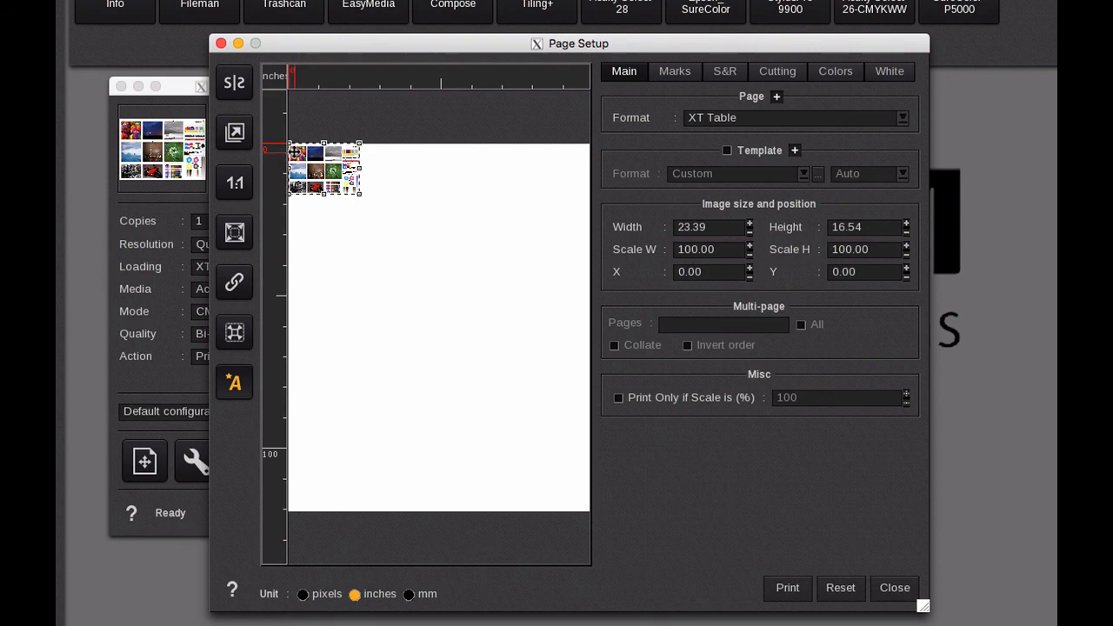
mouse_move(234, 233)
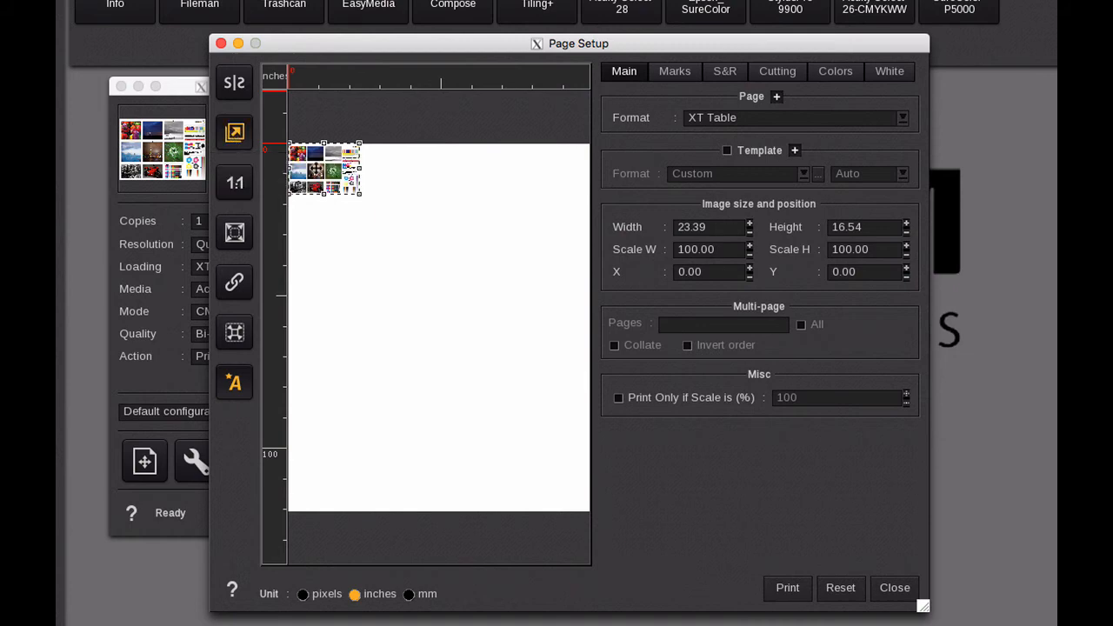
left_click_drag(326, 169, 563, 140)
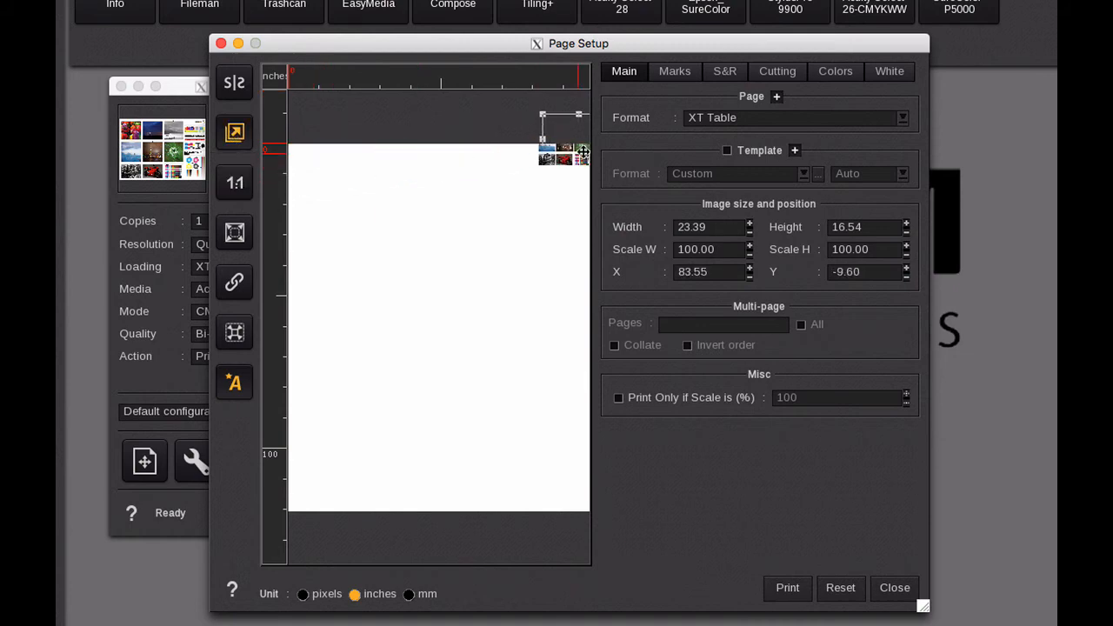
left_click_drag(563, 143, 317, 156)
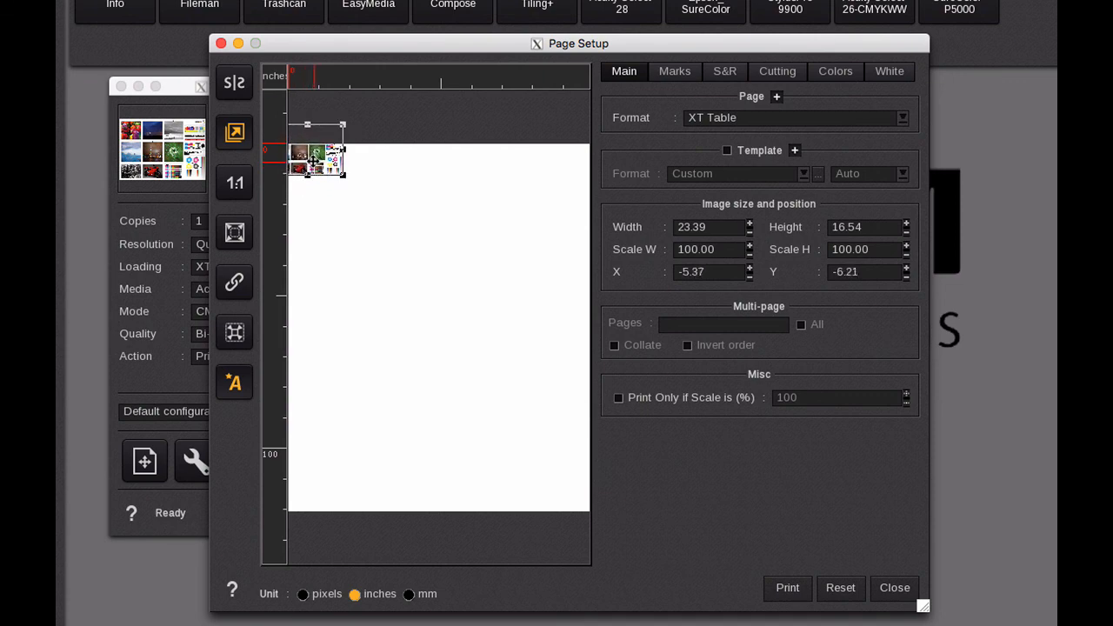
left_click(233, 133)
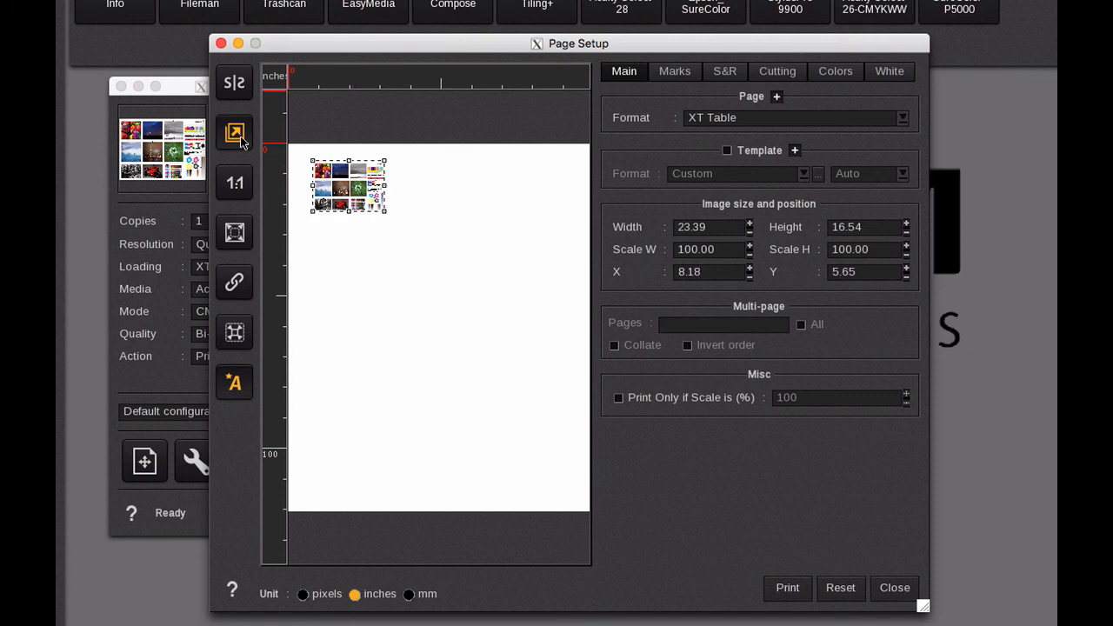
left_click(234, 132)
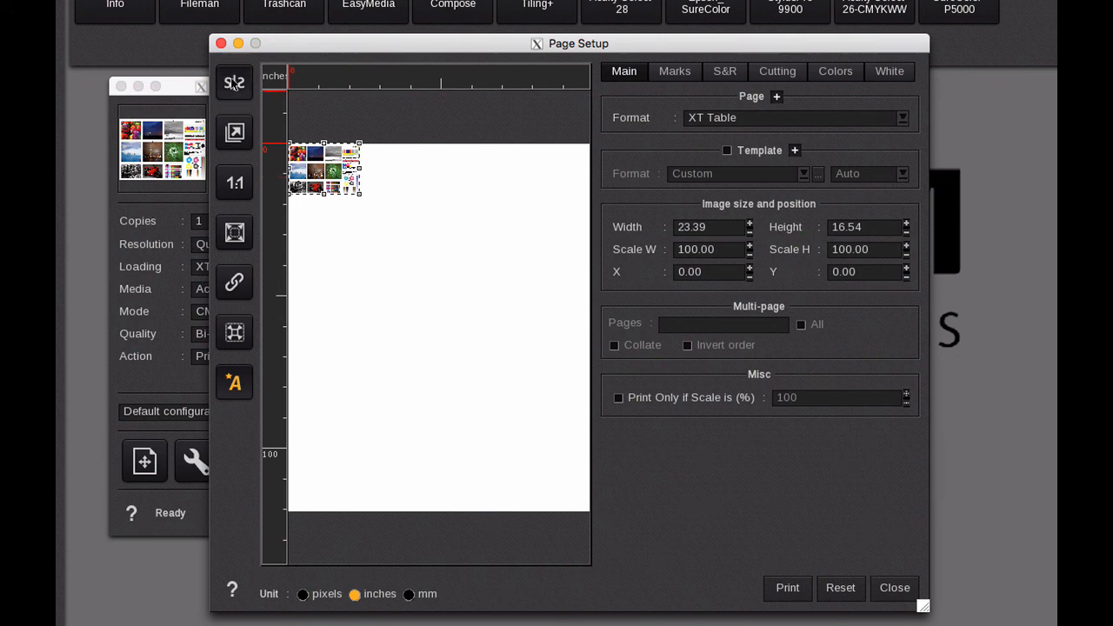
mouse_move(234, 81)
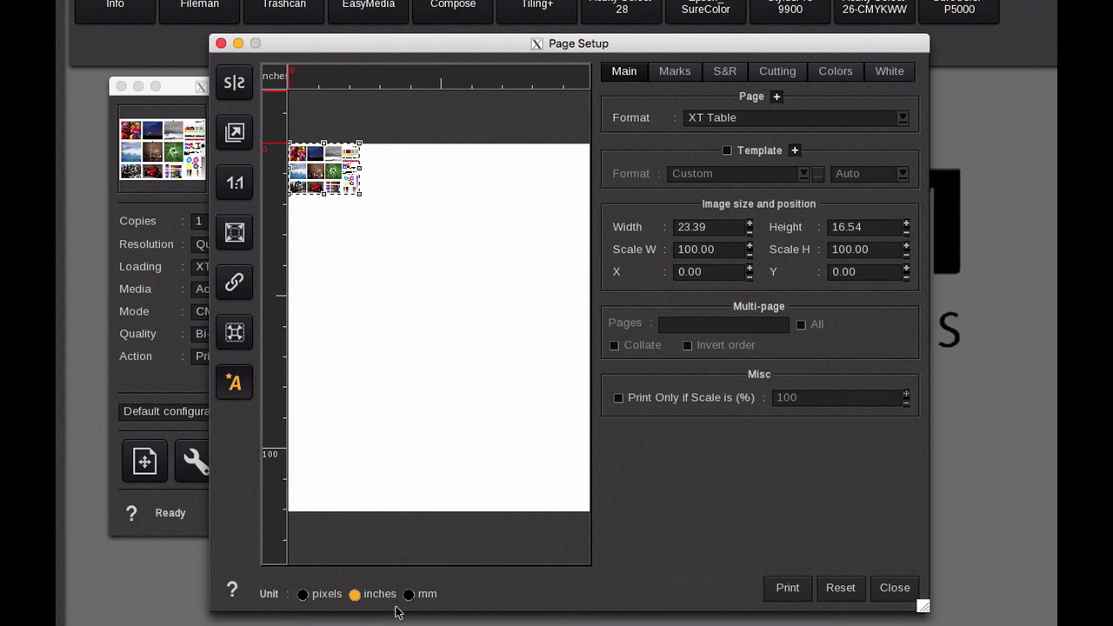
mouse_move(365, 603)
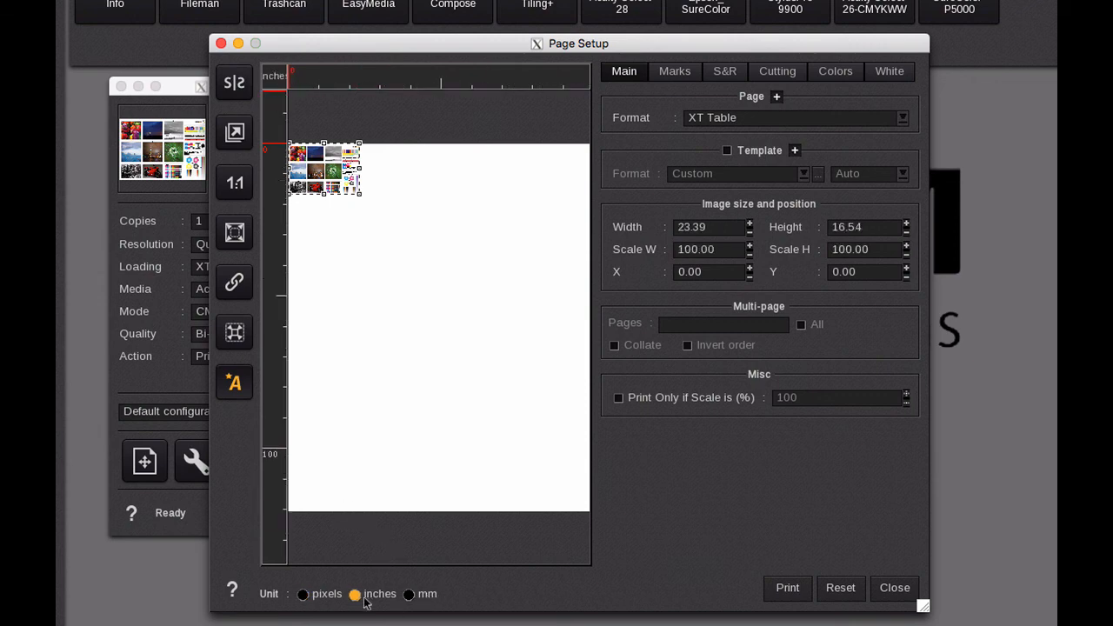
mouse_move(365, 601)
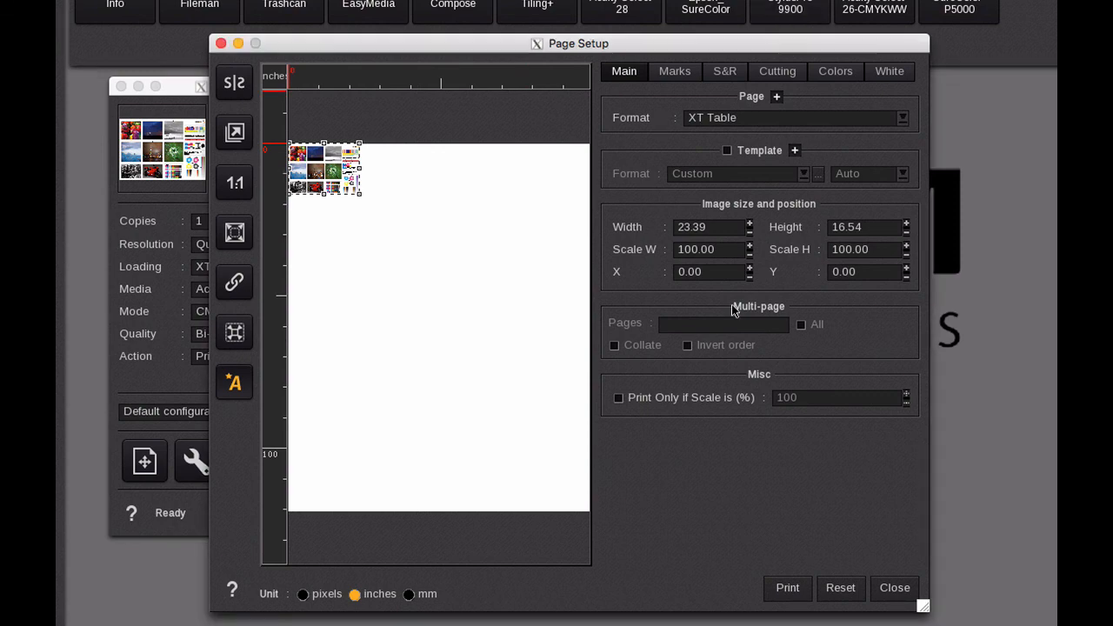
Switch the page format to GT Table, then settle on XT Table.
left_click(901, 117)
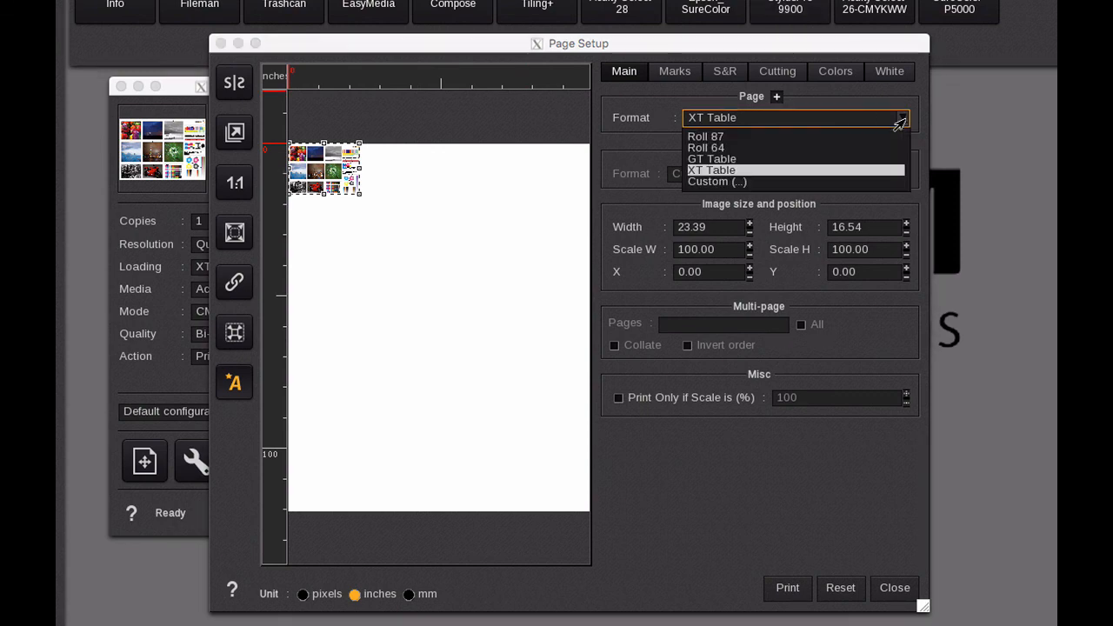
left_click(711, 158)
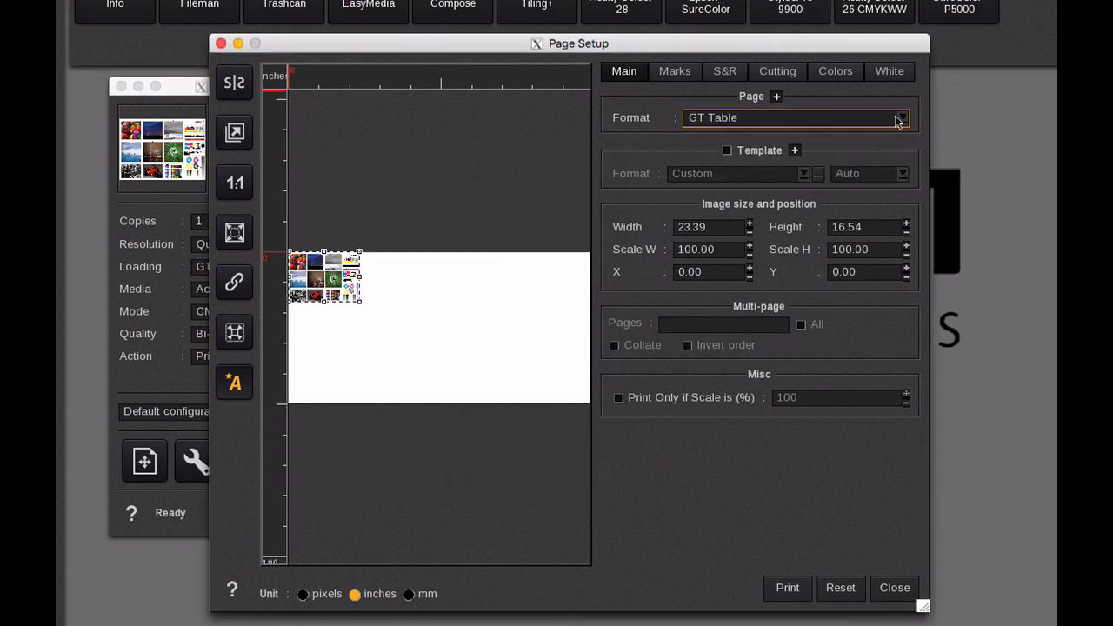
left_click(899, 118)
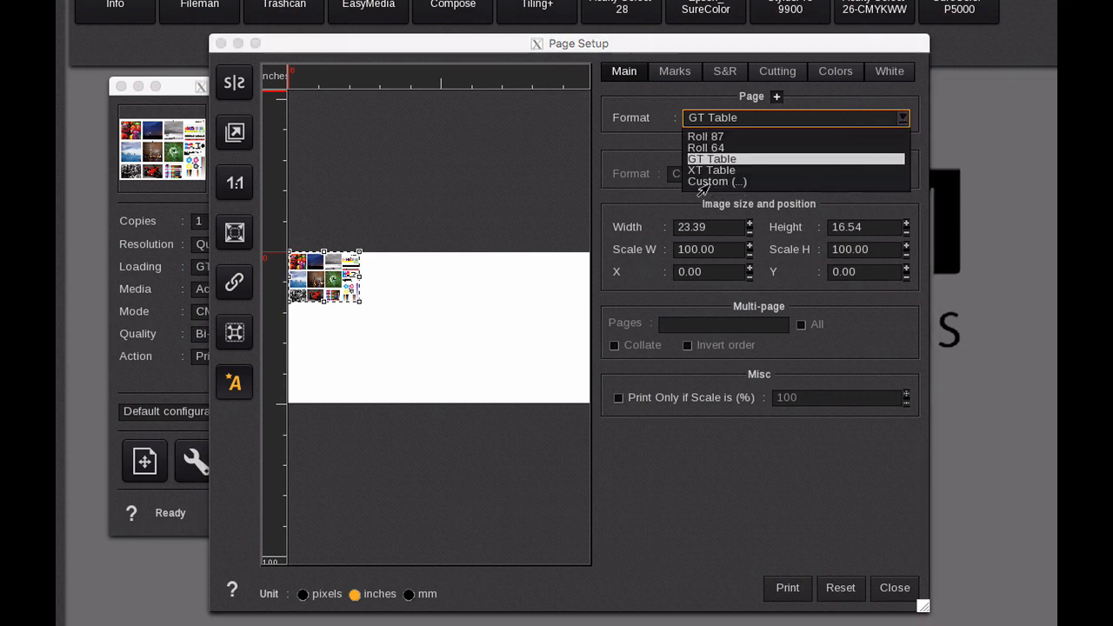
left_click(710, 169)
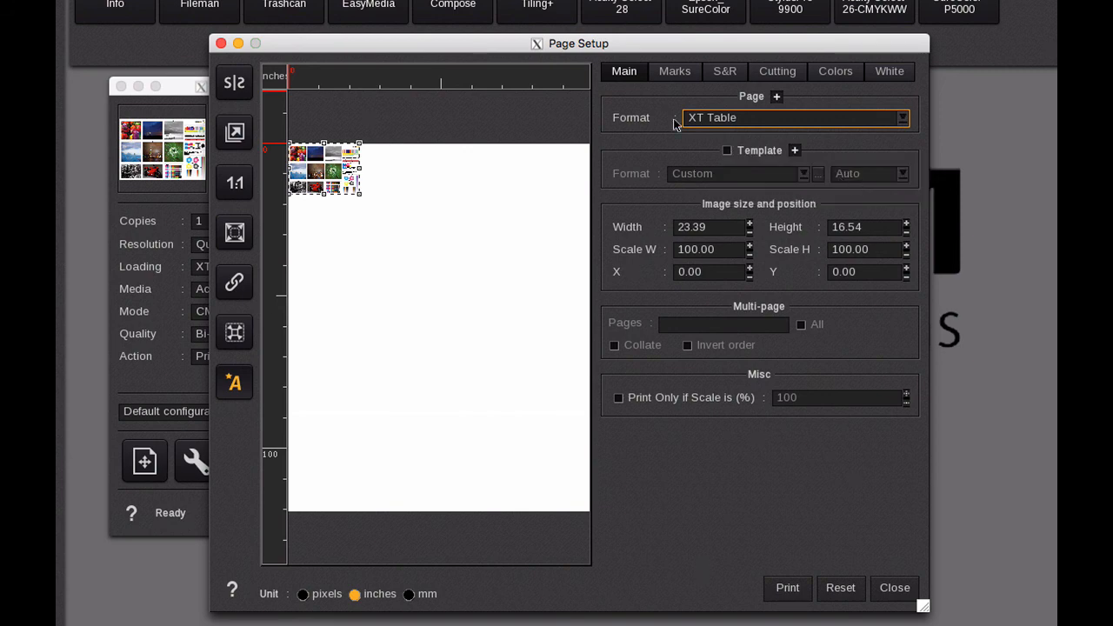
left_click(794, 150)
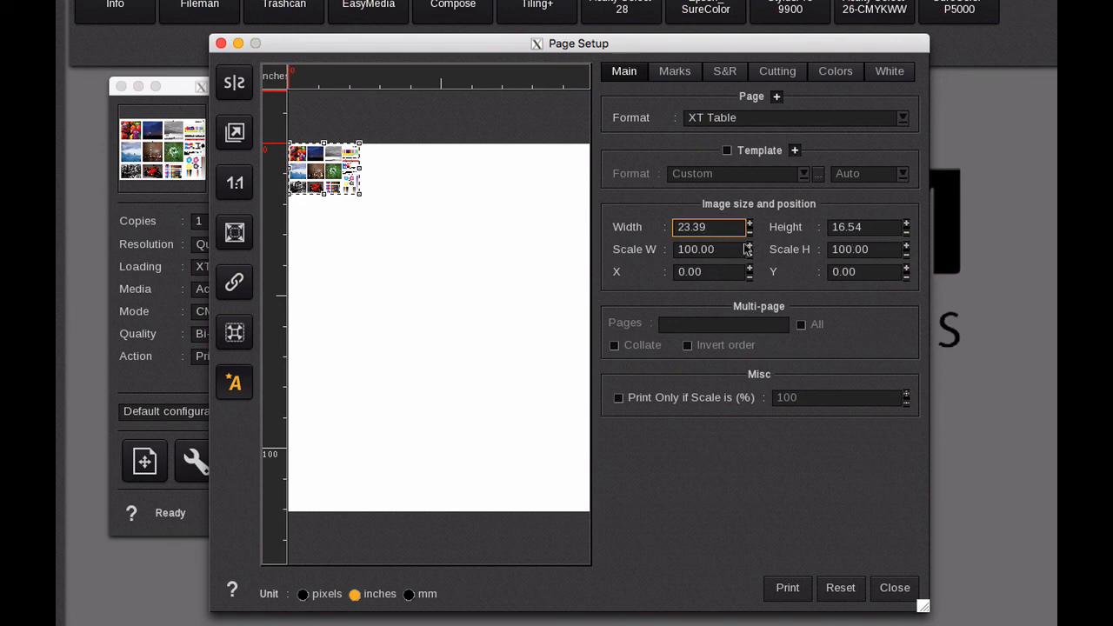
Try X 3.00 and scale 90, restore X 0 and scale 100, then view Marks.
left_click(708, 271)
type("3")
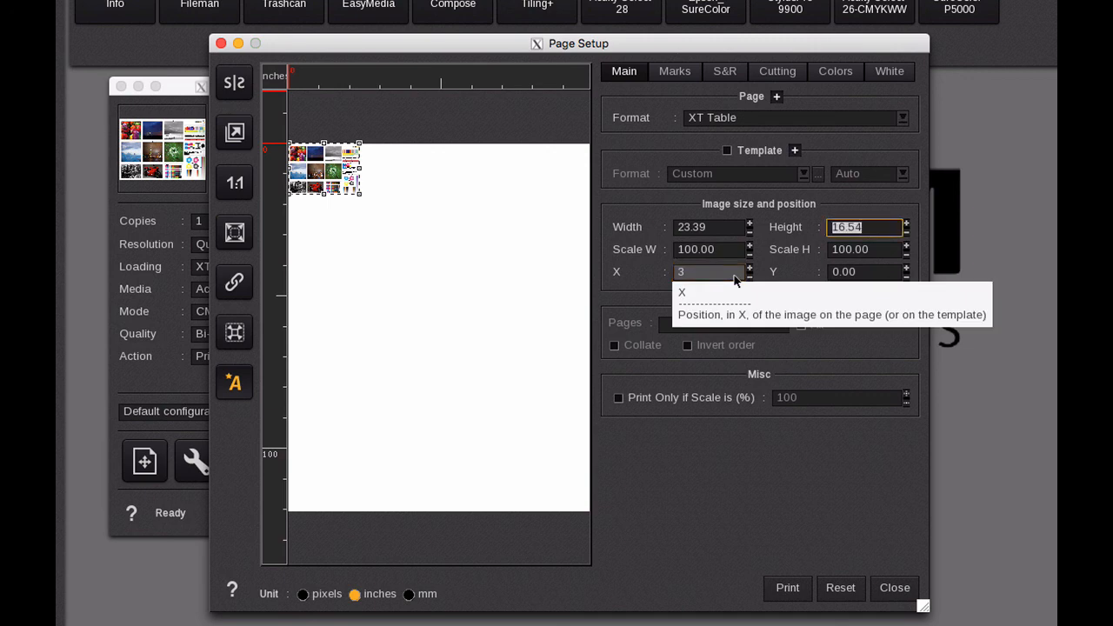
left_click(707, 271)
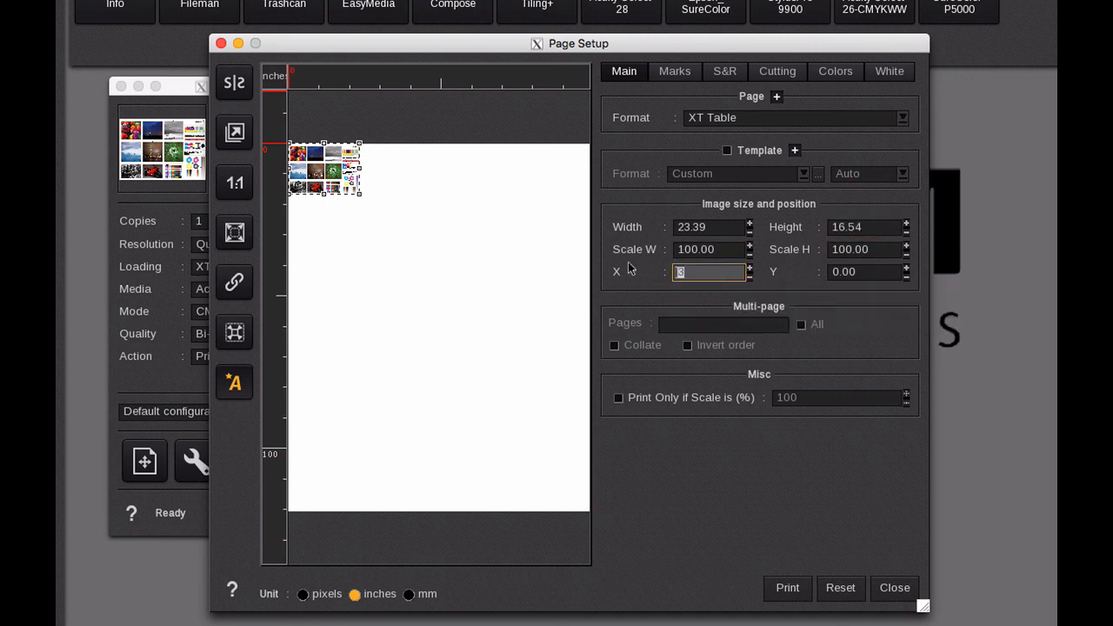
type("3.00")
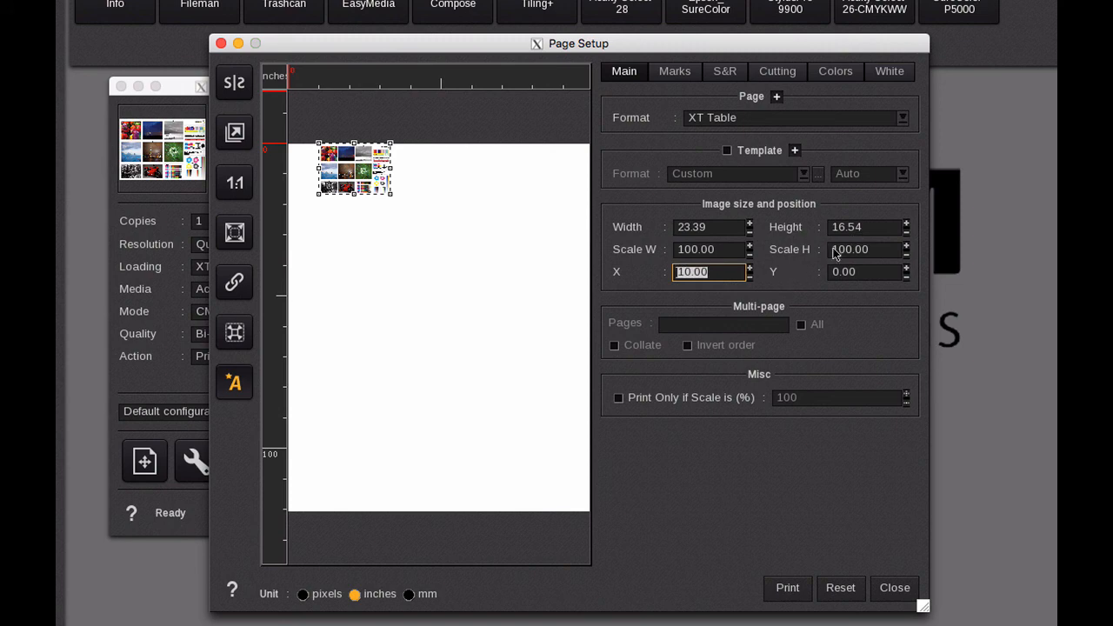
mouse_move(727, 255)
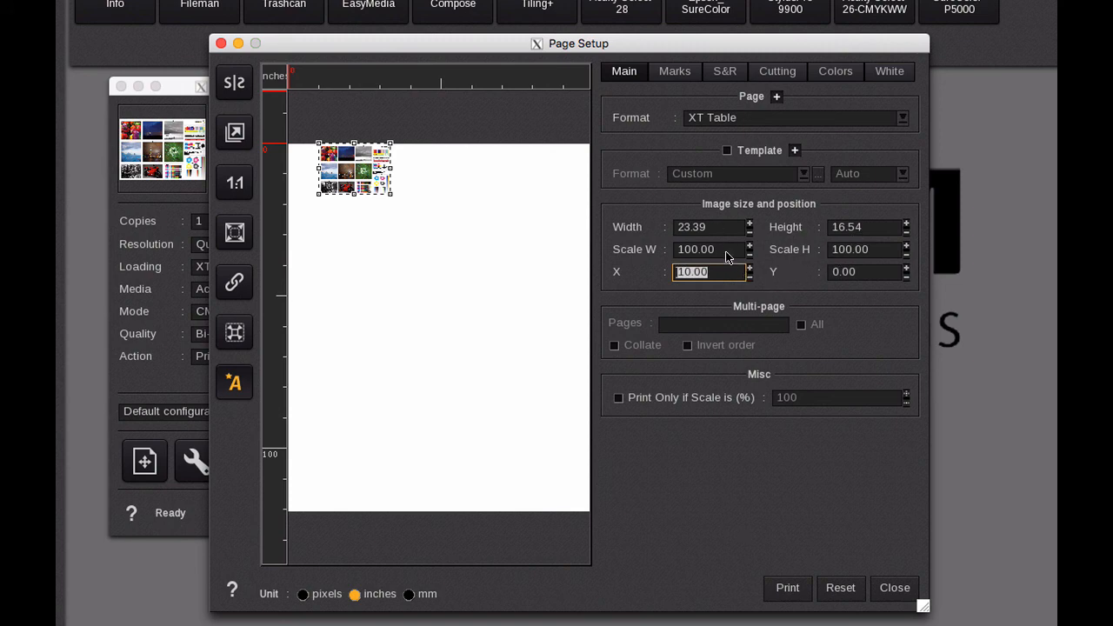
type("90")
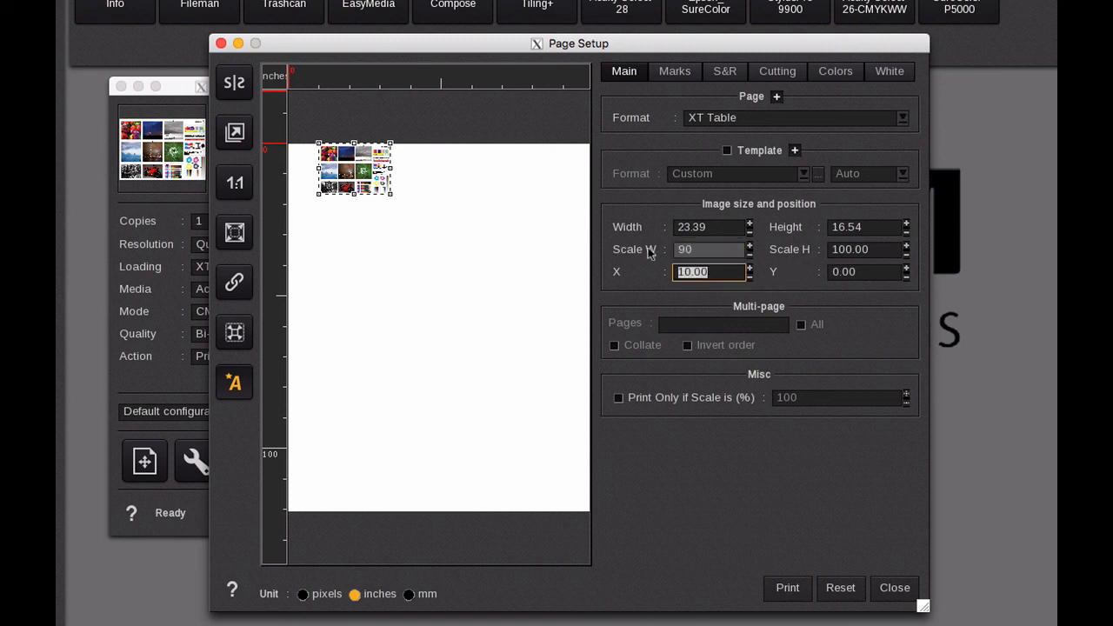
left_click(706, 250)
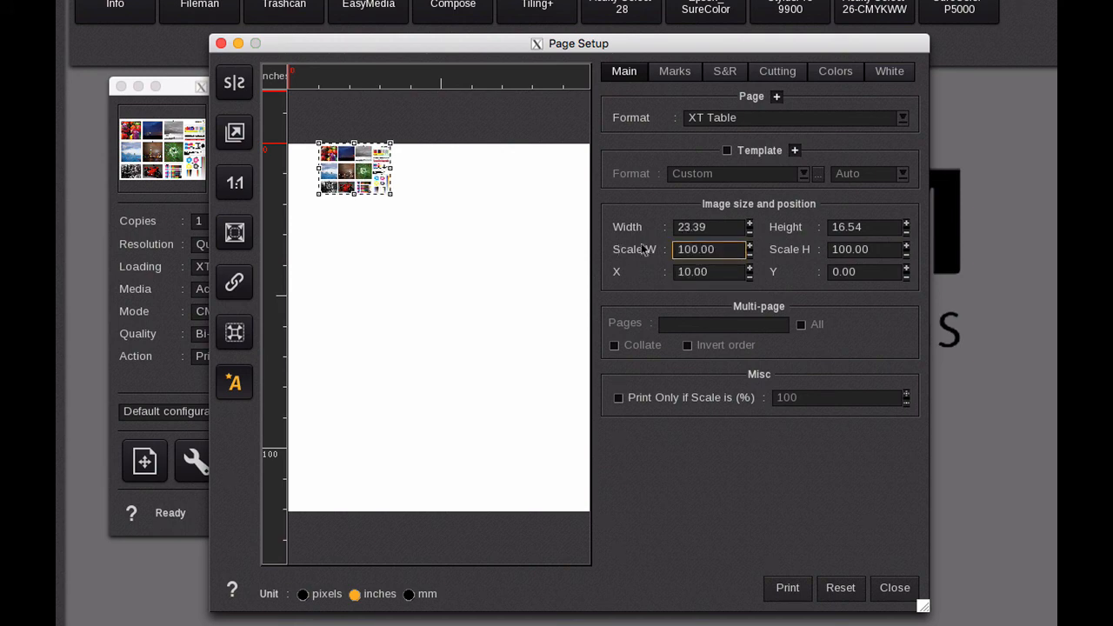
left_click(707, 271)
type("0")
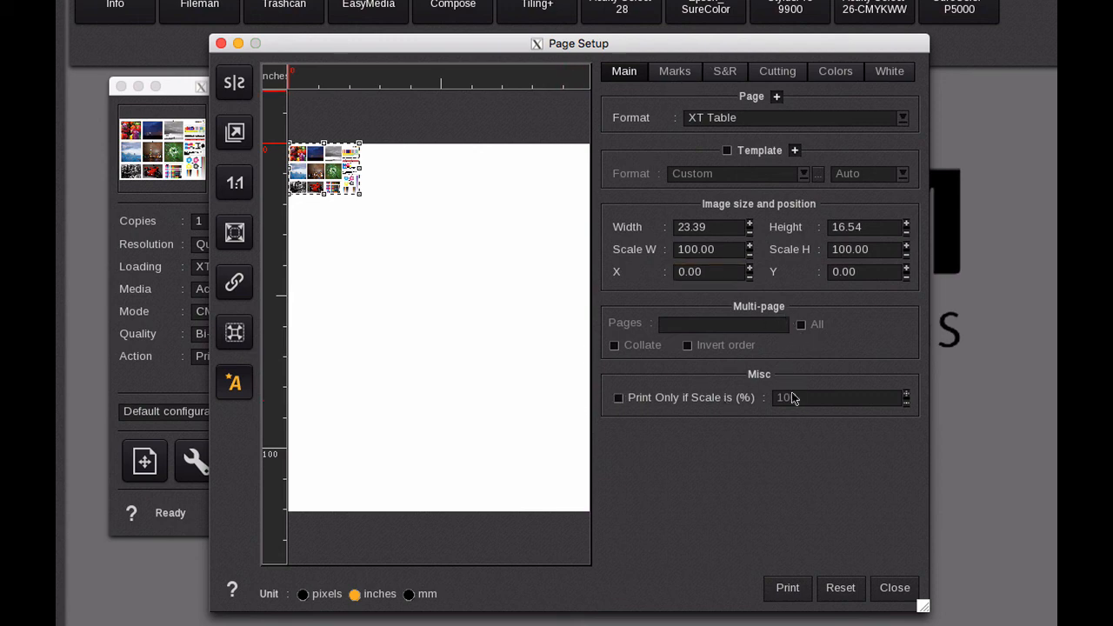
left_click(675, 72)
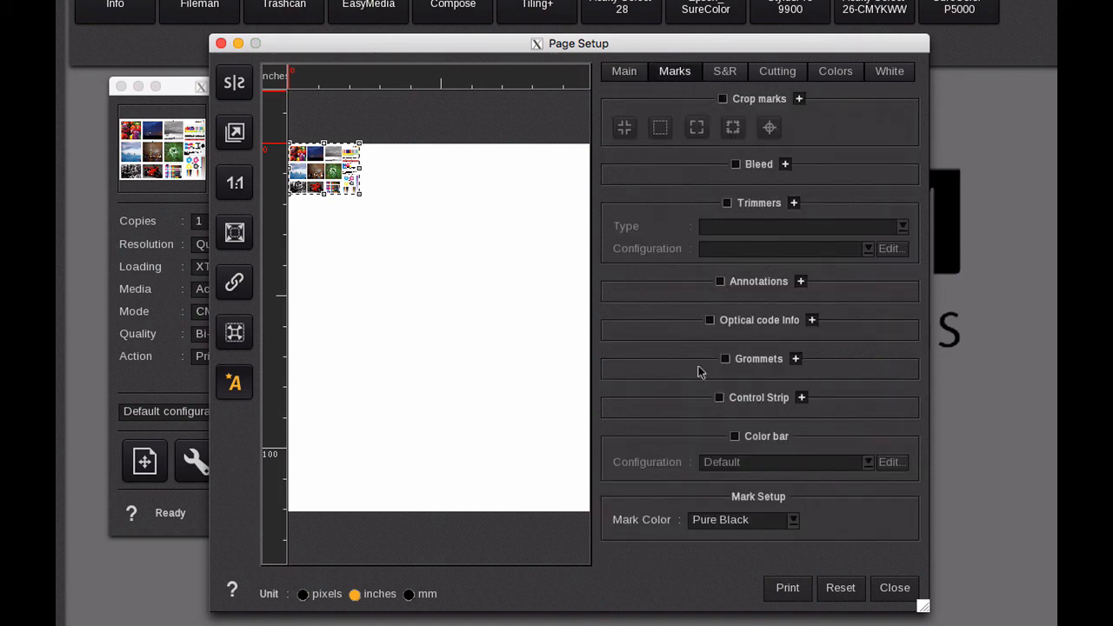
Turn crop marks on and back off, then view the Step & Repeat options.
left_click(718, 98)
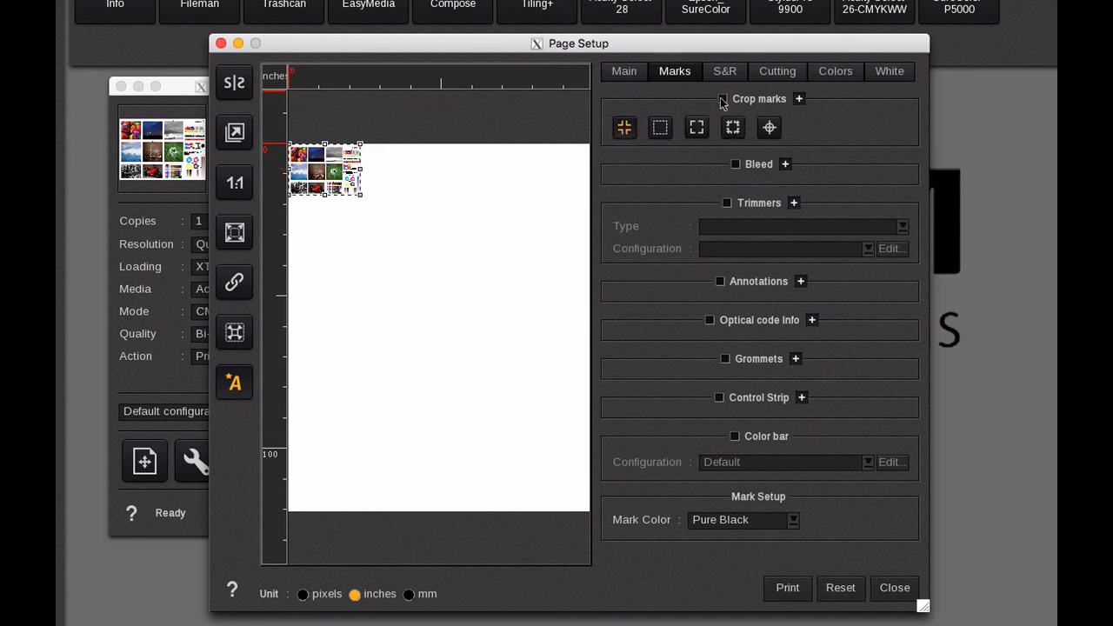
left_click(718, 98)
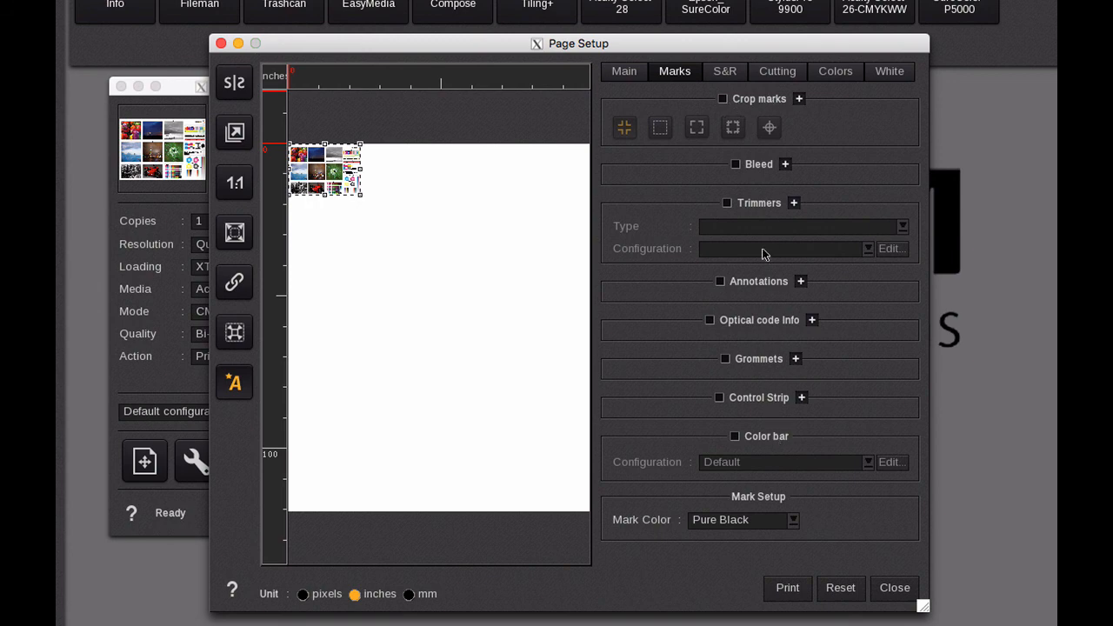
mouse_move(713, 107)
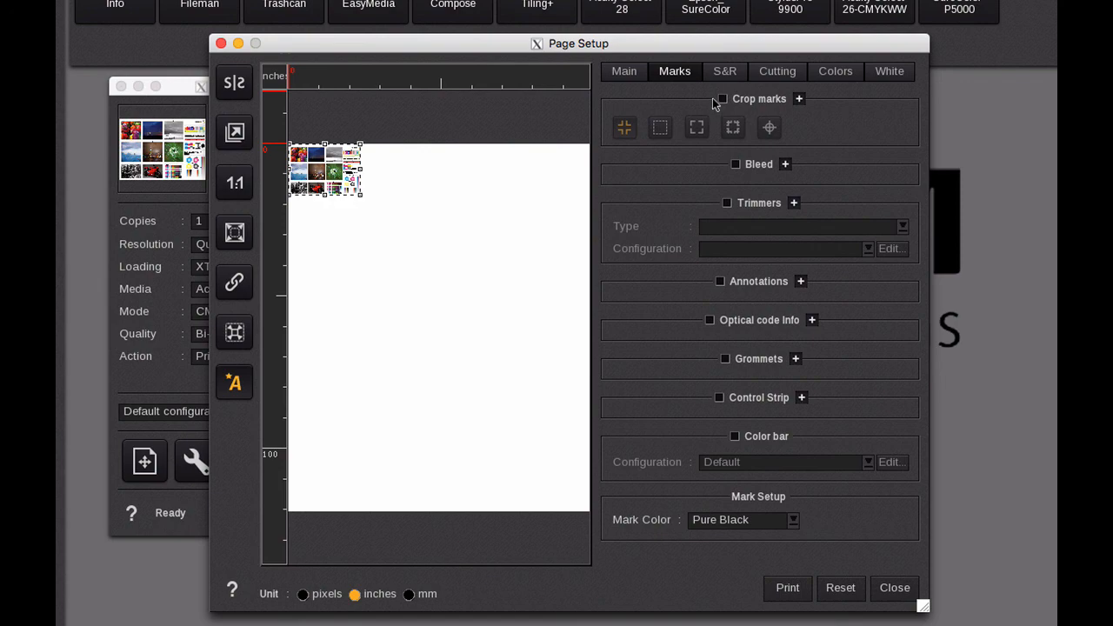
left_click(724, 72)
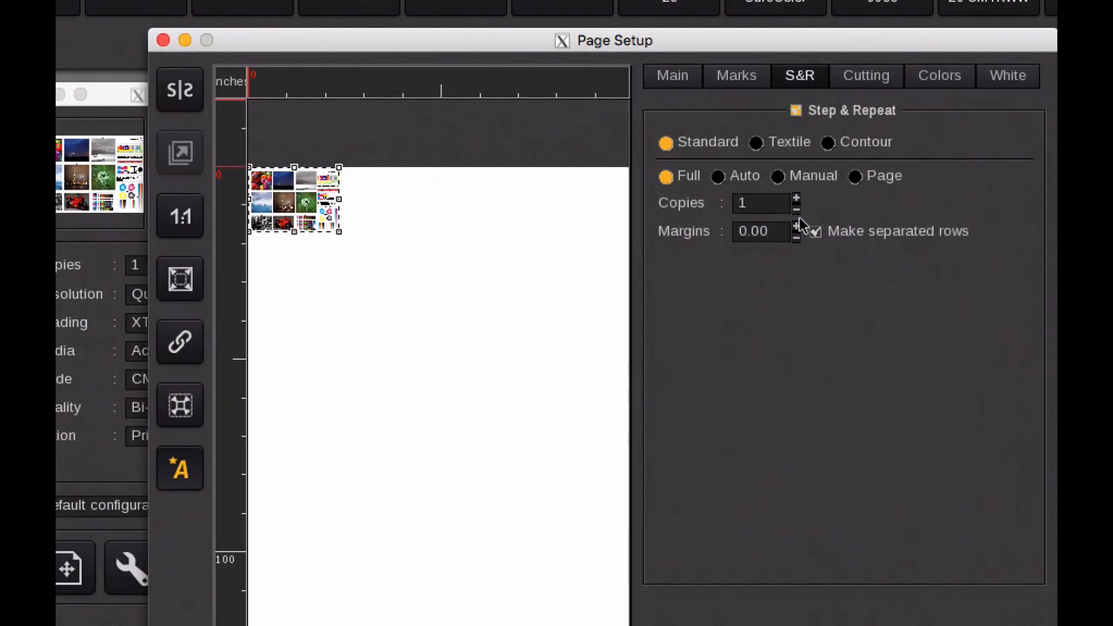
Lay out 8 copies with 2-inch margins, cycling units through mm and pixels back to inches.
left_click(795, 199)
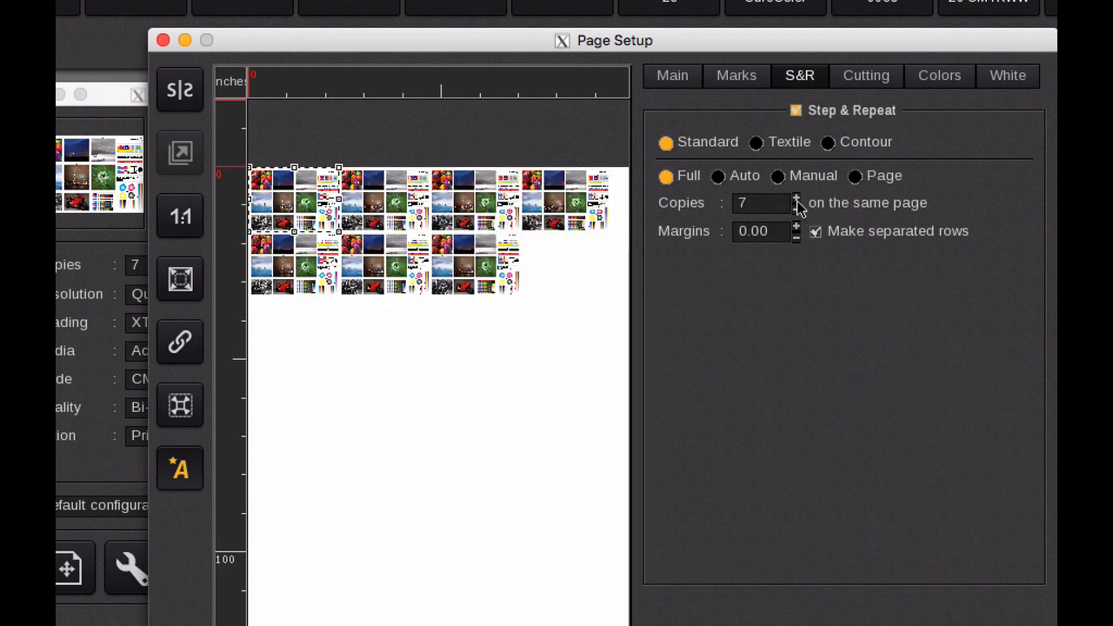
left_click(795, 197)
type("2")
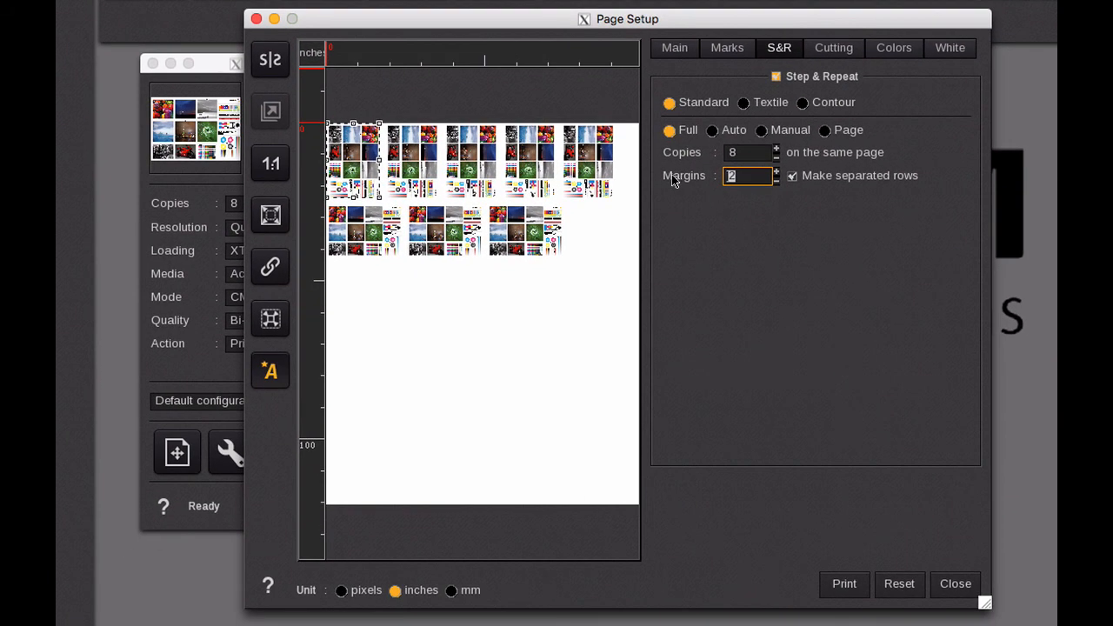
left_click(448, 590)
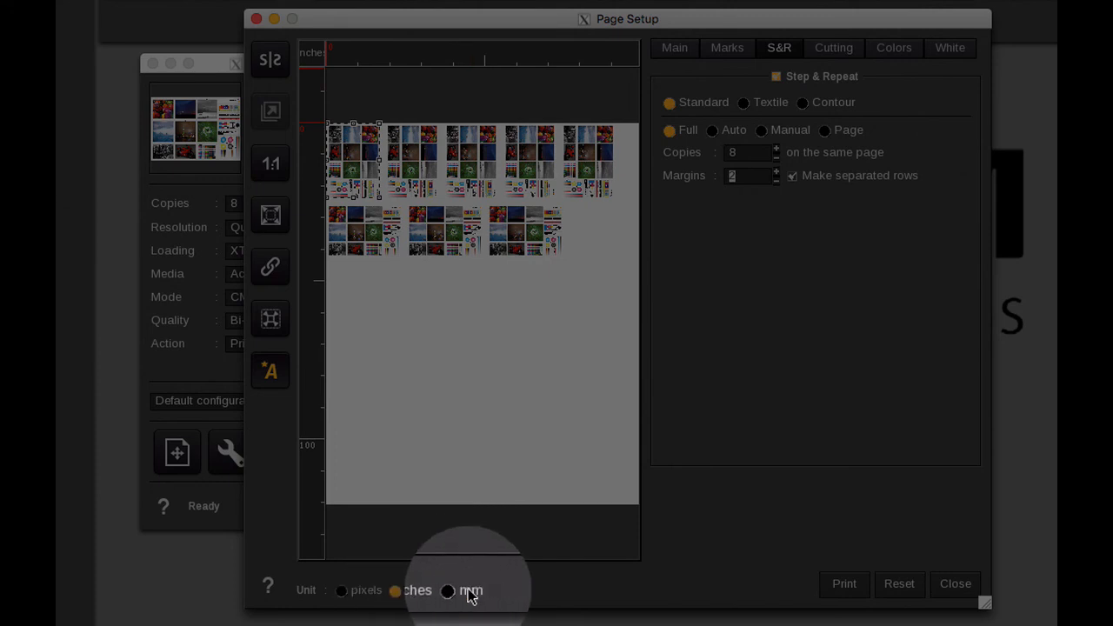
left_click(448, 591)
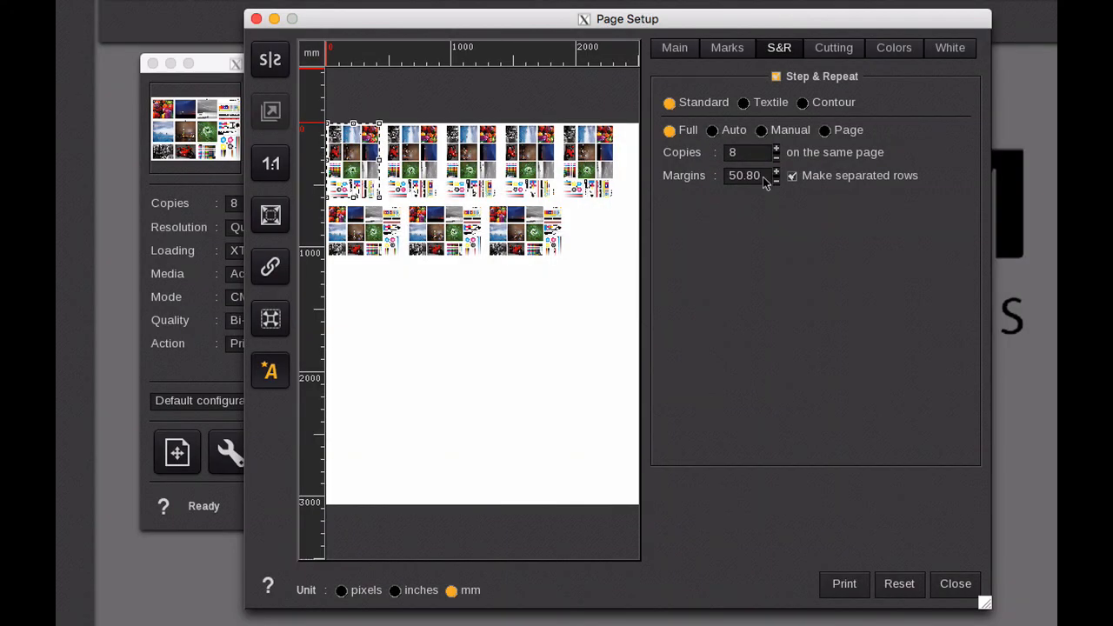
left_click(343, 590)
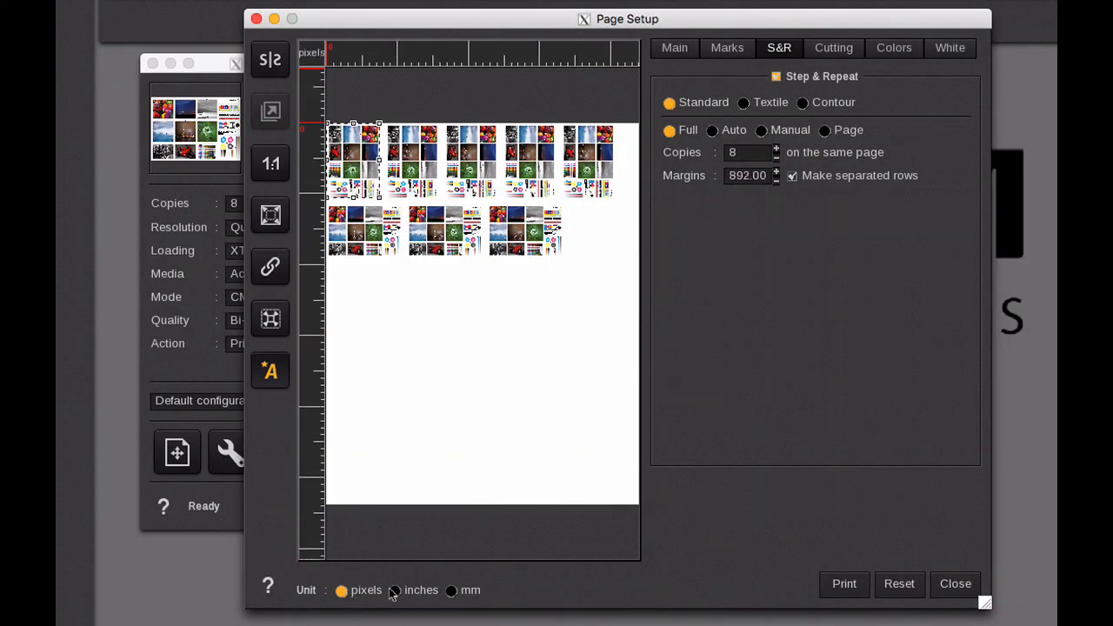
left_click(397, 590)
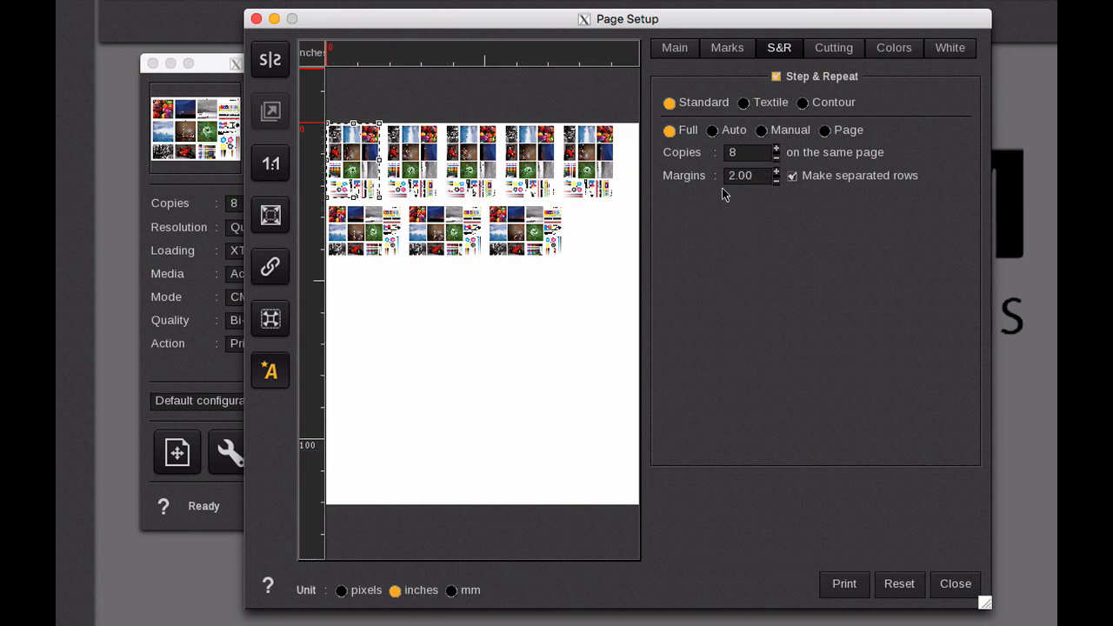
mouse_move(745, 122)
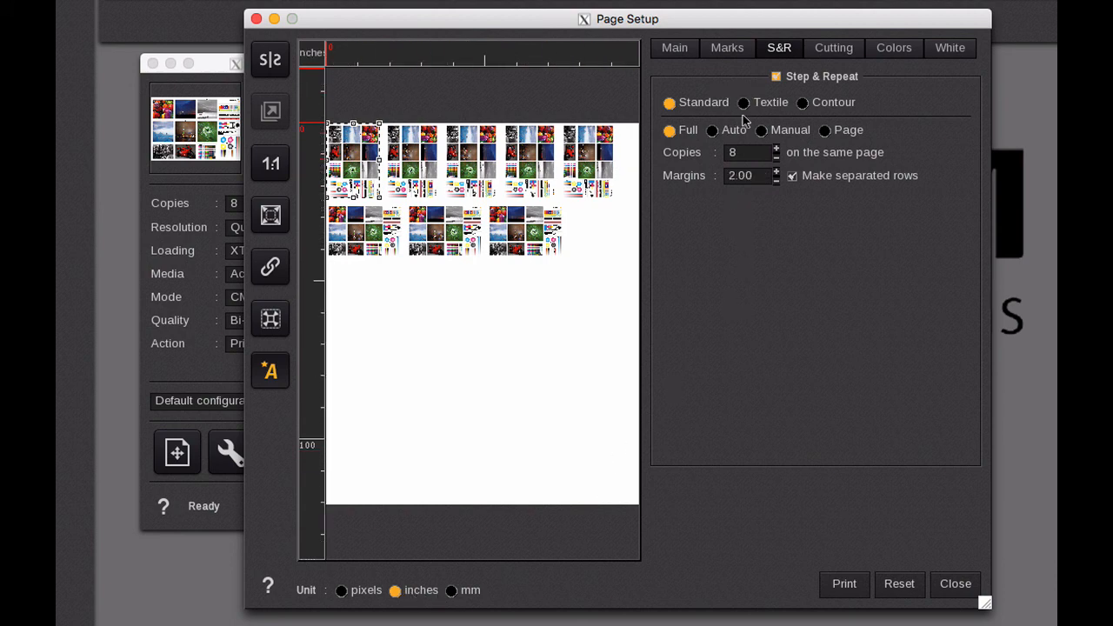
Select Textile and reset the layout to one copy, then view Cutting and Colors options.
left_click(739, 102)
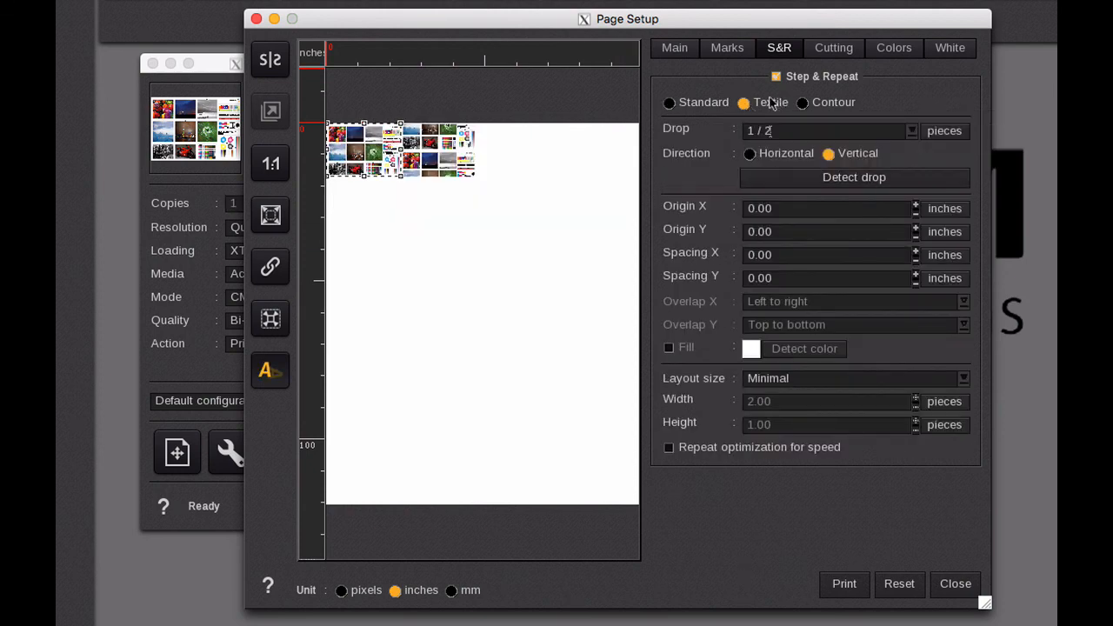
left_click(670, 102)
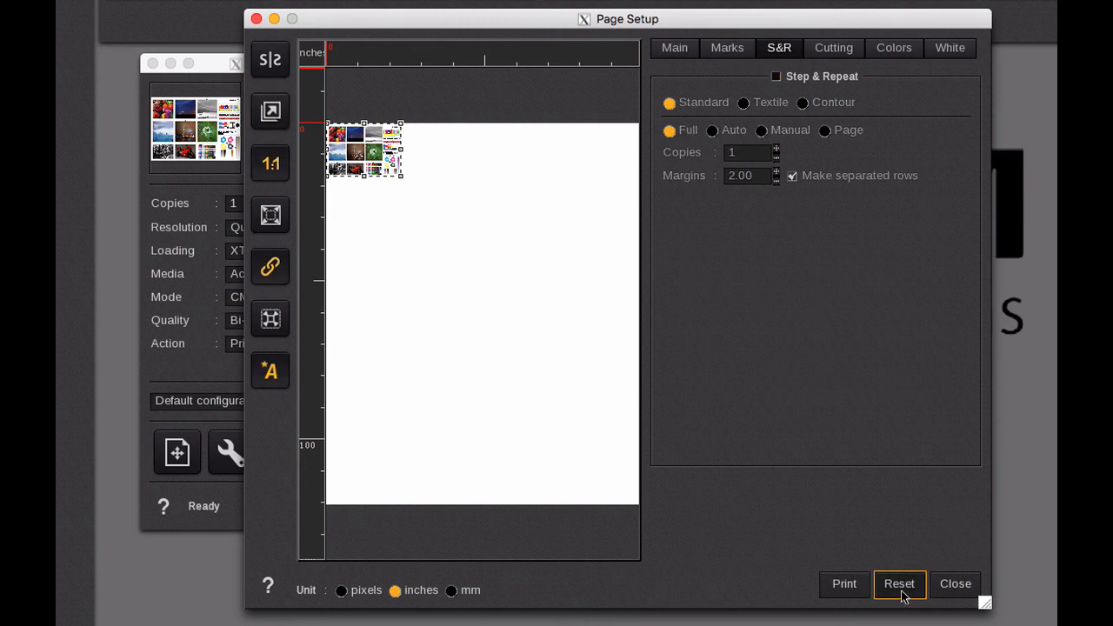
mouse_move(825, 80)
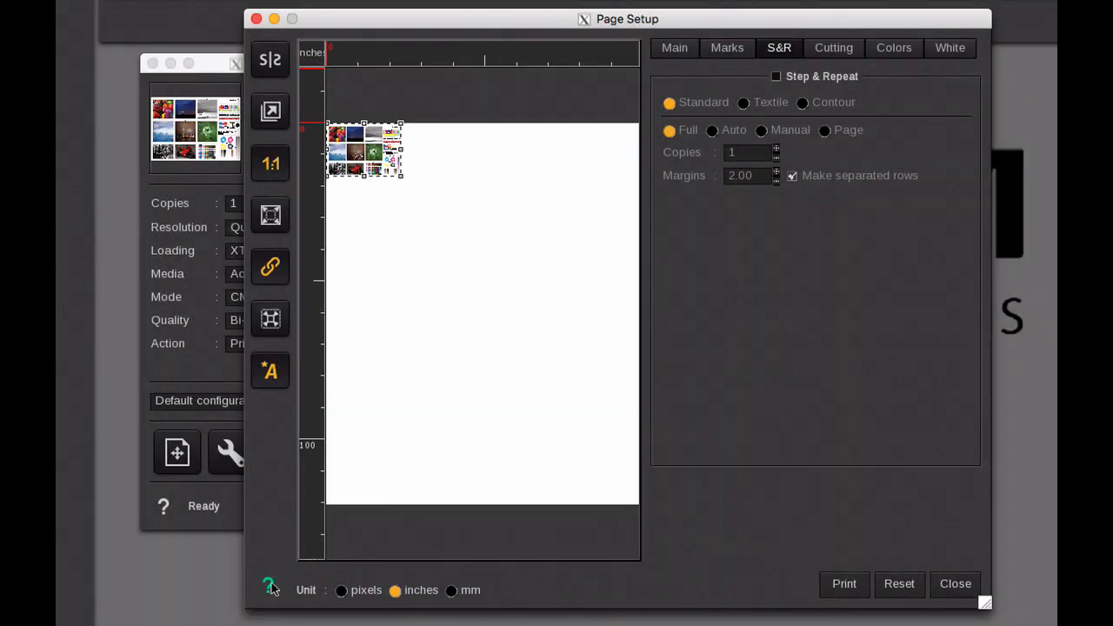
mouse_move(864, 124)
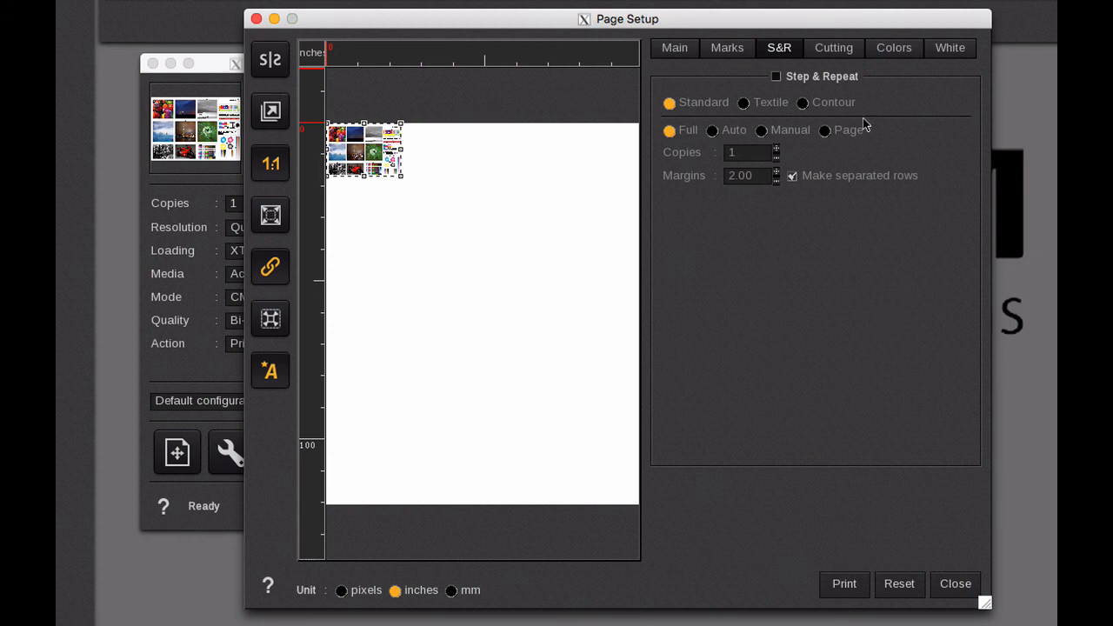
left_click(833, 48)
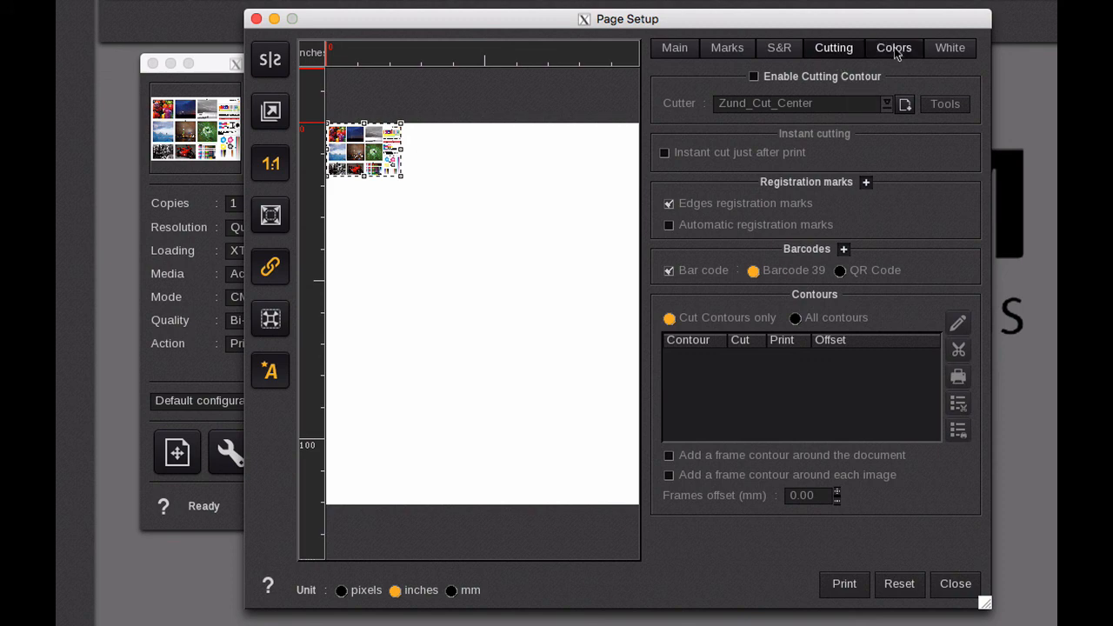
left_click(893, 48)
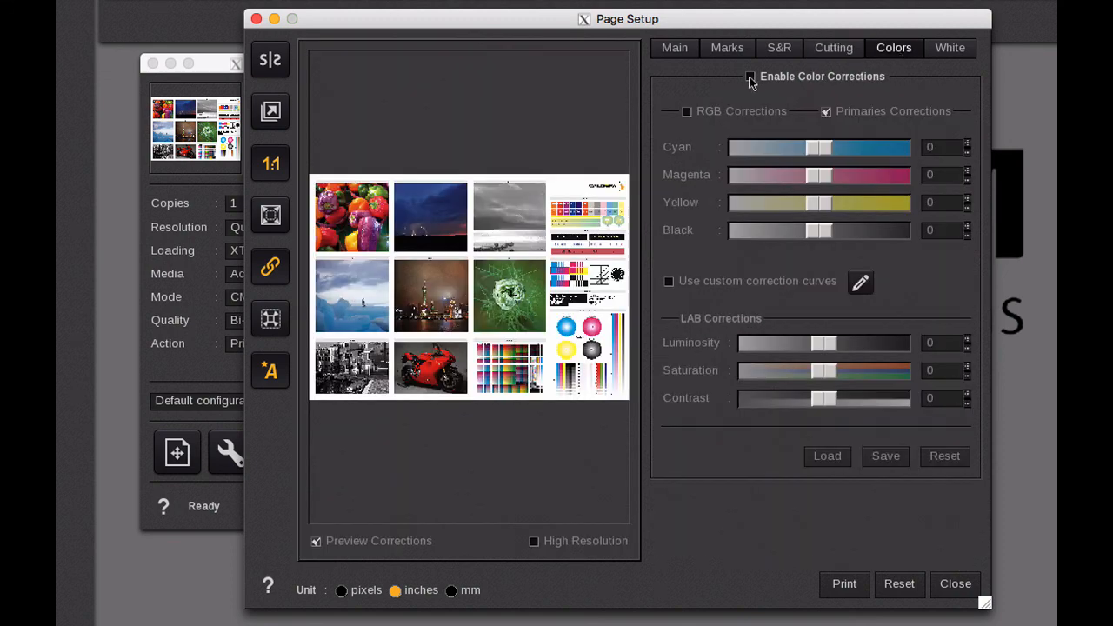
Enable colour corrections, swing the Magenta slider up and down, reset it, and switch to RGB.
left_click(750, 76)
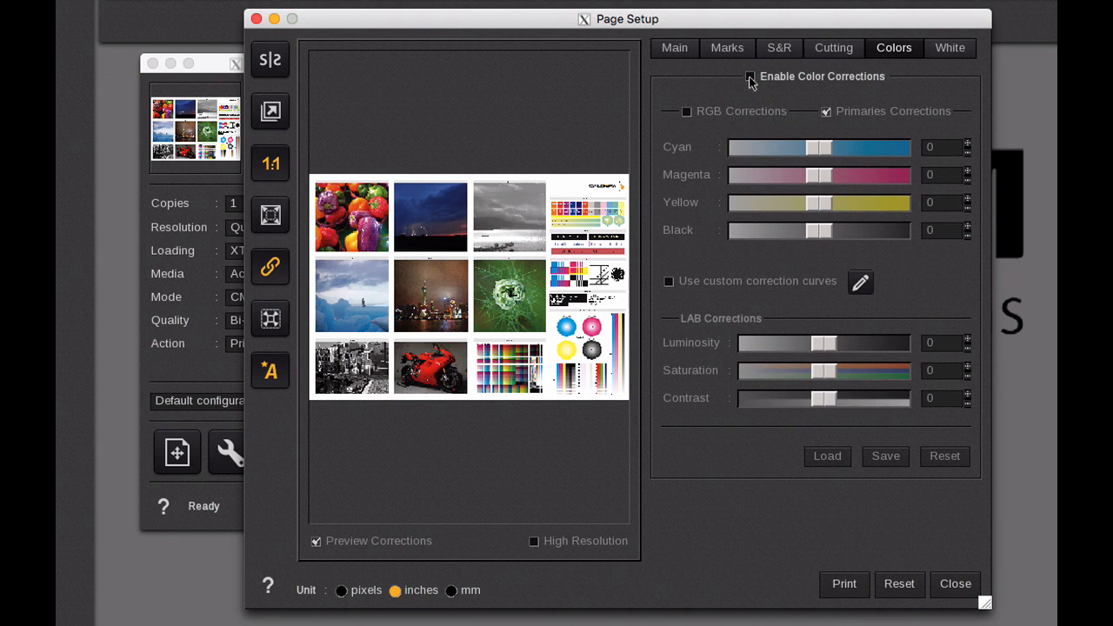
left_click(748, 77)
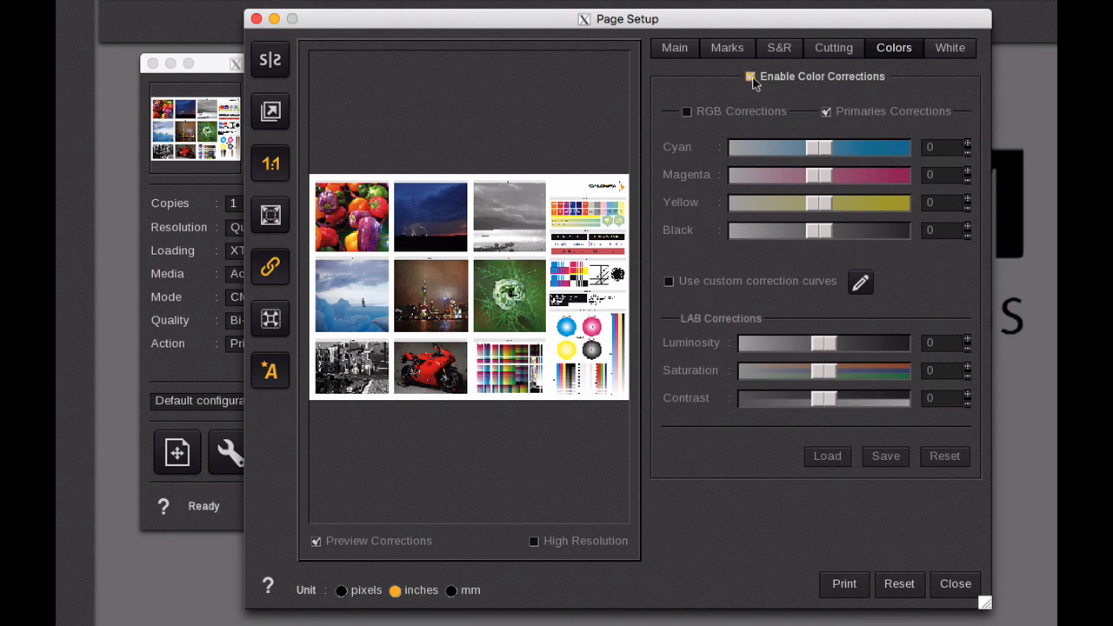
left_click(746, 77)
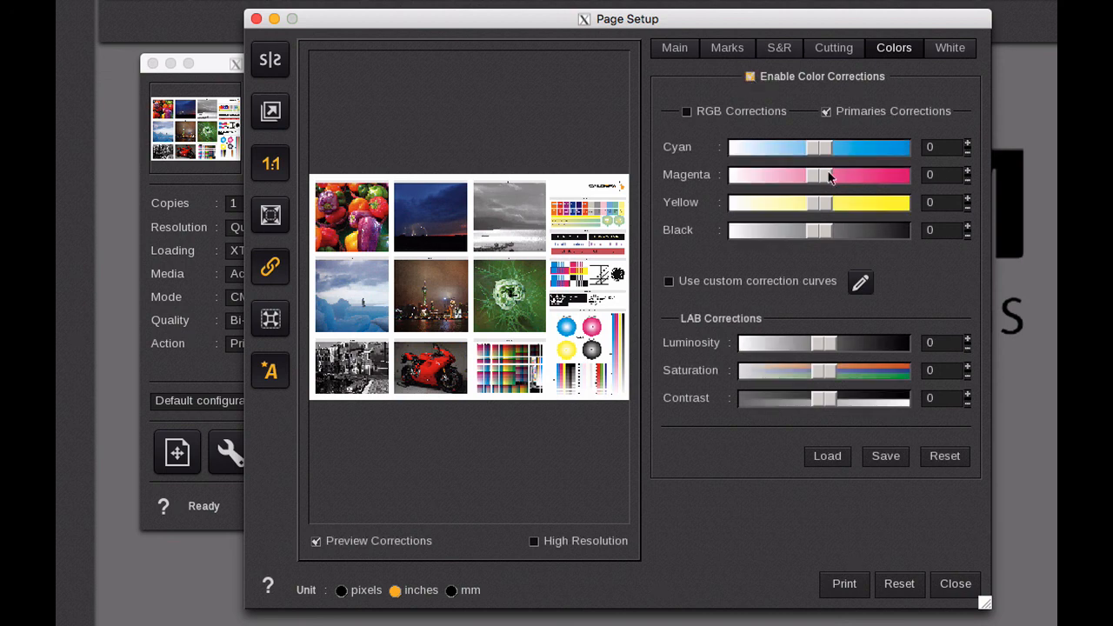
left_click_drag(817, 174, 897, 175)
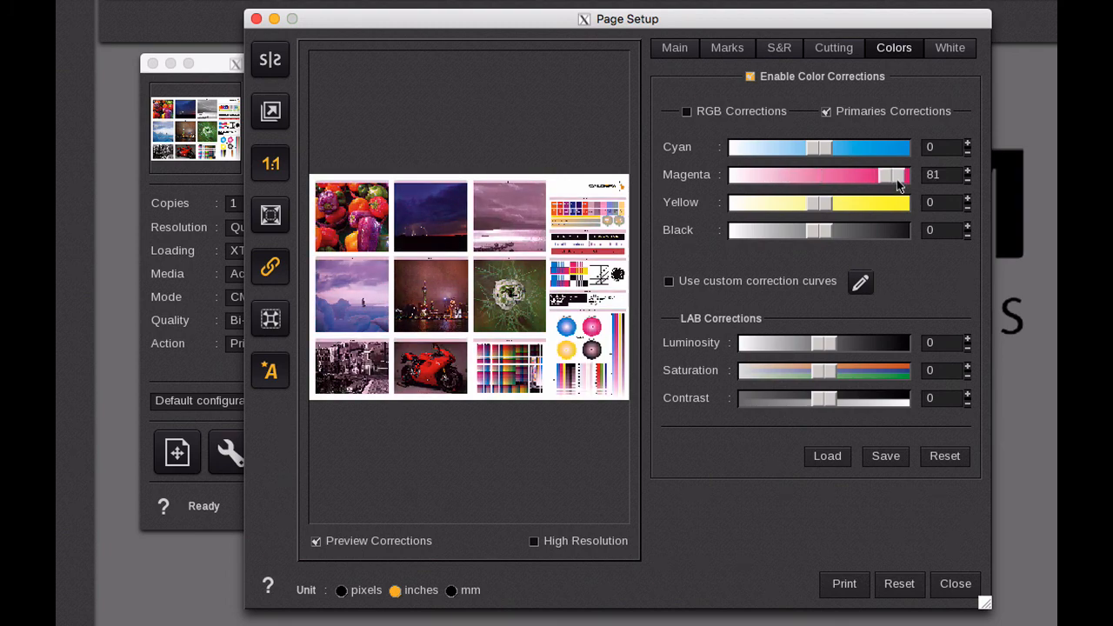
left_click_drag(900, 175, 763, 175)
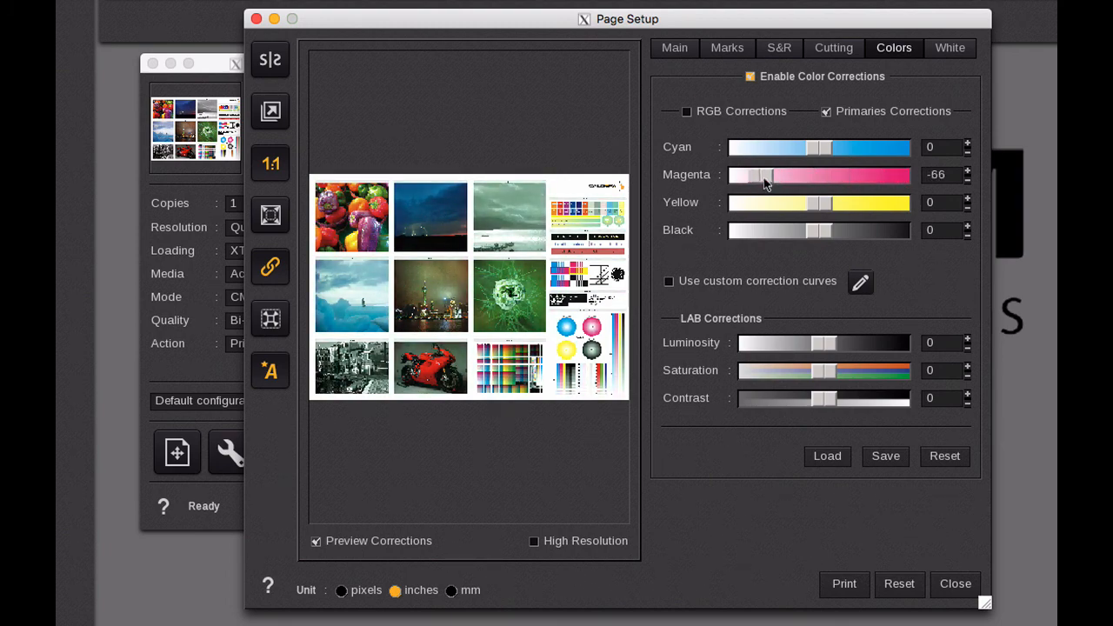
left_click(943, 456)
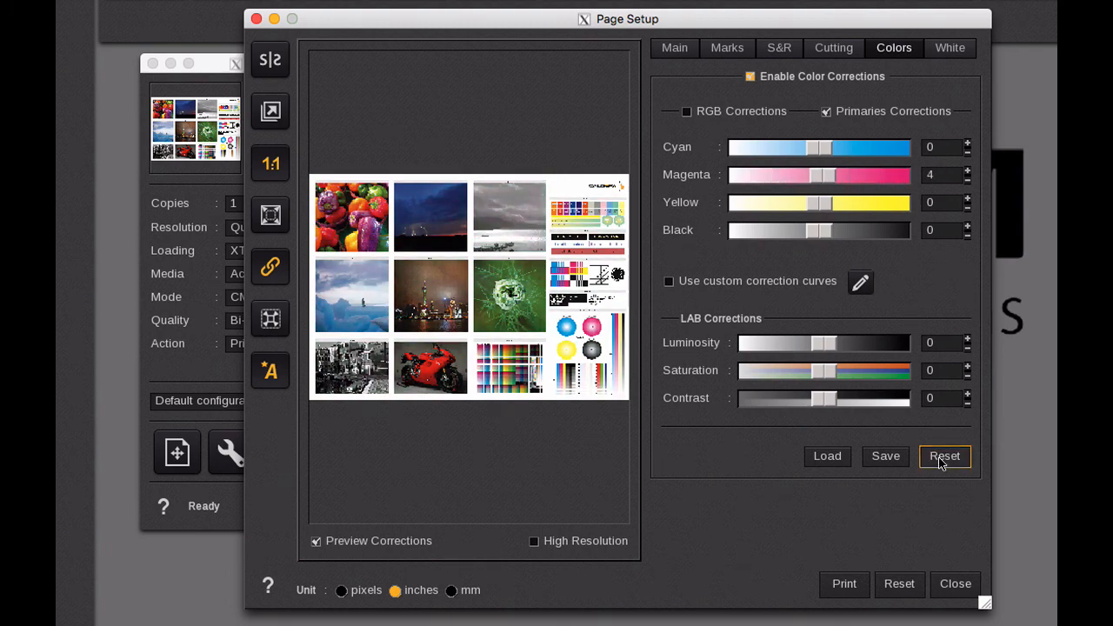
left_click(687, 112)
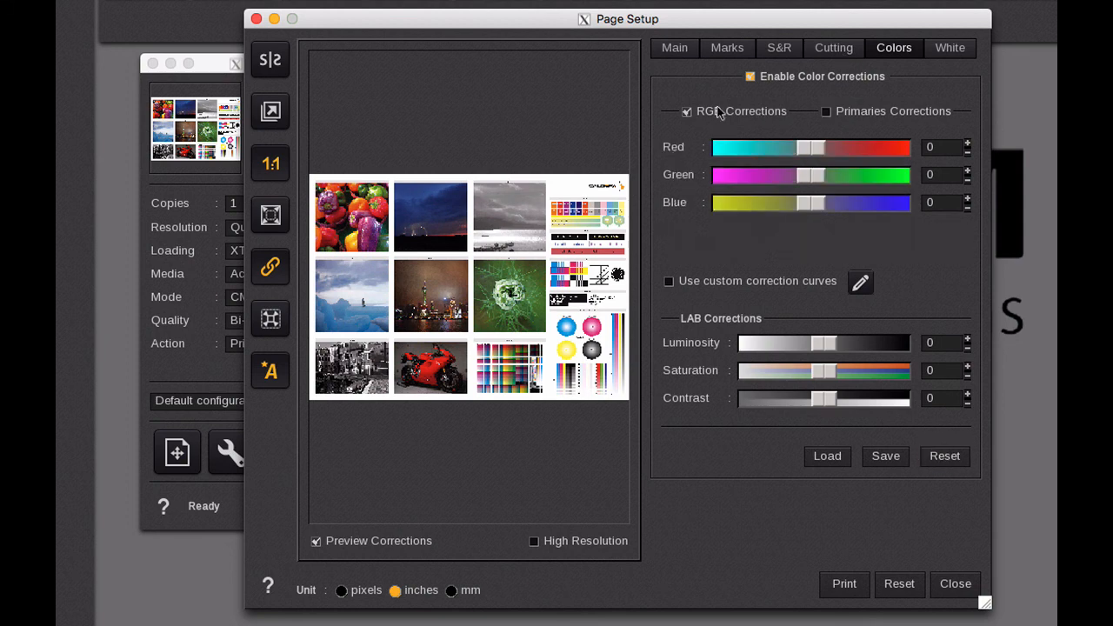
Return to Primaries Corrections, drag saturation to about 54, enable high-resolution preview, then reset saturation.
left_click(823, 111)
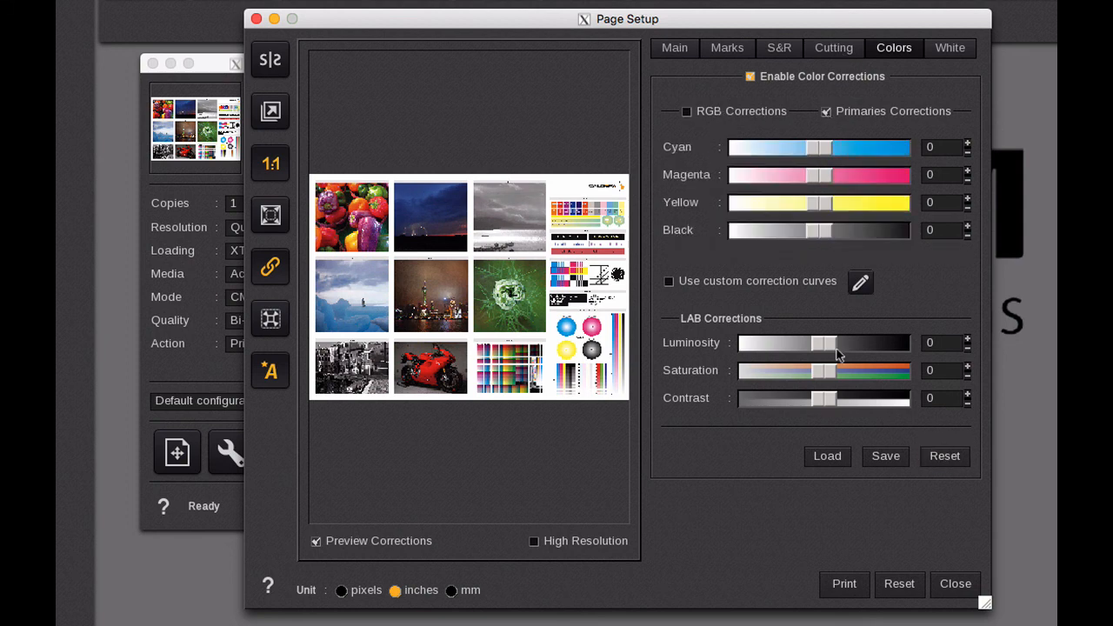
left_click_drag(818, 371, 874, 371)
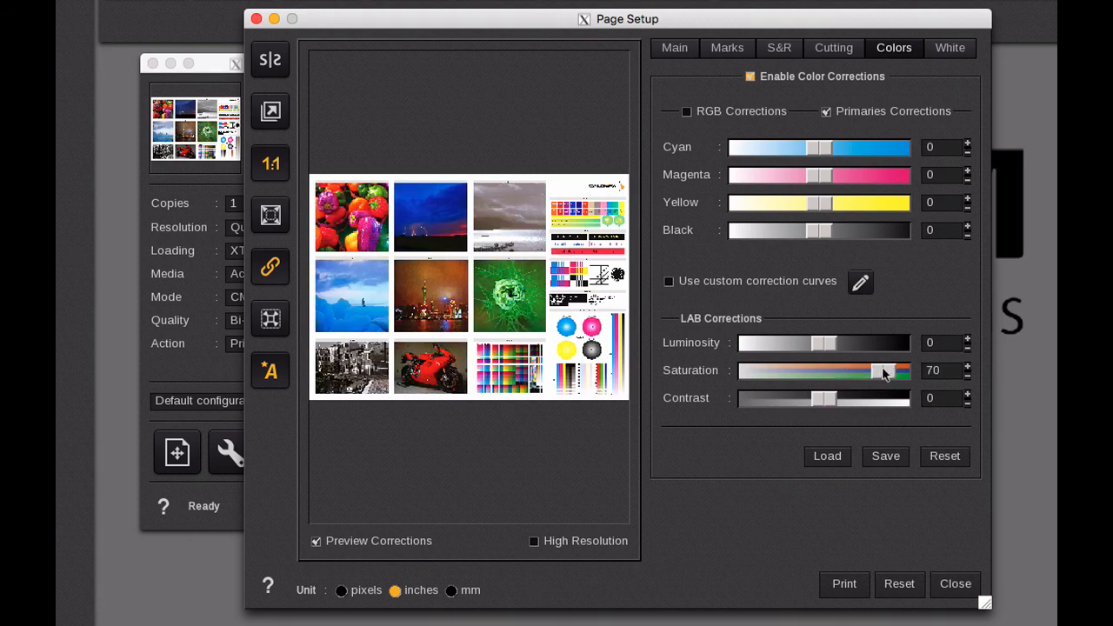
left_click_drag(882, 370, 891, 370)
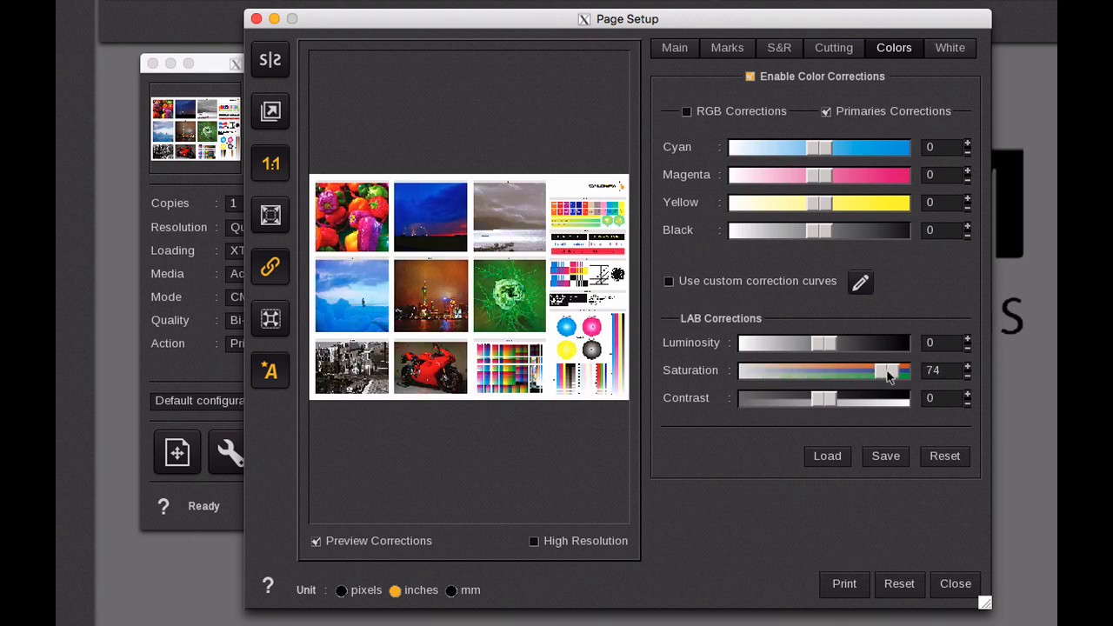
left_click_drag(887, 370, 864, 370)
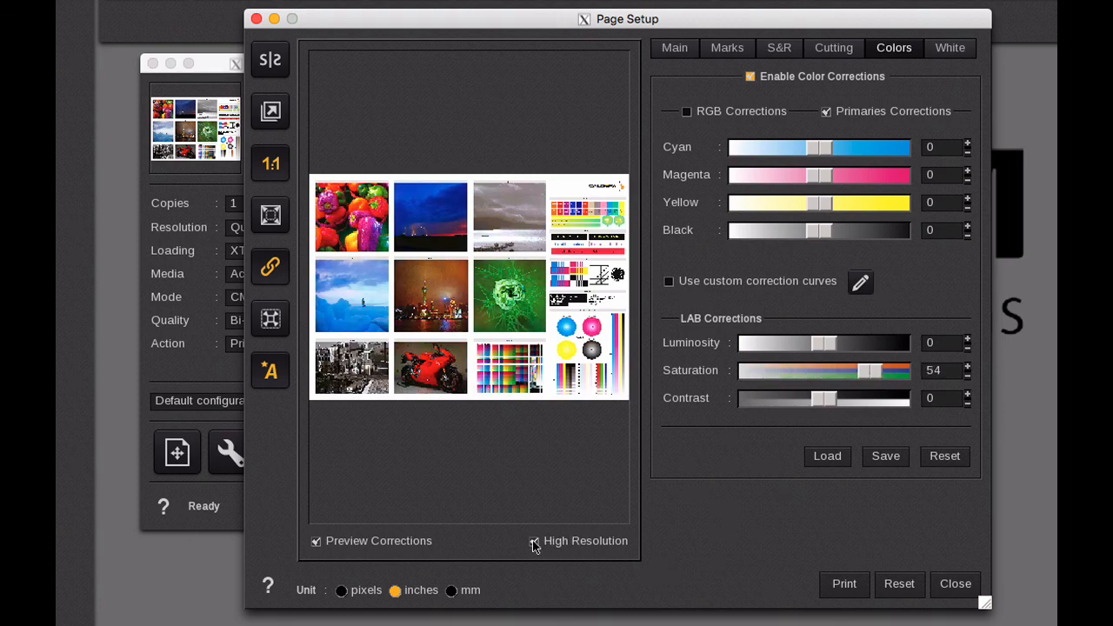
left_click(532, 540)
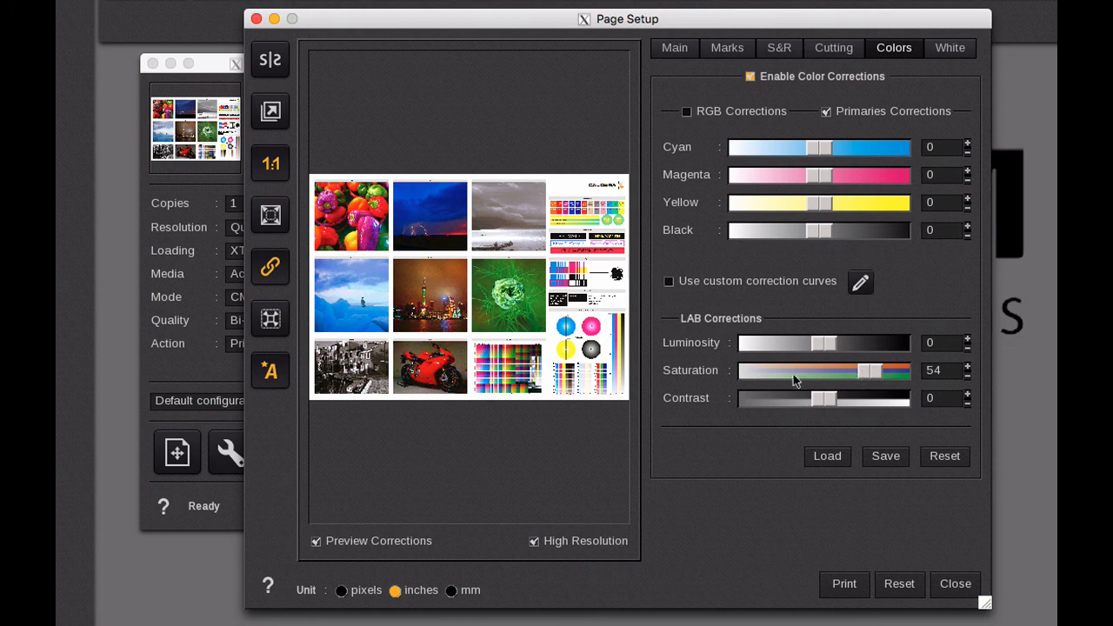
left_click(944, 456)
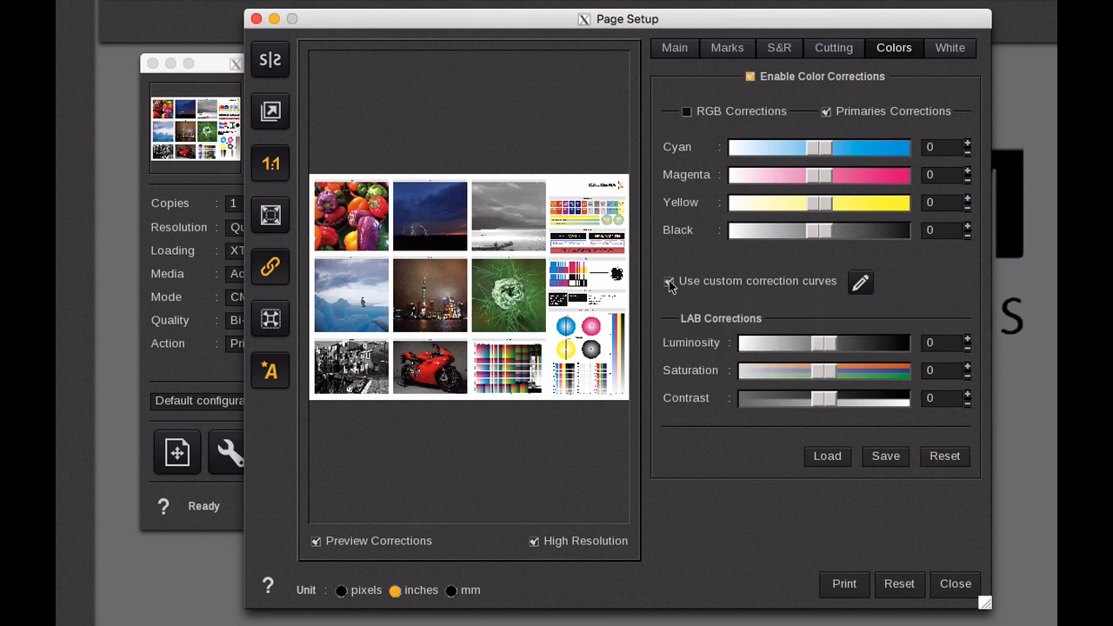
Enable custom correction curves, open the curves editor, and display the curves as a graph.
left_click(669, 280)
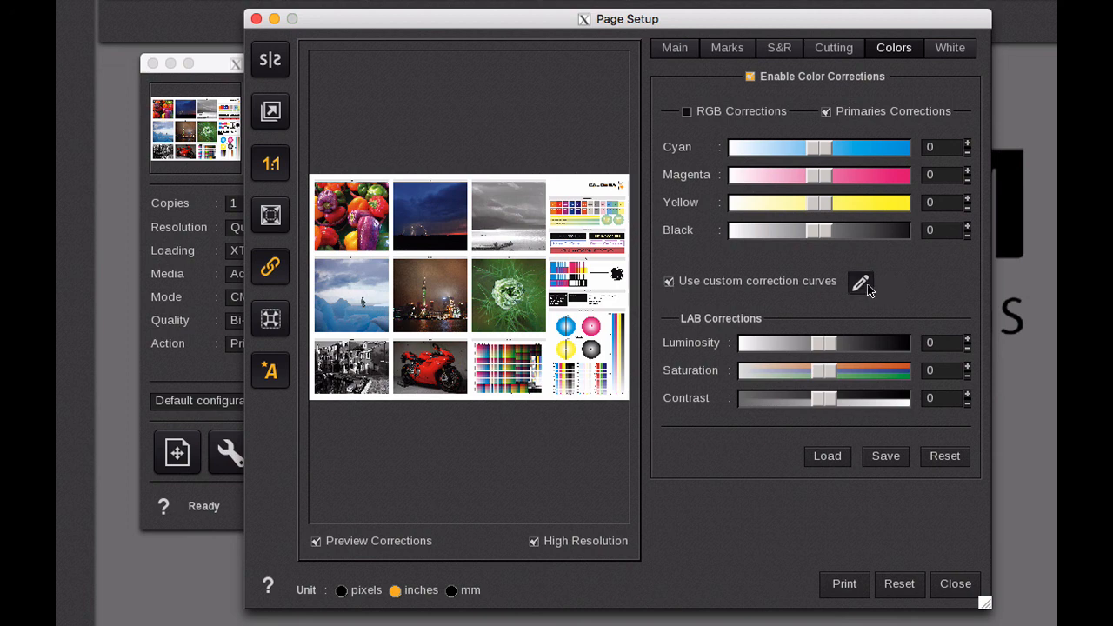
left_click(859, 282)
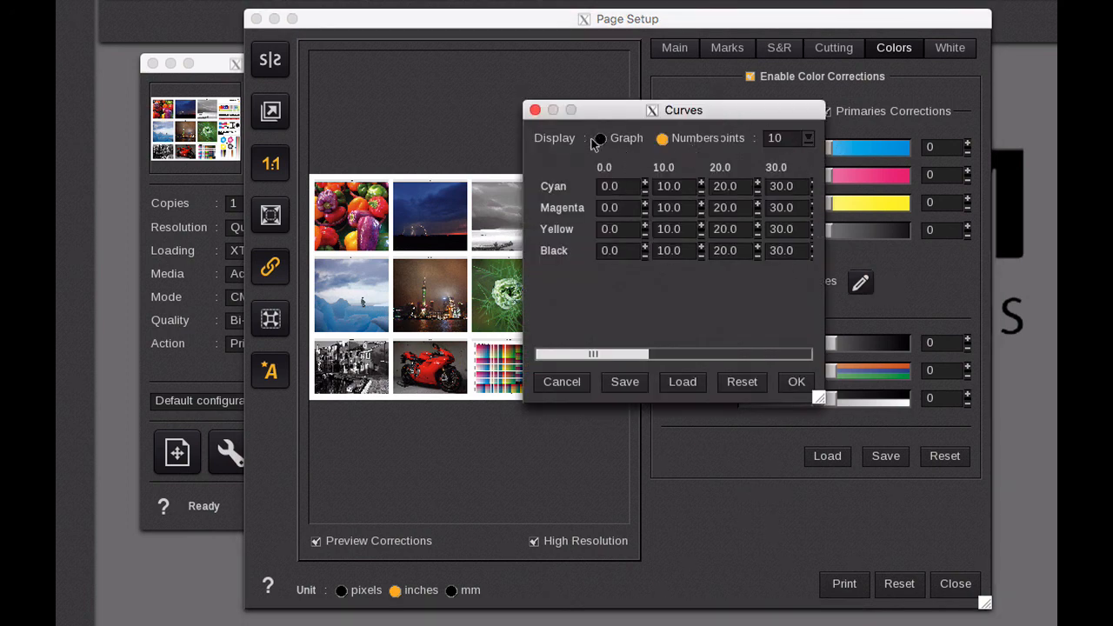
left_click(599, 138)
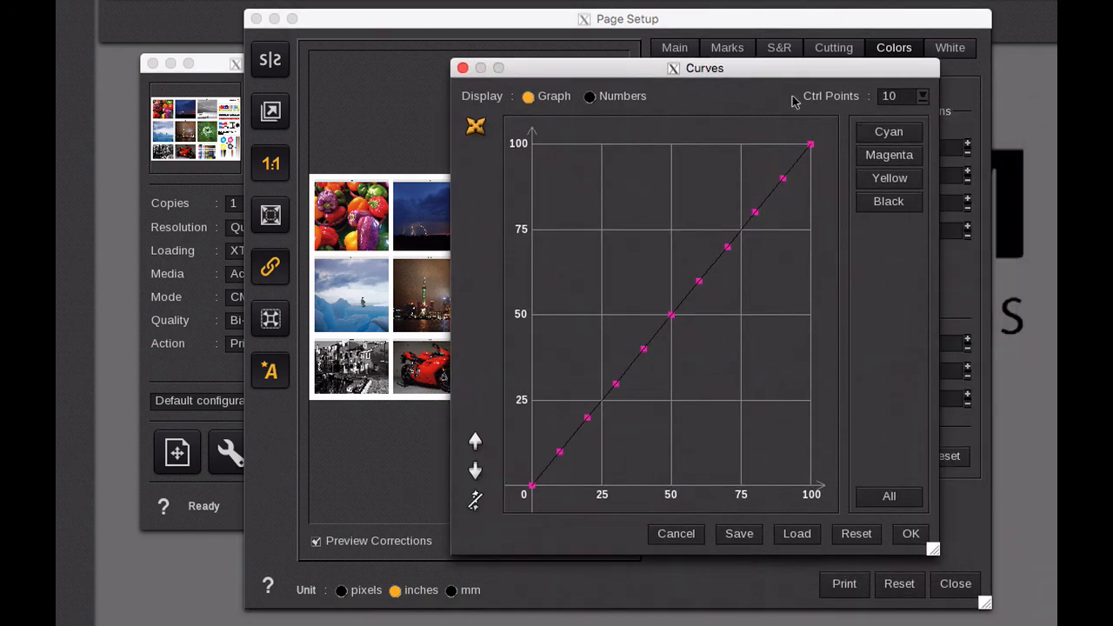
Set the curve to 5 control points and reset it to a straight line.
left_click(921, 96)
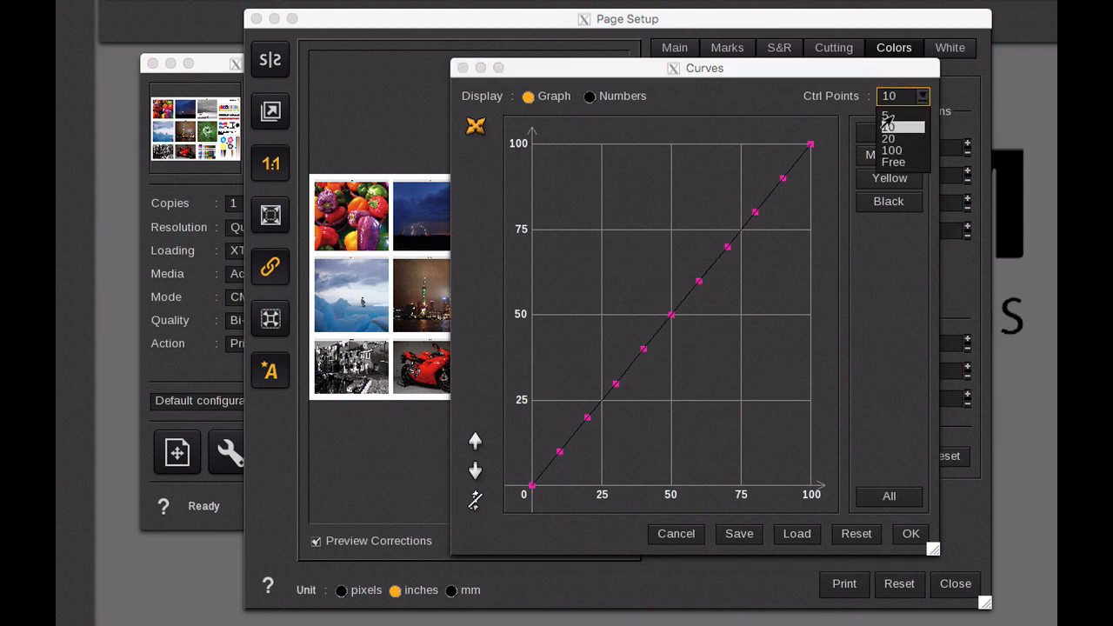
left_click(886, 115)
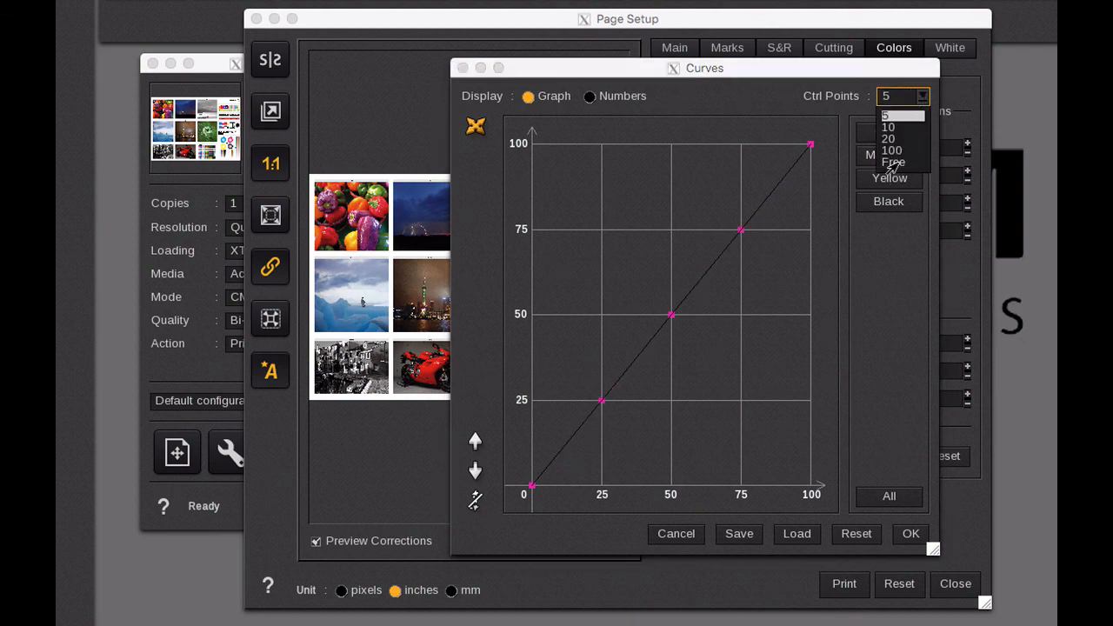
left_click(892, 163)
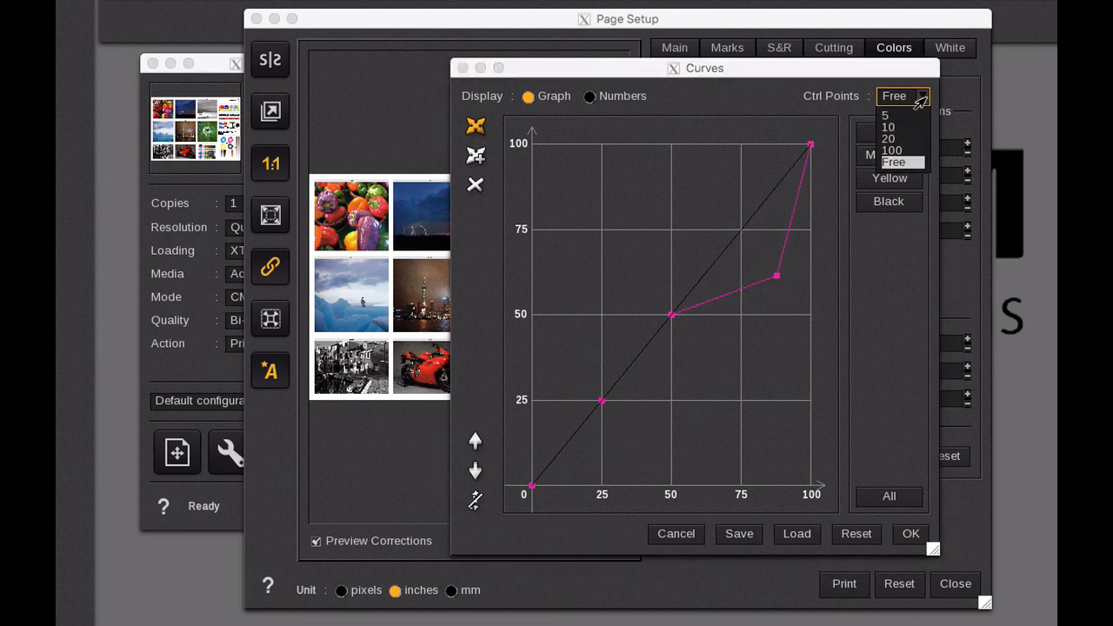
left_click(883, 114)
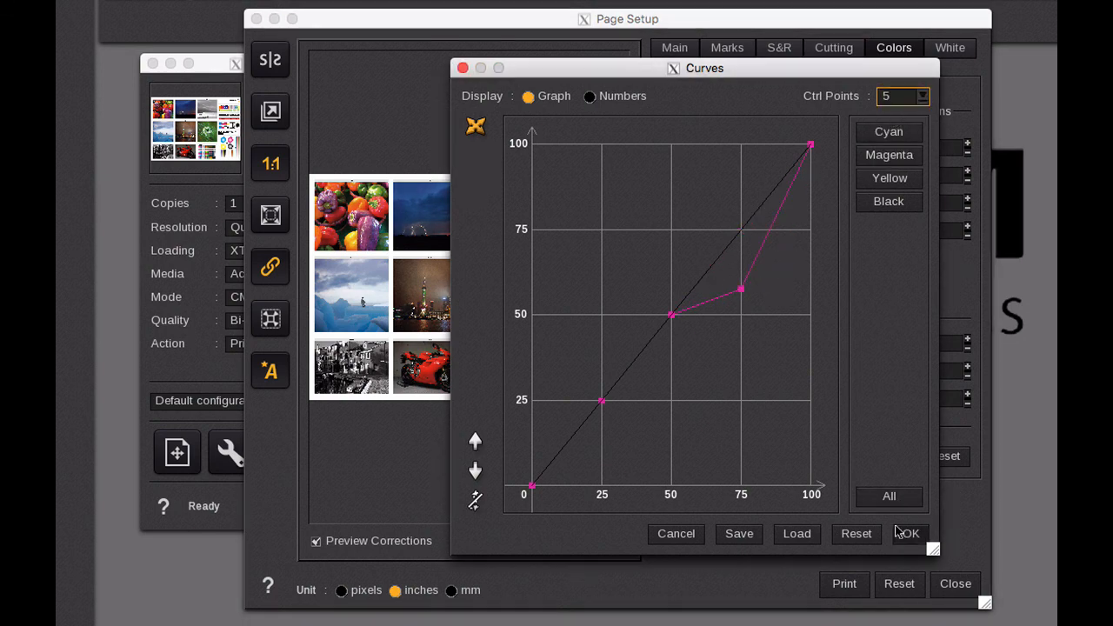
left_click(855, 534)
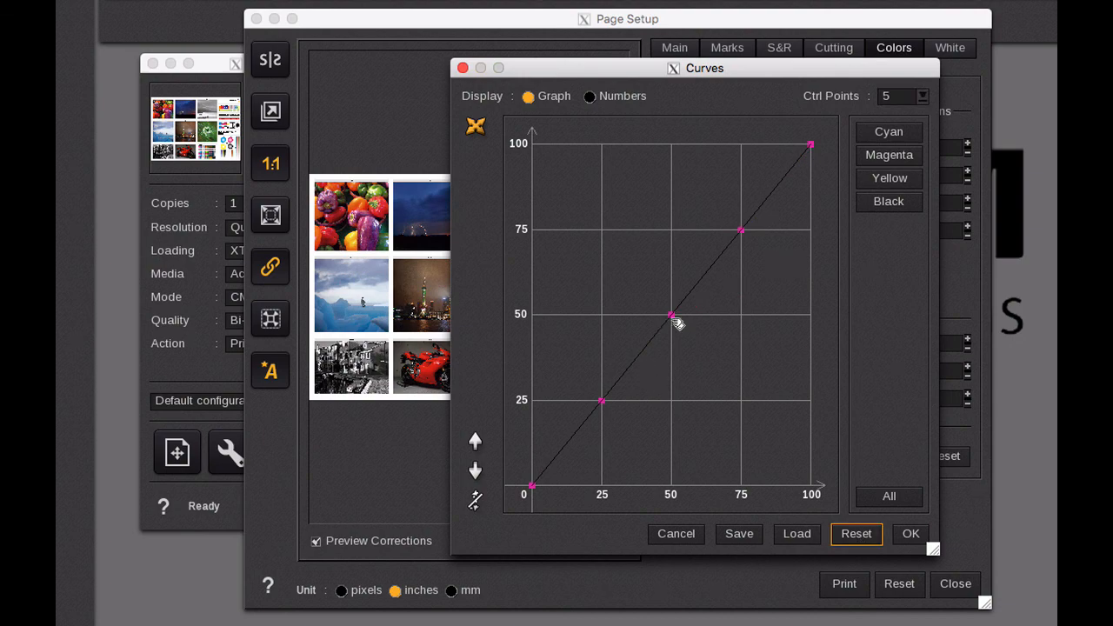
left_click_drag(670, 314, 670, 331)
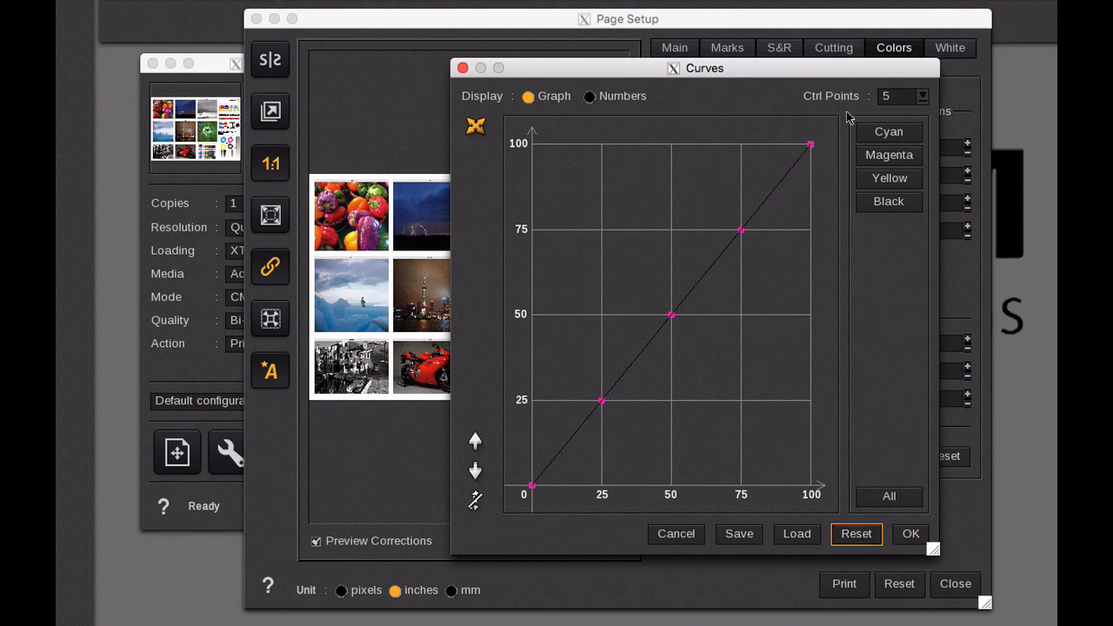
In Numbers view, change the Magenta 75 value to 70 and confirm.
left_click(589, 95)
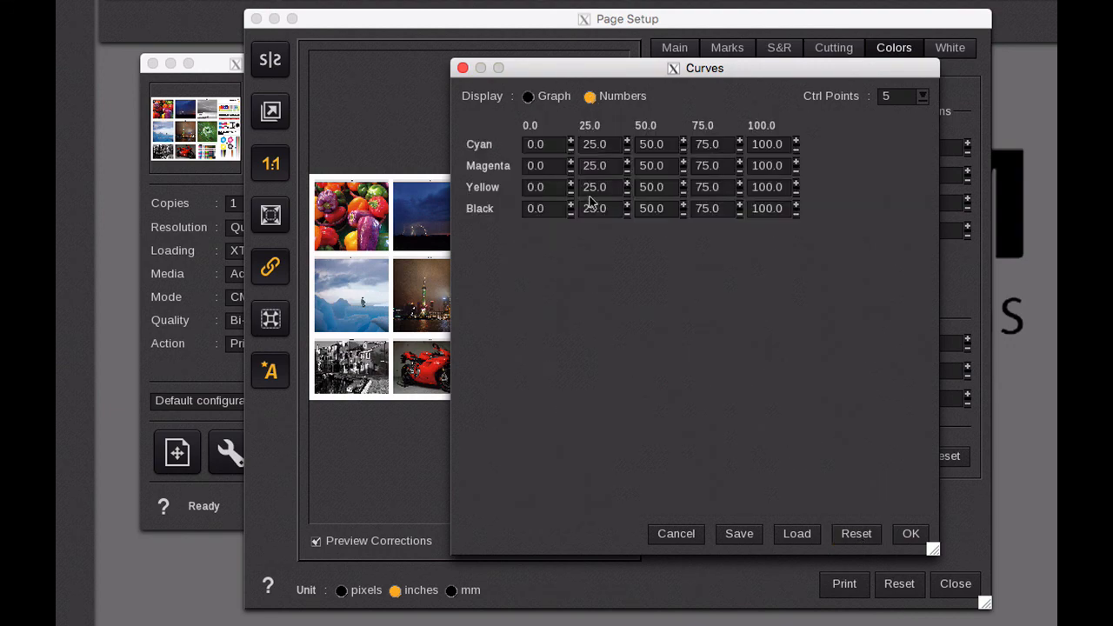
left_click(707, 165)
type("7")
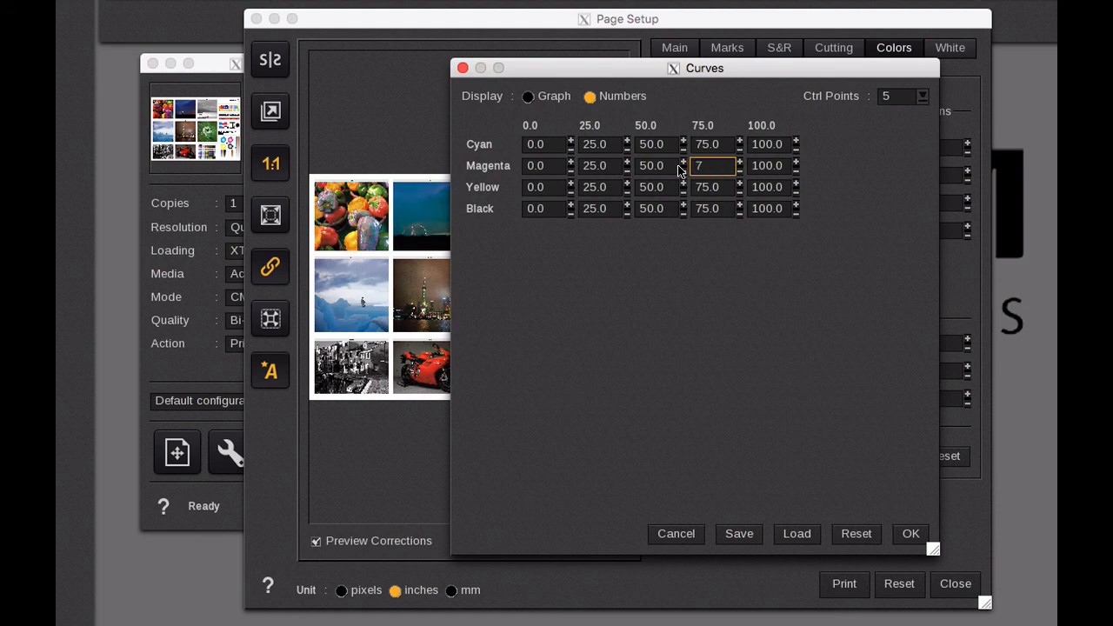
type("9")
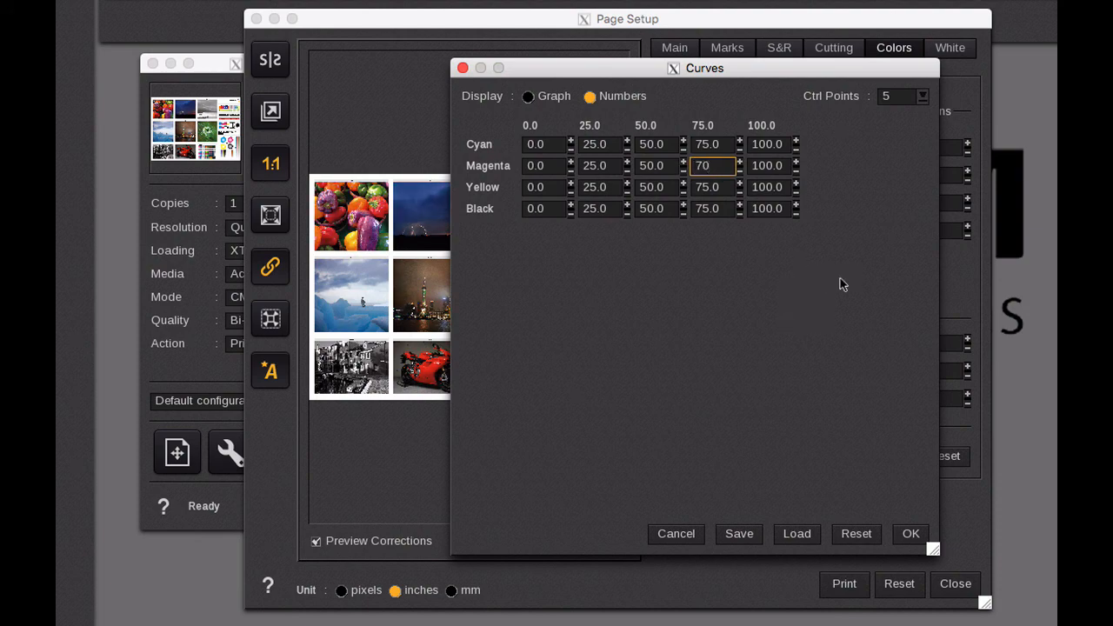
left_click(910, 533)
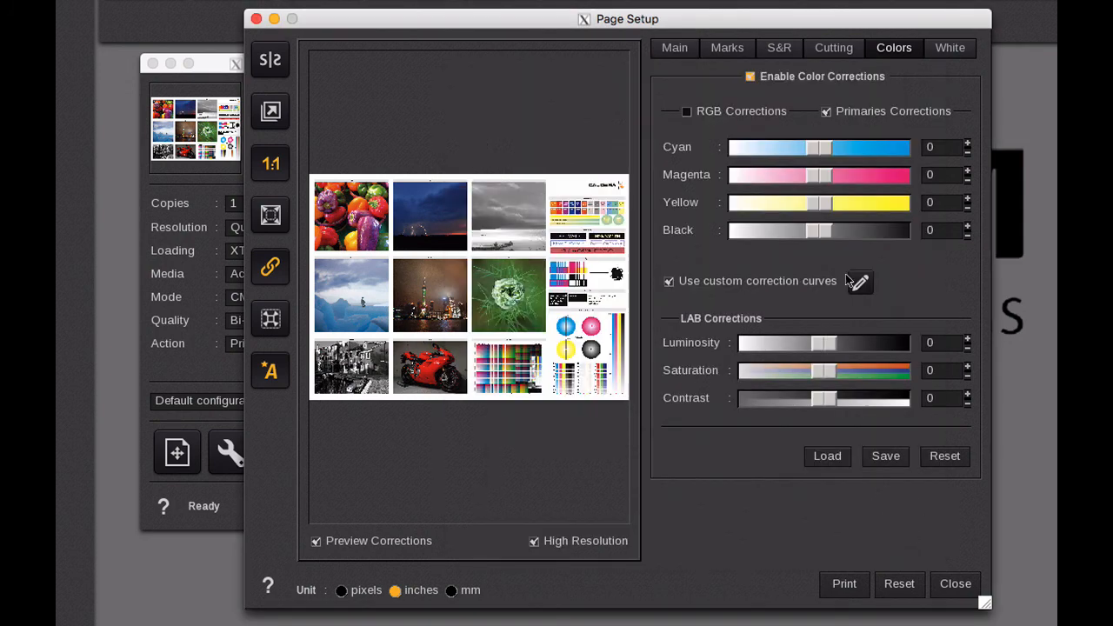
Review the edited curves as a graph, accept them, and turn off colour corrections.
left_click(858, 282)
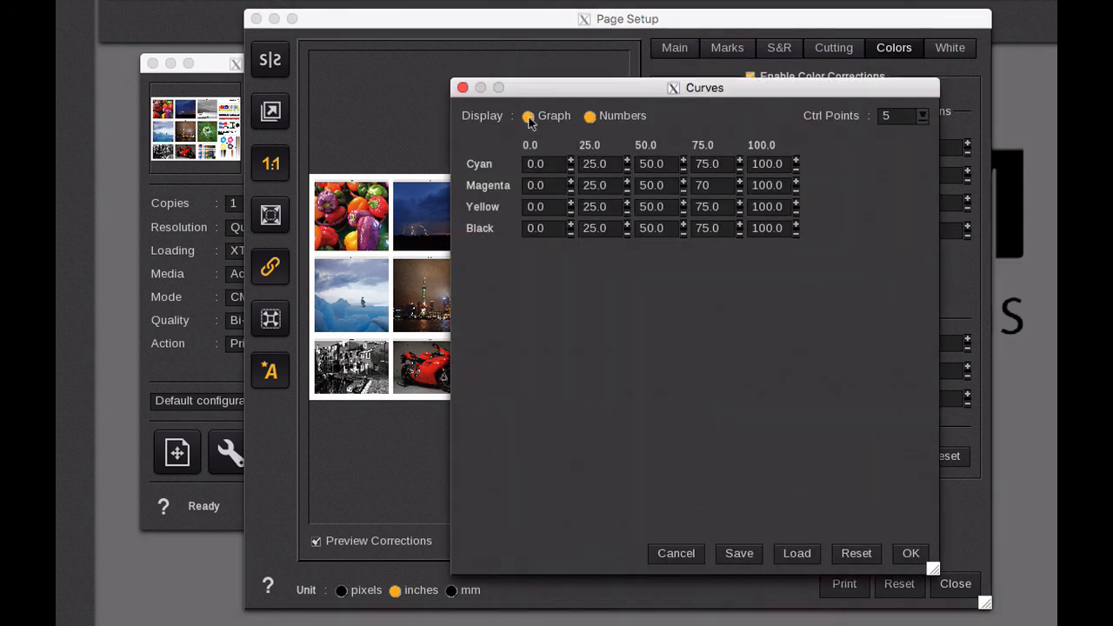
left_click(527, 116)
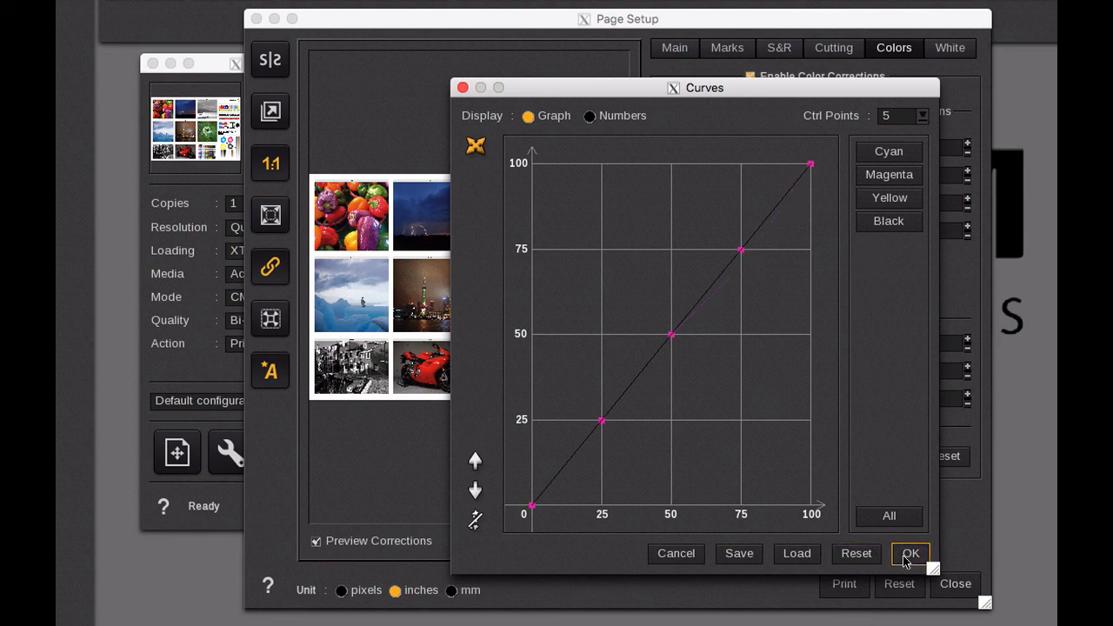
left_click(912, 553)
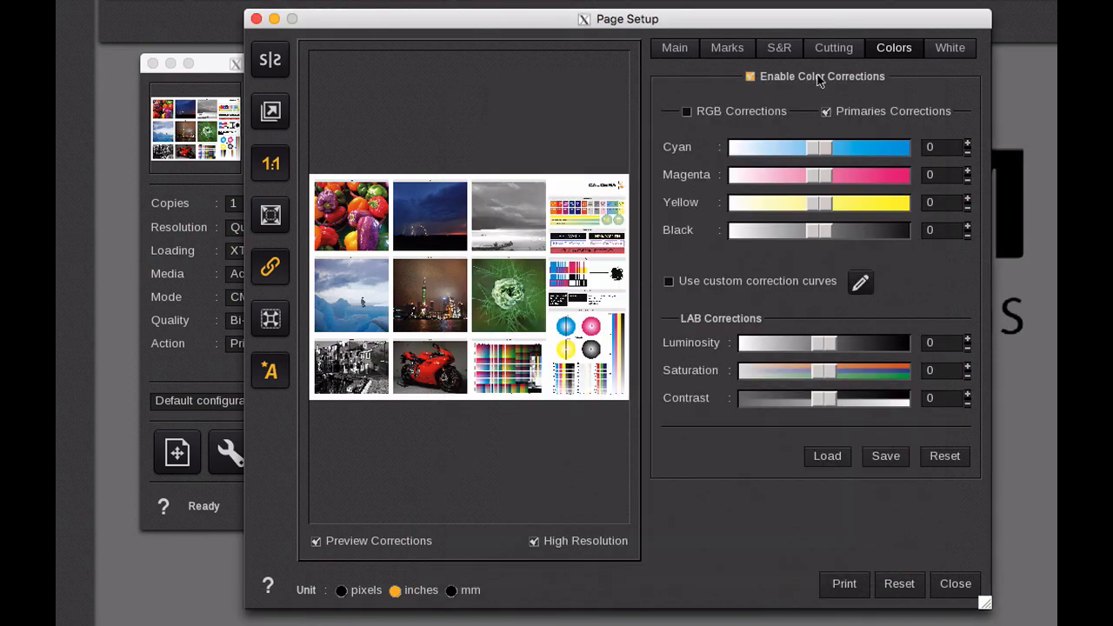
left_click(749, 77)
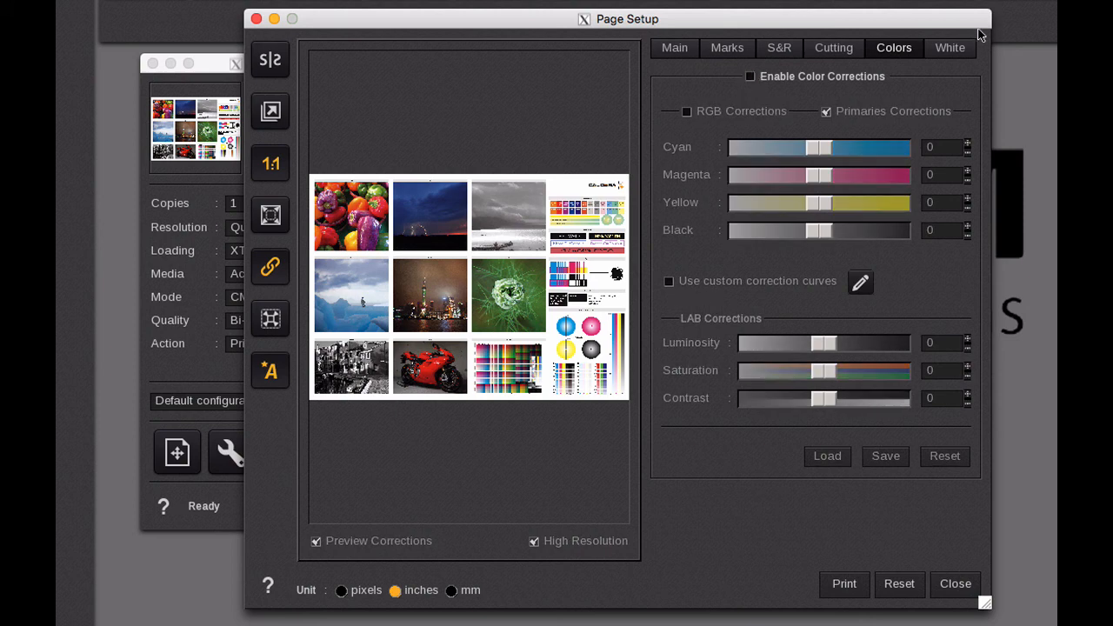
Select spot White for the white separation, hide the background image, and tick Auto for Method.
left_click(951, 48)
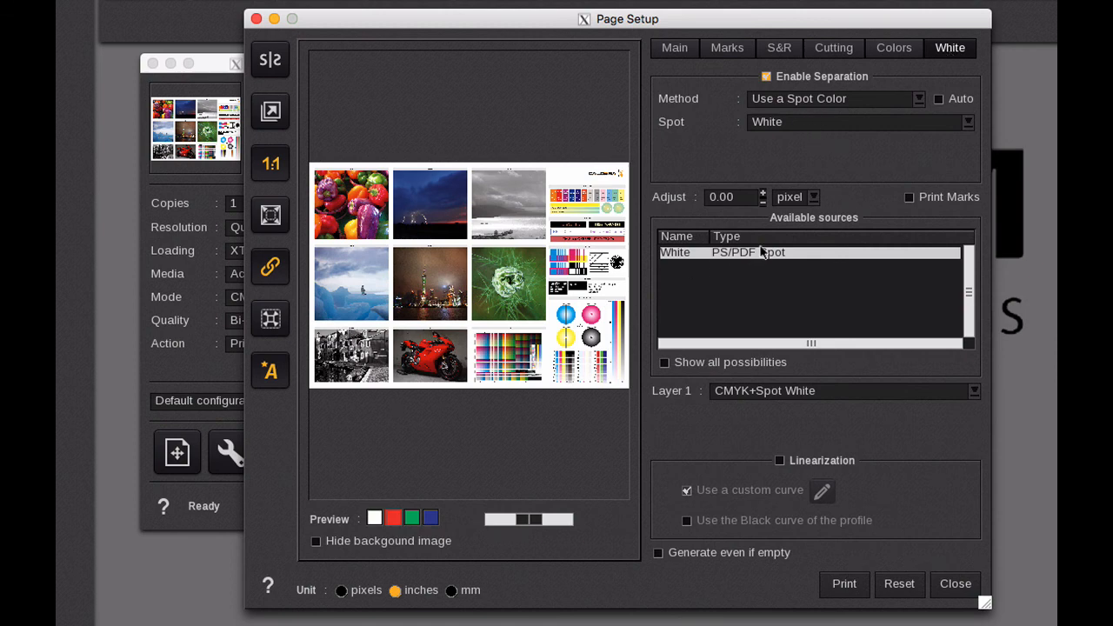
mouse_move(783, 121)
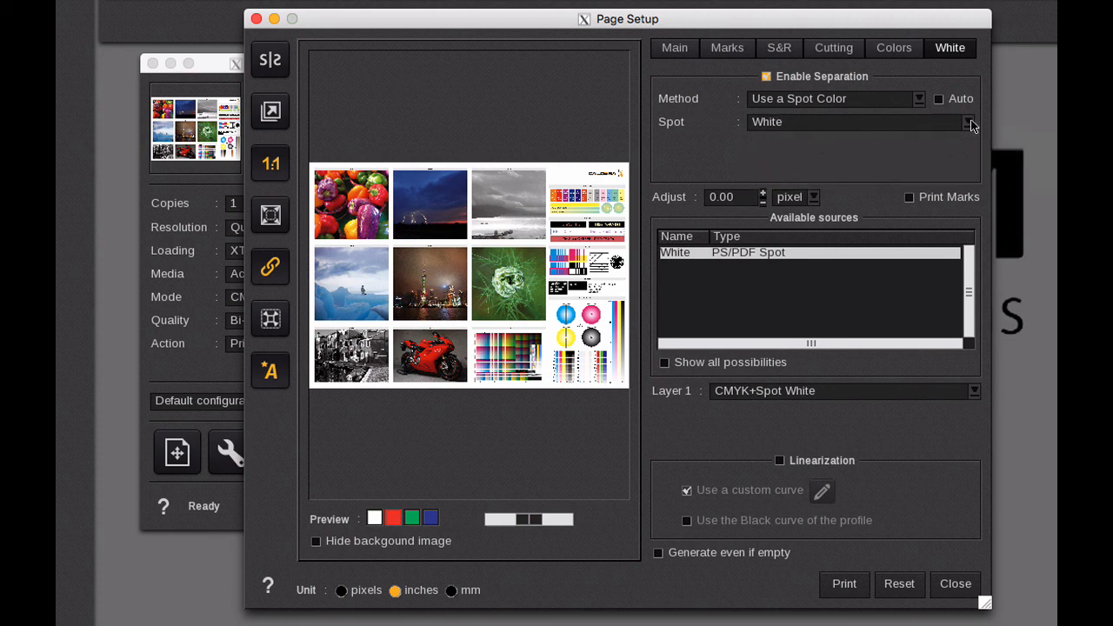
left_click(969, 121)
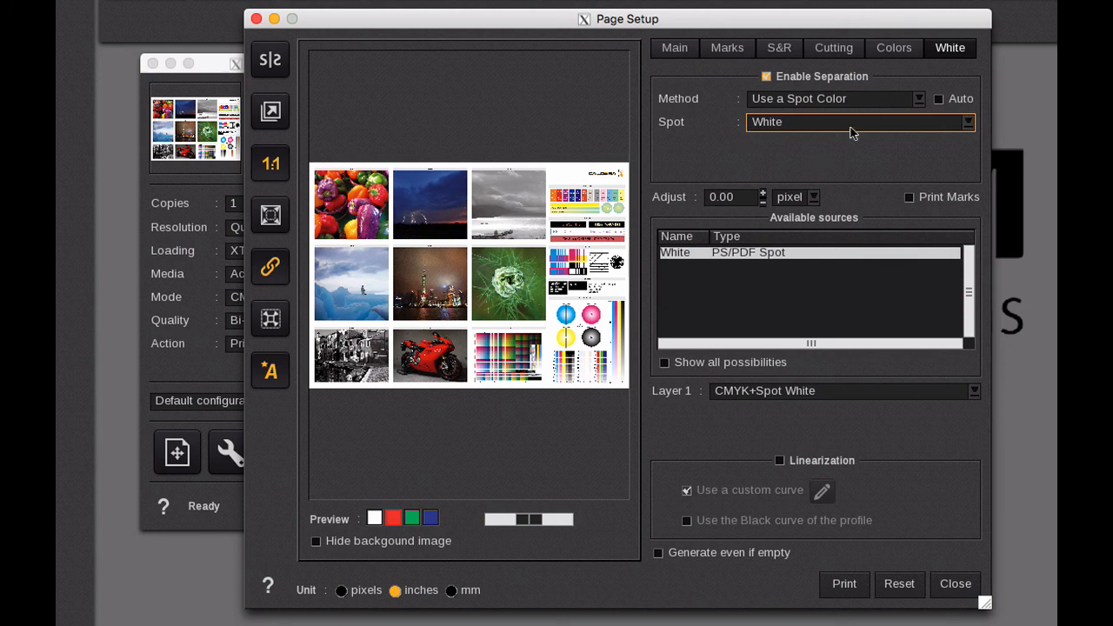
mouse_move(852, 132)
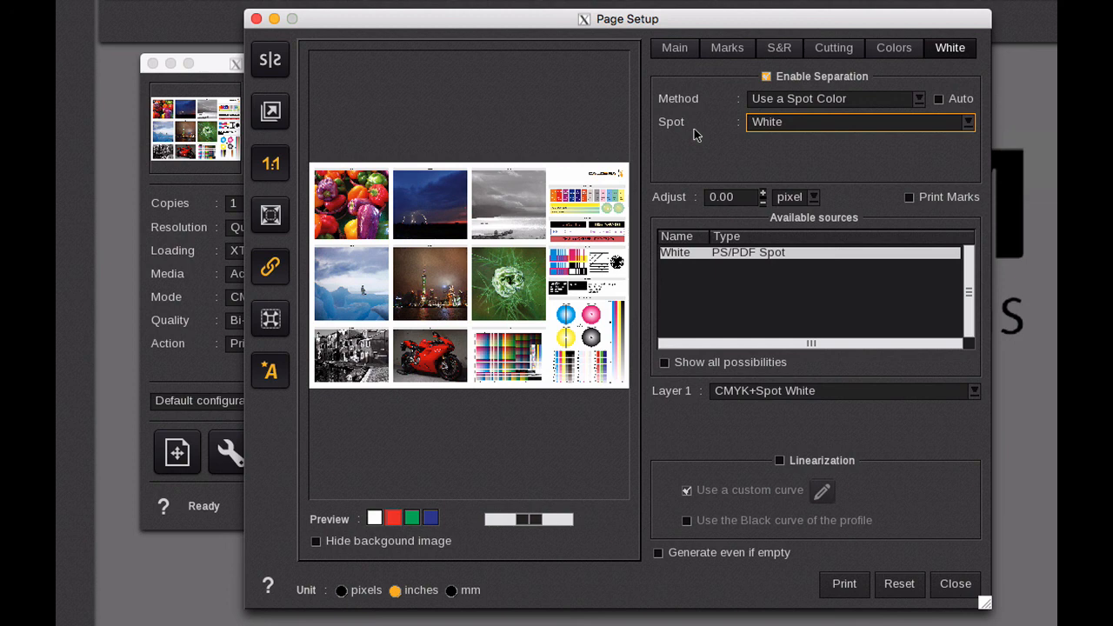
mouse_move(695, 276)
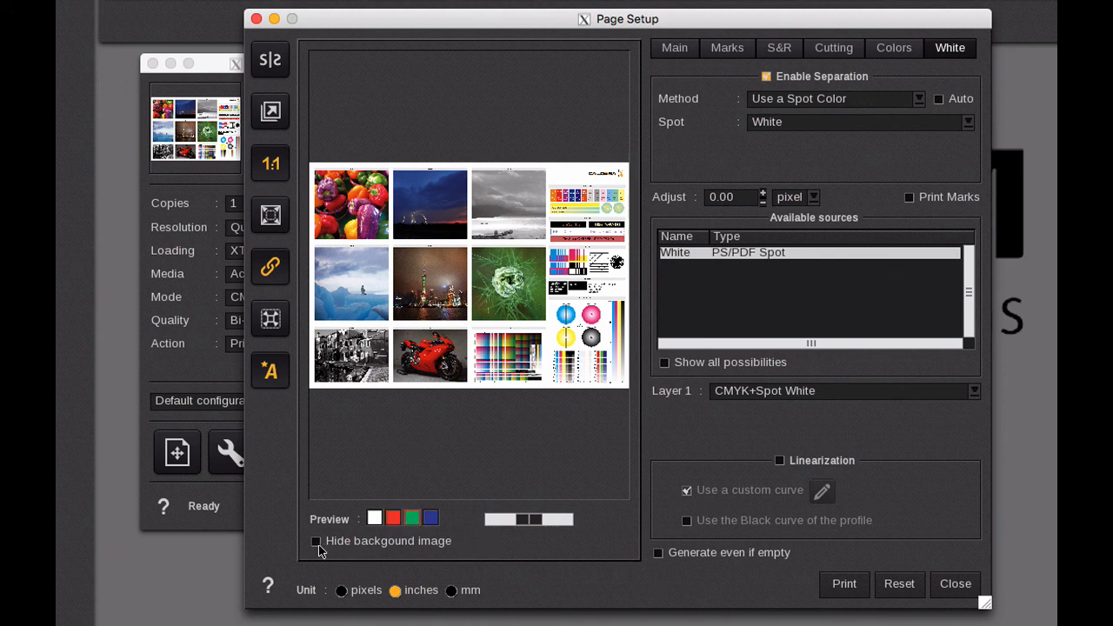
left_click(316, 540)
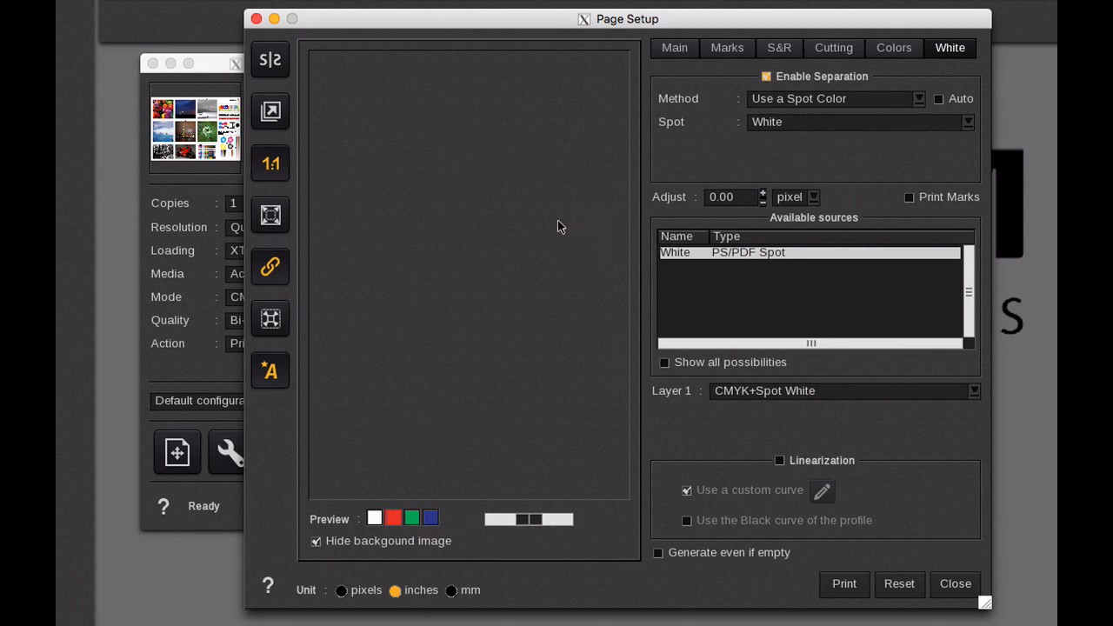
mouse_move(572, 232)
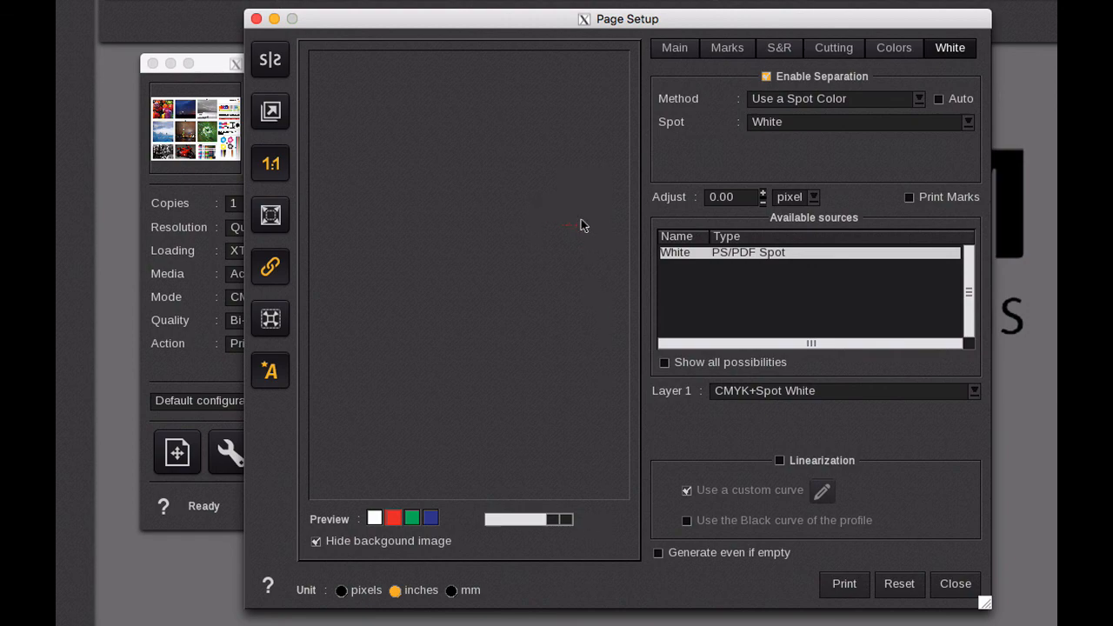
left_click(938, 98)
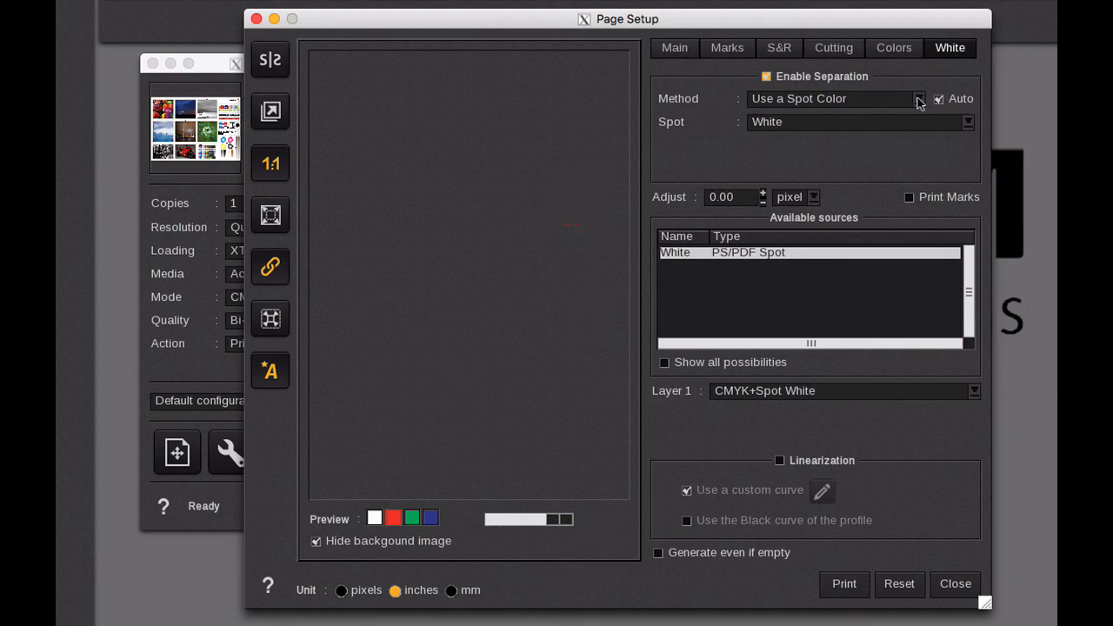
Set Method to 'Generate from CMYK data', try a transfer function, then choose 'where there is some ink'.
left_click(918, 98)
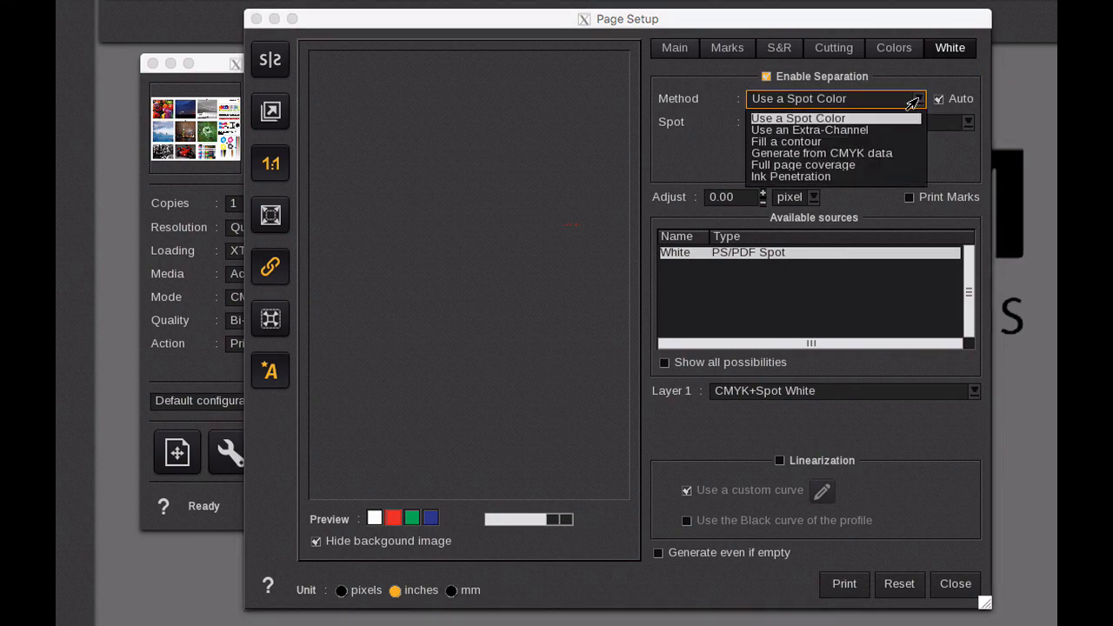
left_click(820, 153)
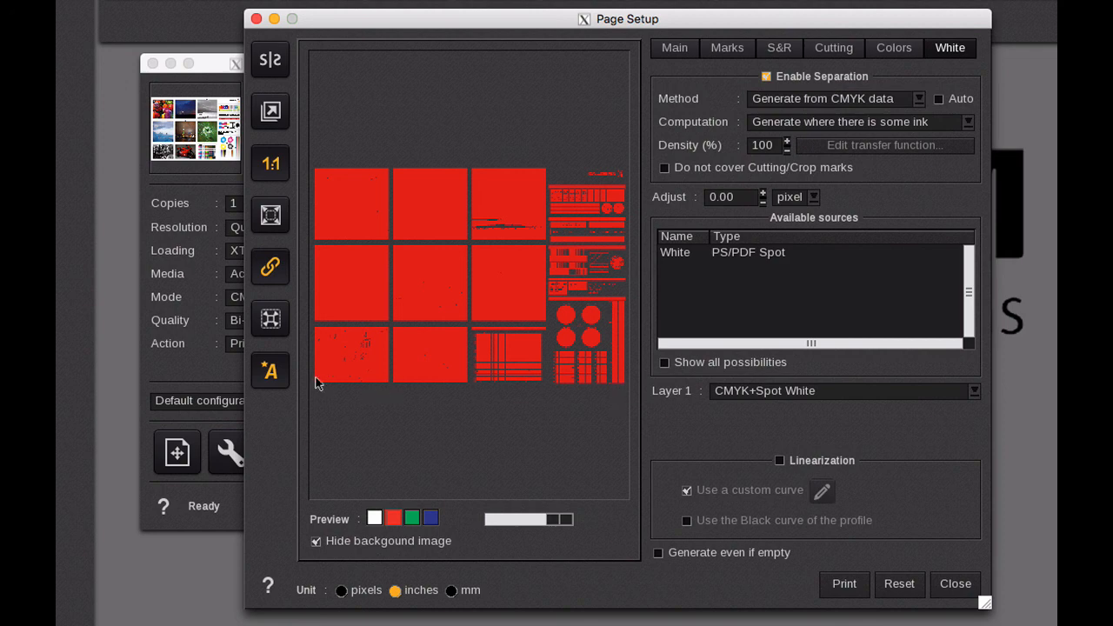
mouse_move(937, 130)
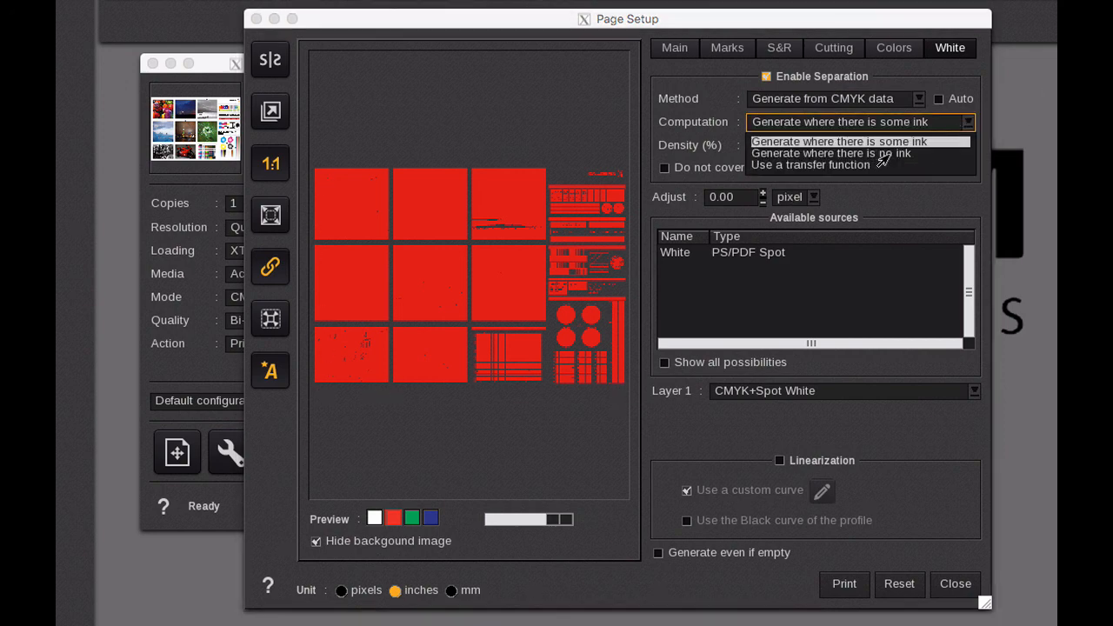
left_click(845, 153)
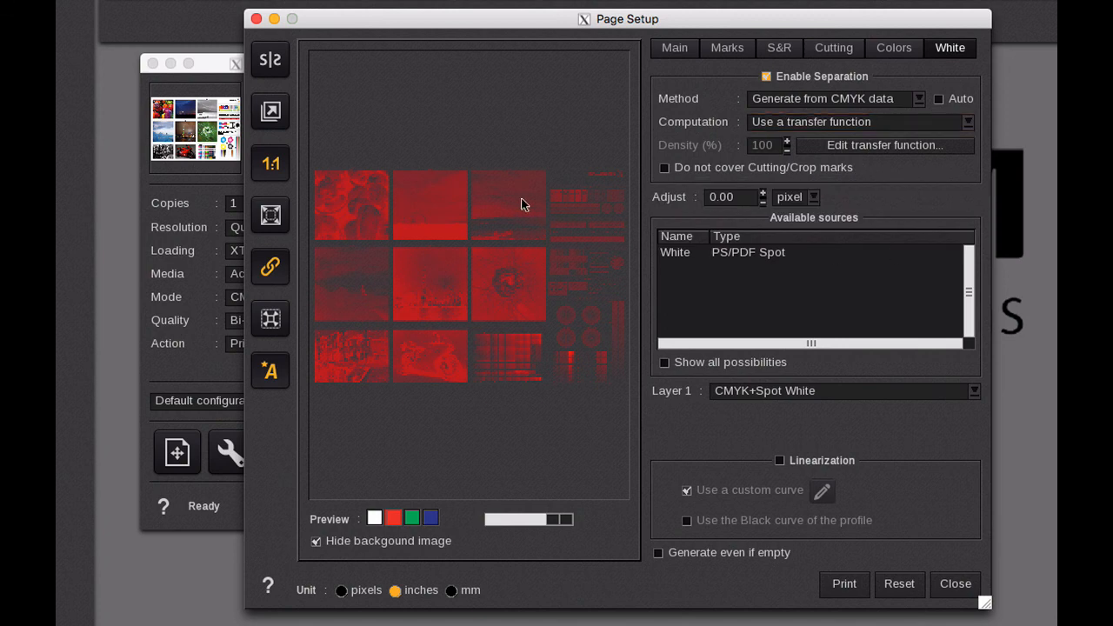
mouse_move(532, 171)
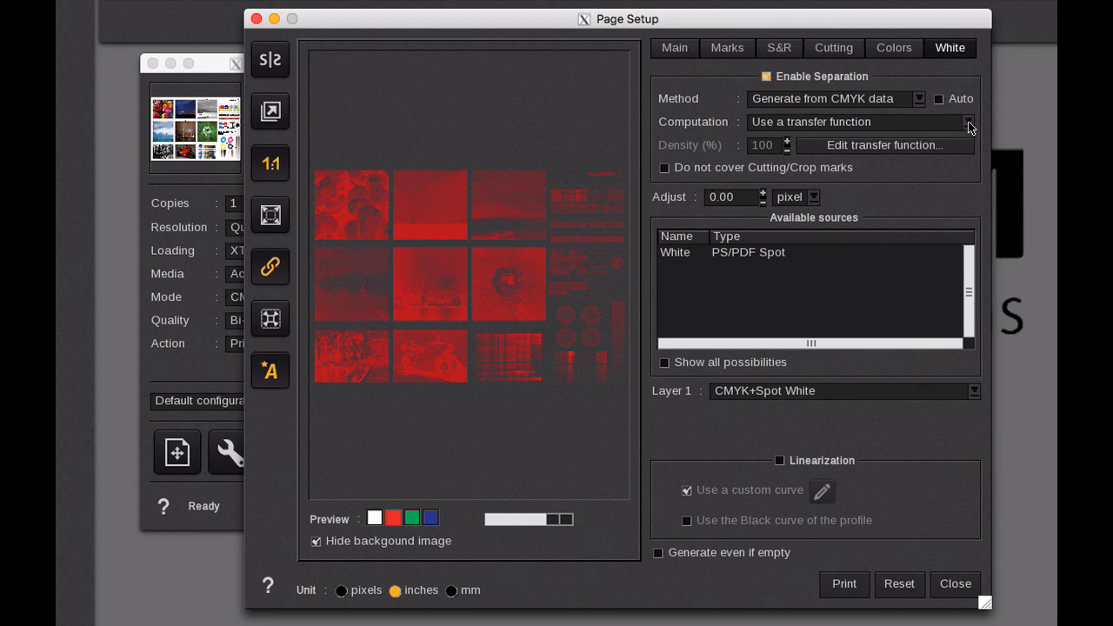
left_click(968, 121)
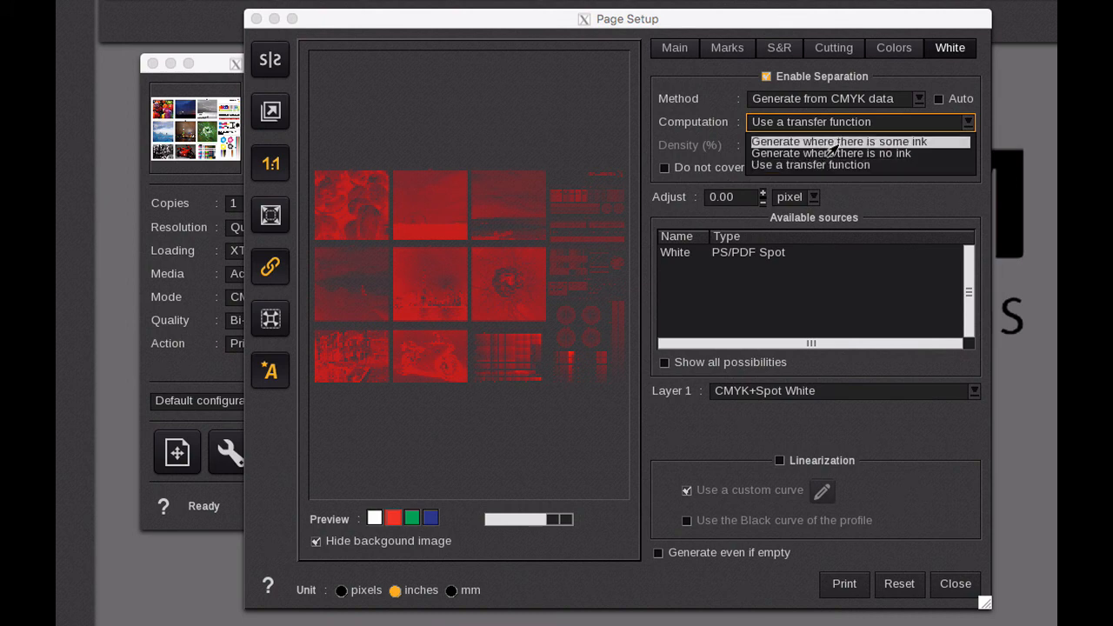
left_click(839, 141)
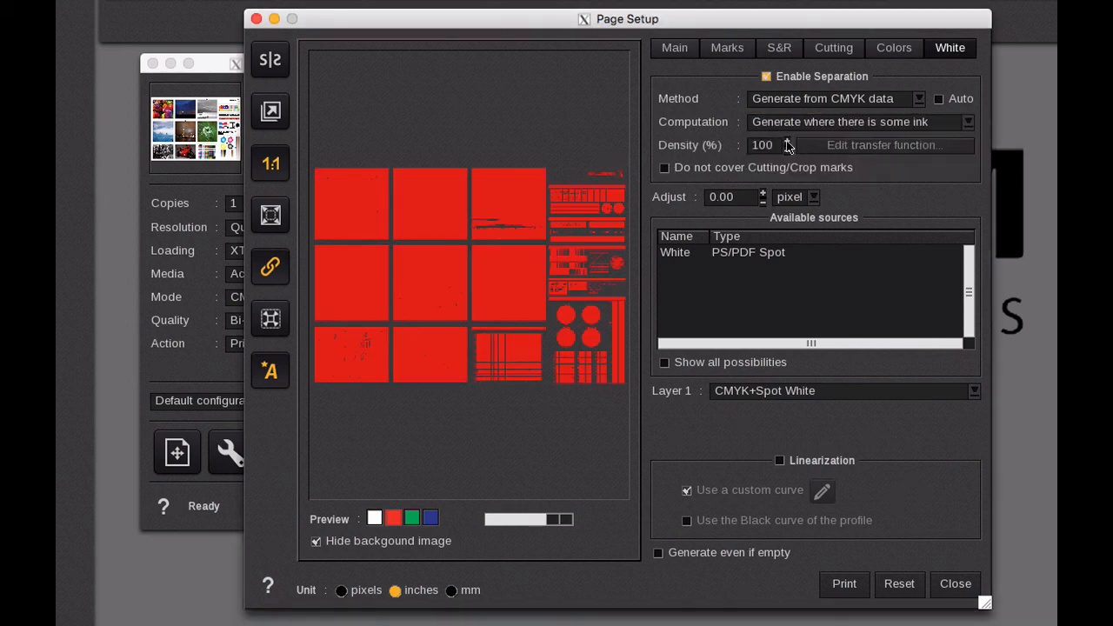
left_click(764, 145)
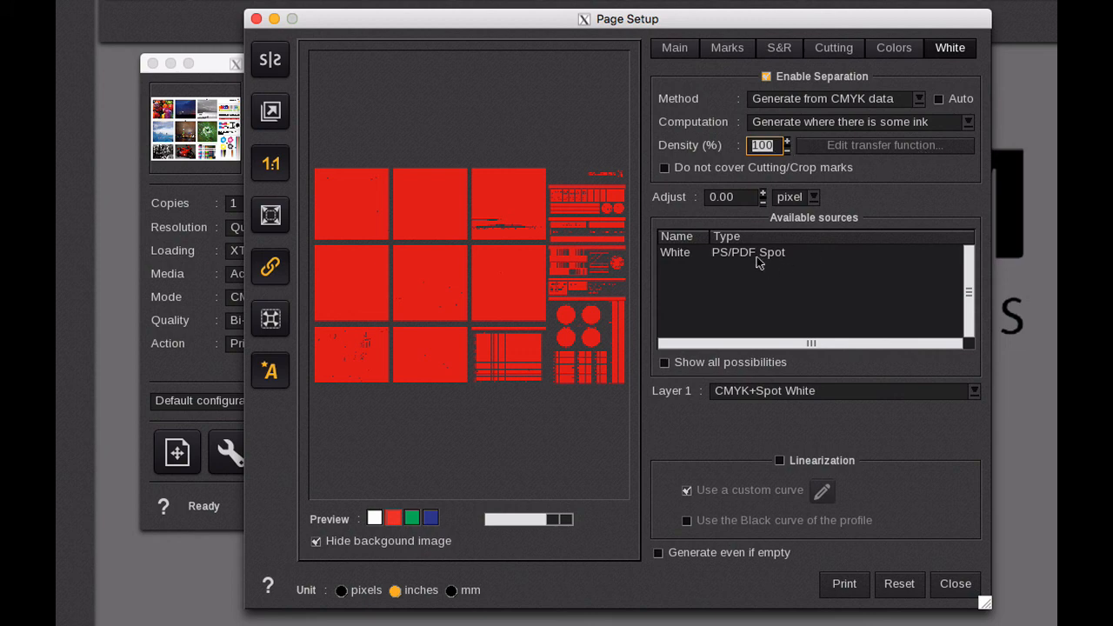
left_click(973, 390)
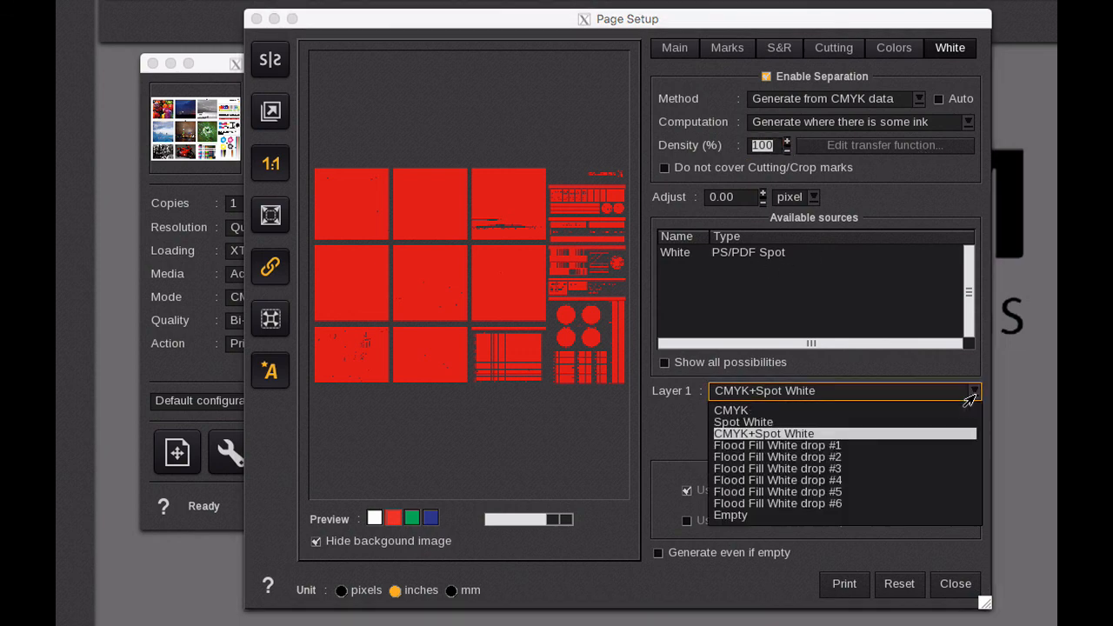
mouse_move(763, 433)
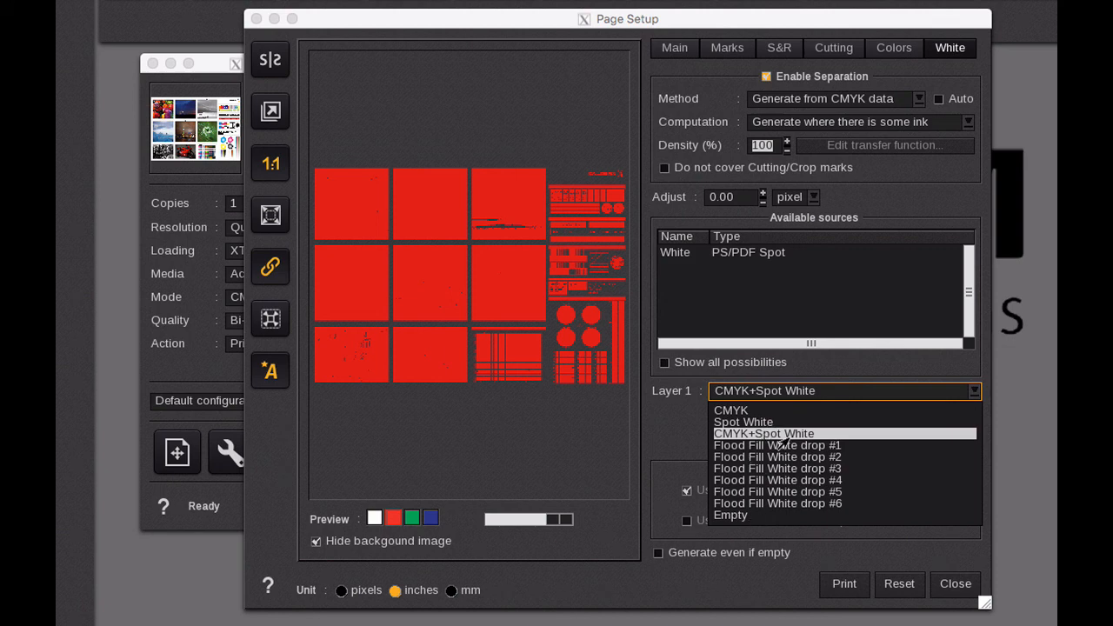
left_click(763, 433)
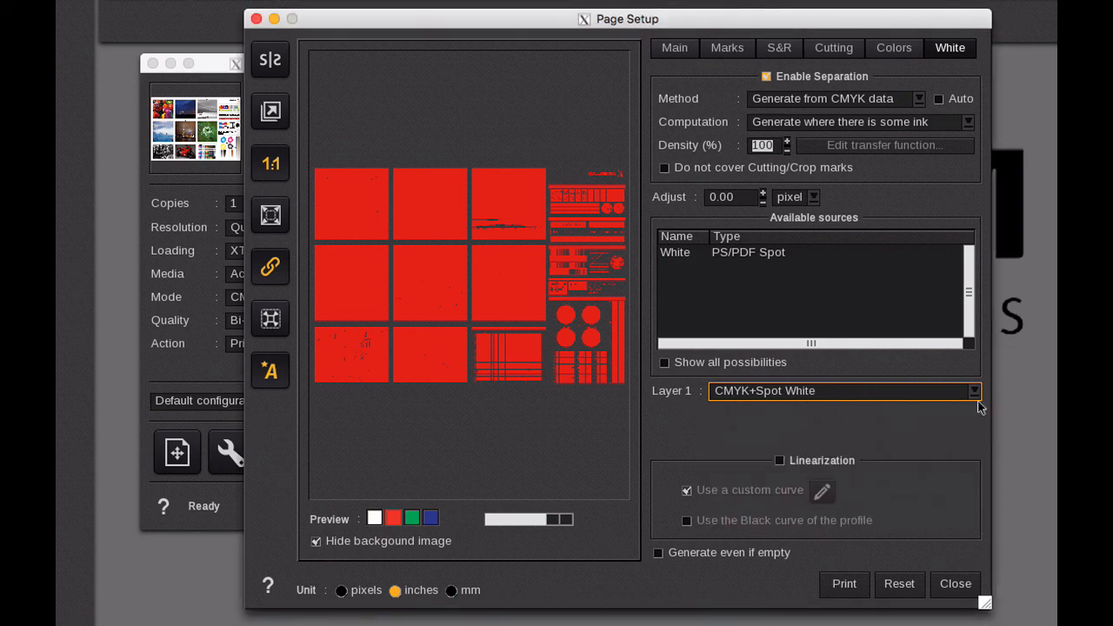
left_click(972, 391)
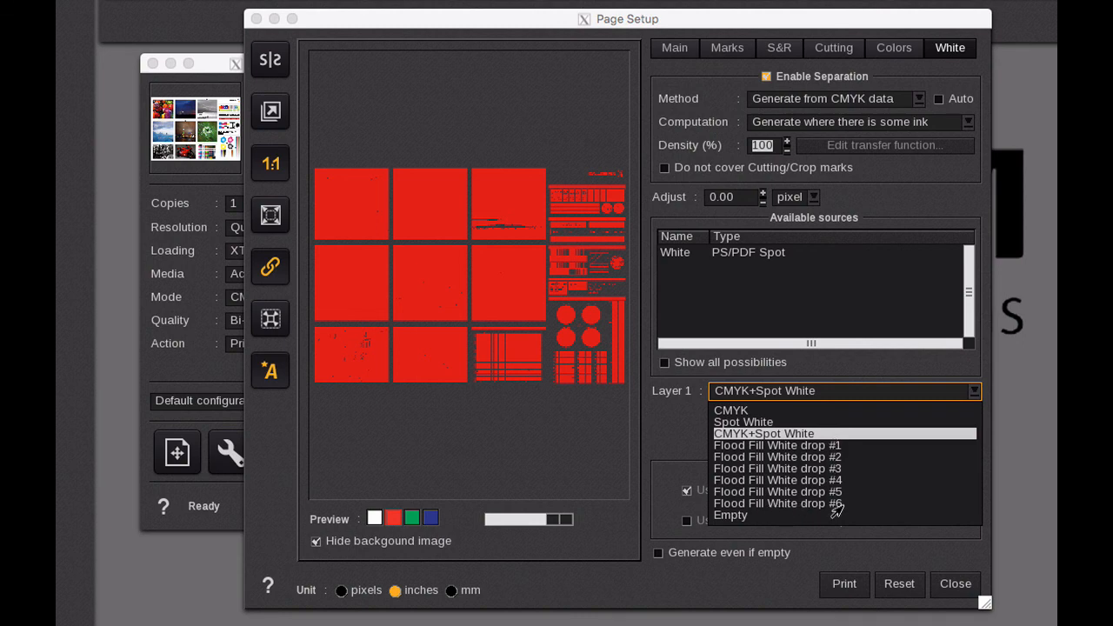
left_click(763, 433)
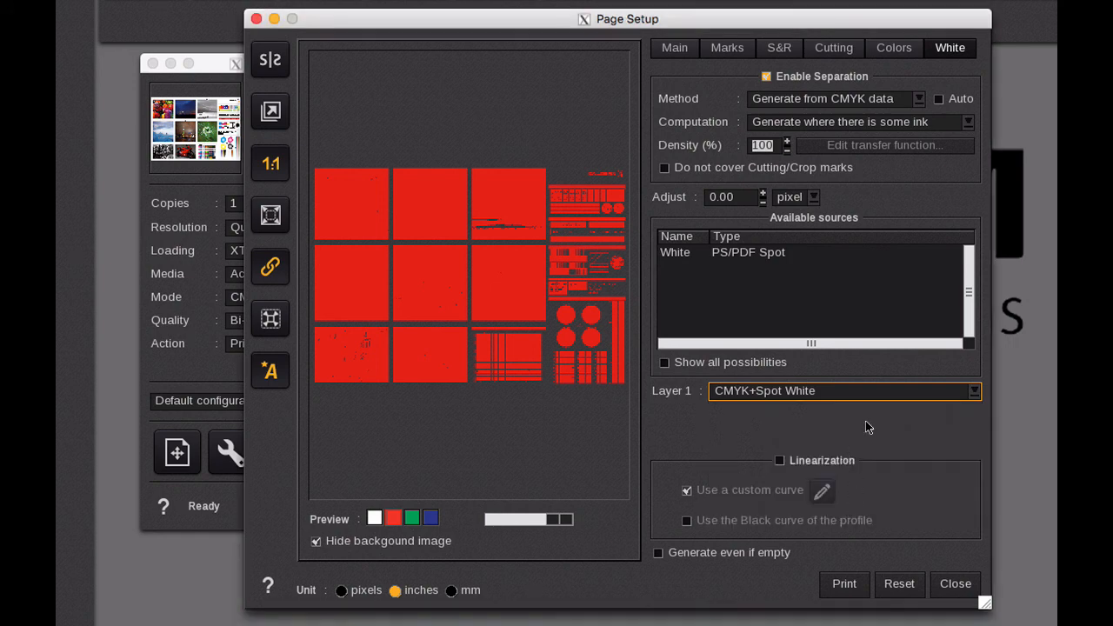
left_click(780, 459)
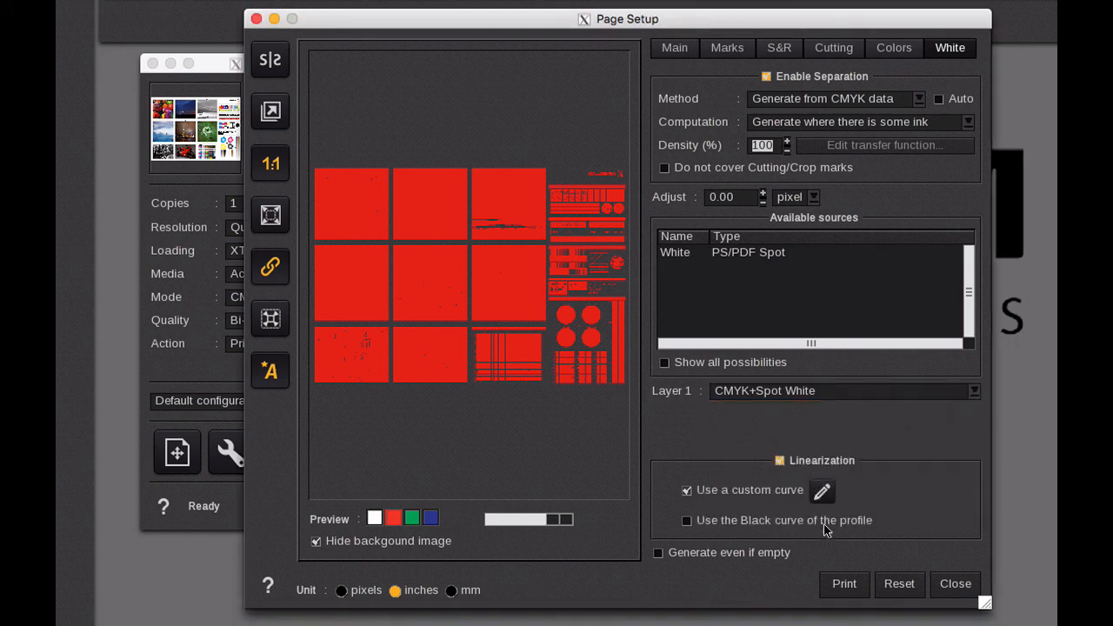
left_click(821, 490)
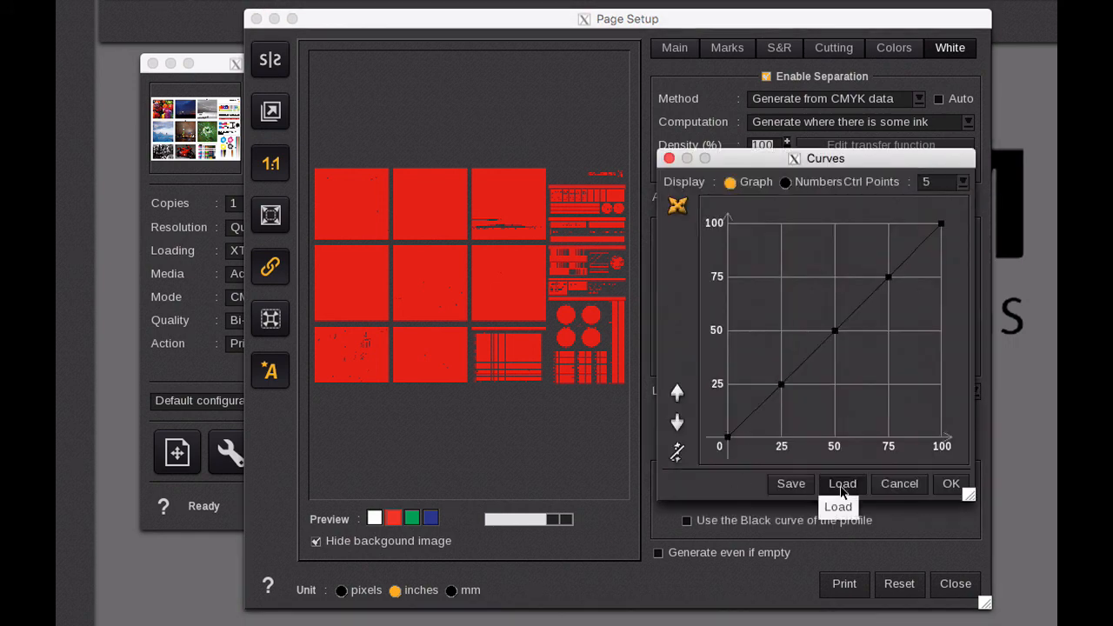
mouse_move(899, 483)
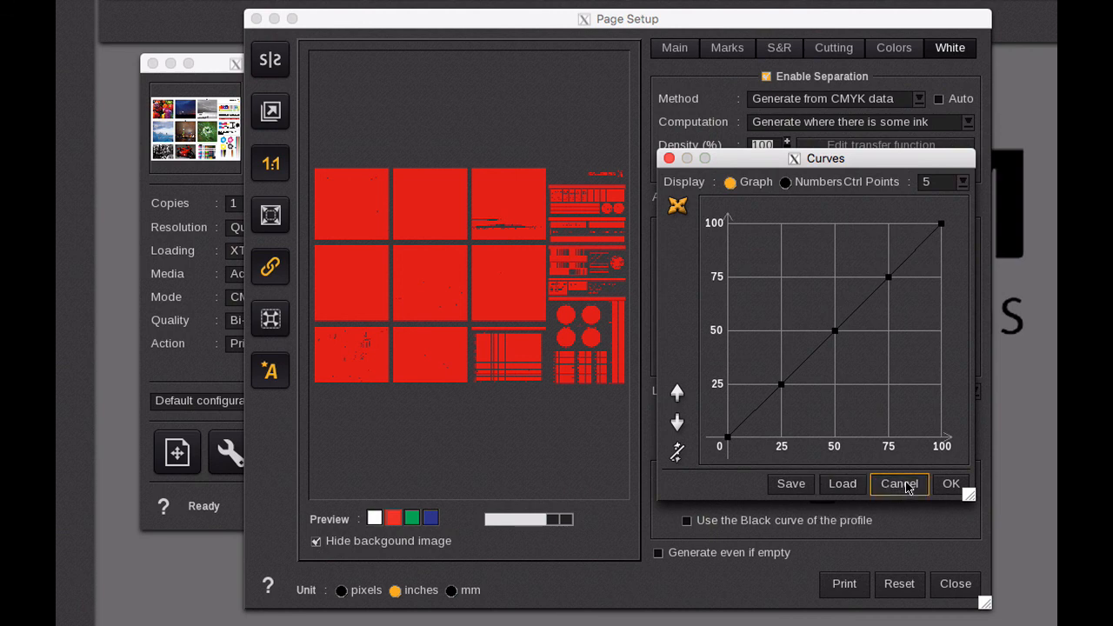
left_click(899, 483)
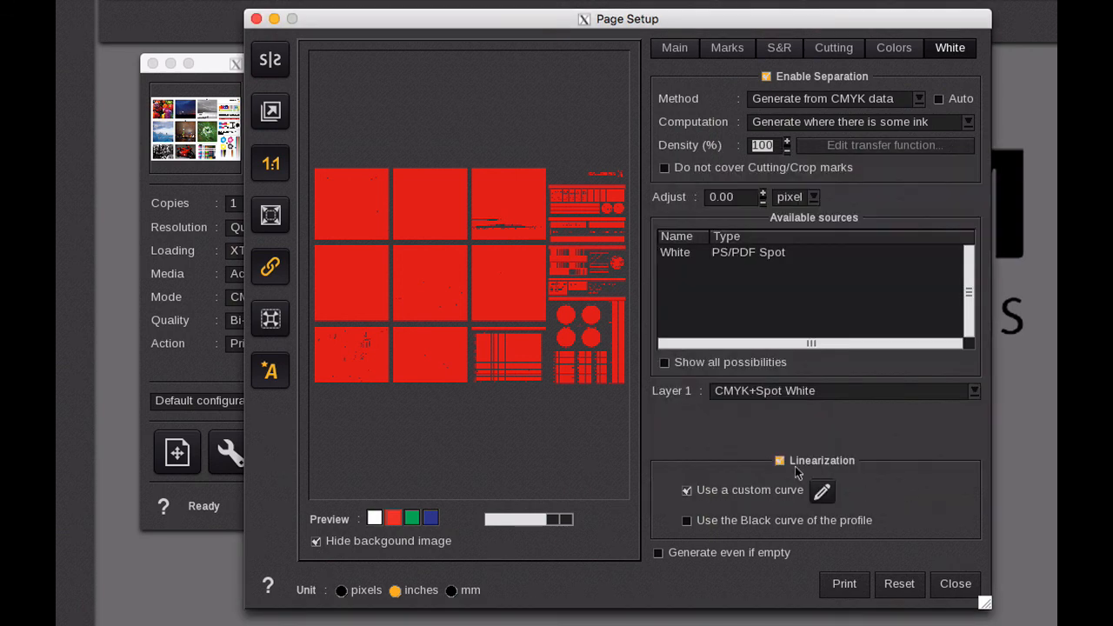
left_click(779, 459)
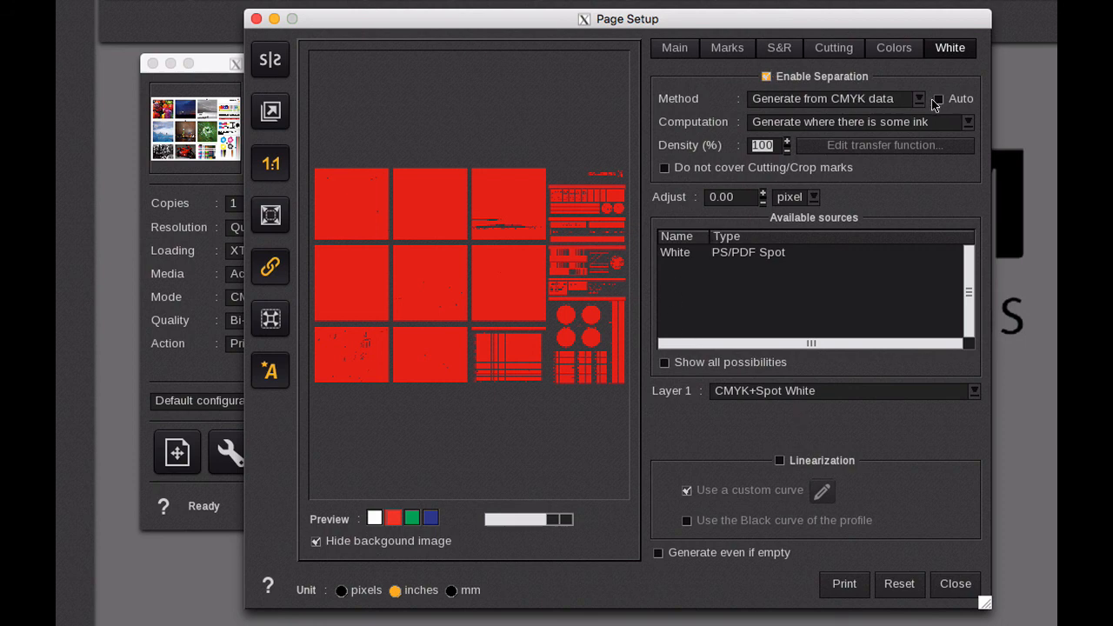
Cycle Method through Spot Color, Extra-Channel and CMYK data, try 'no ink', then untick Enable Separation.
left_click(917, 98)
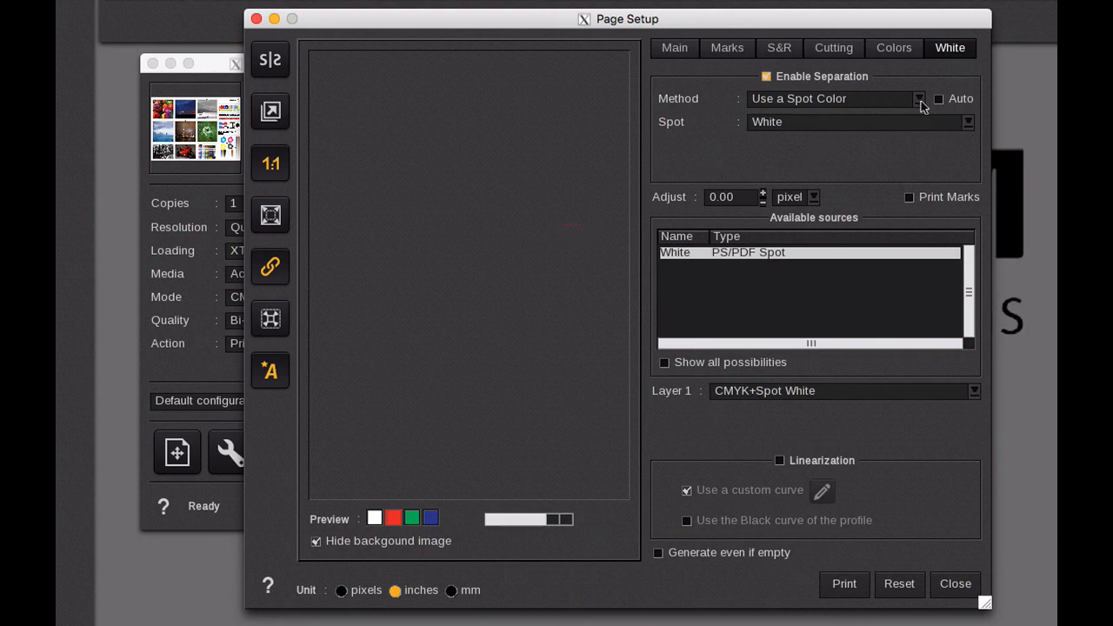
left_click(916, 98)
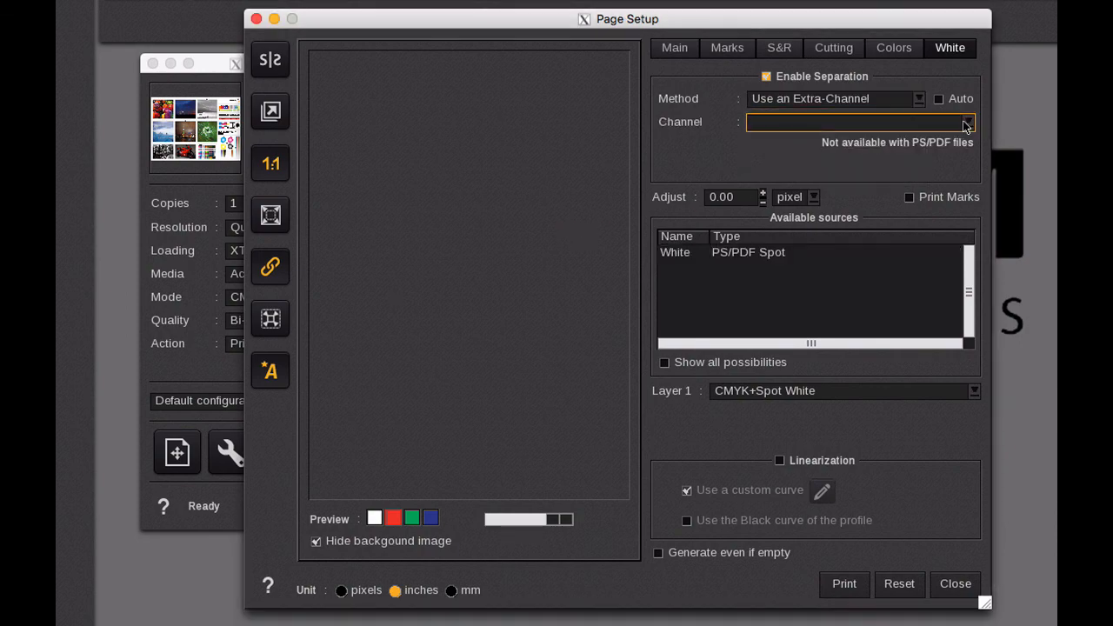
mouse_move(918, 103)
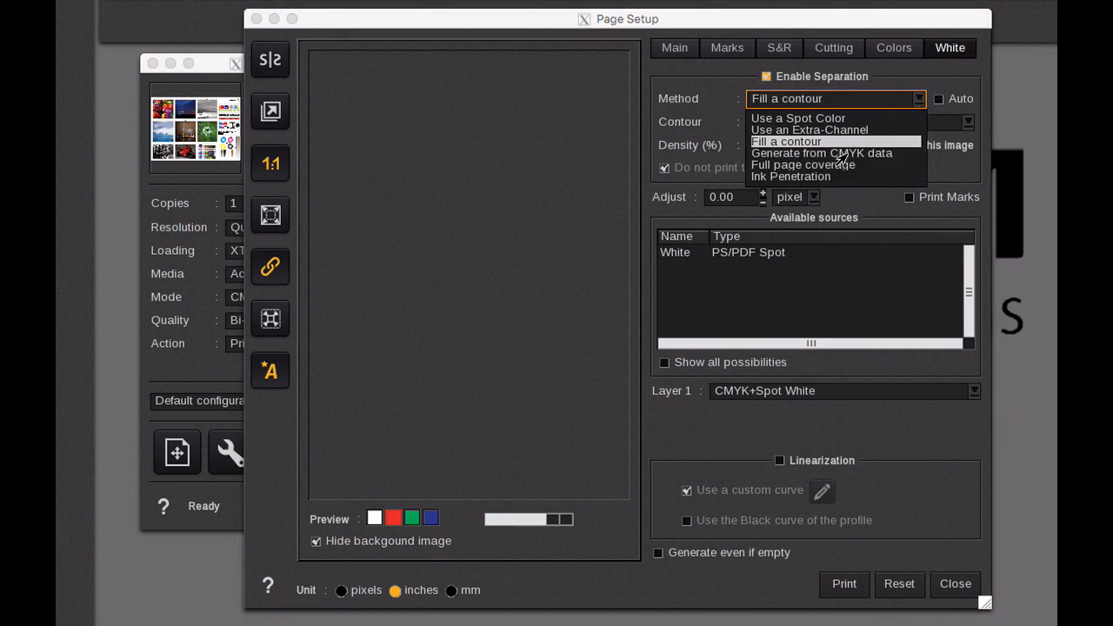
left_click(822, 153)
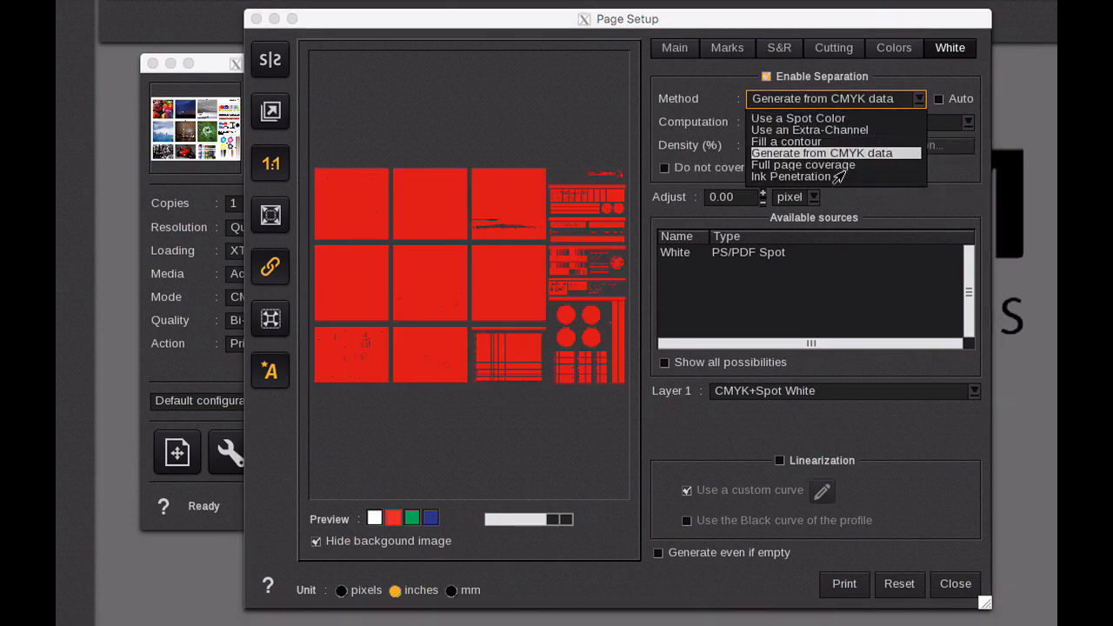
mouse_move(686, 73)
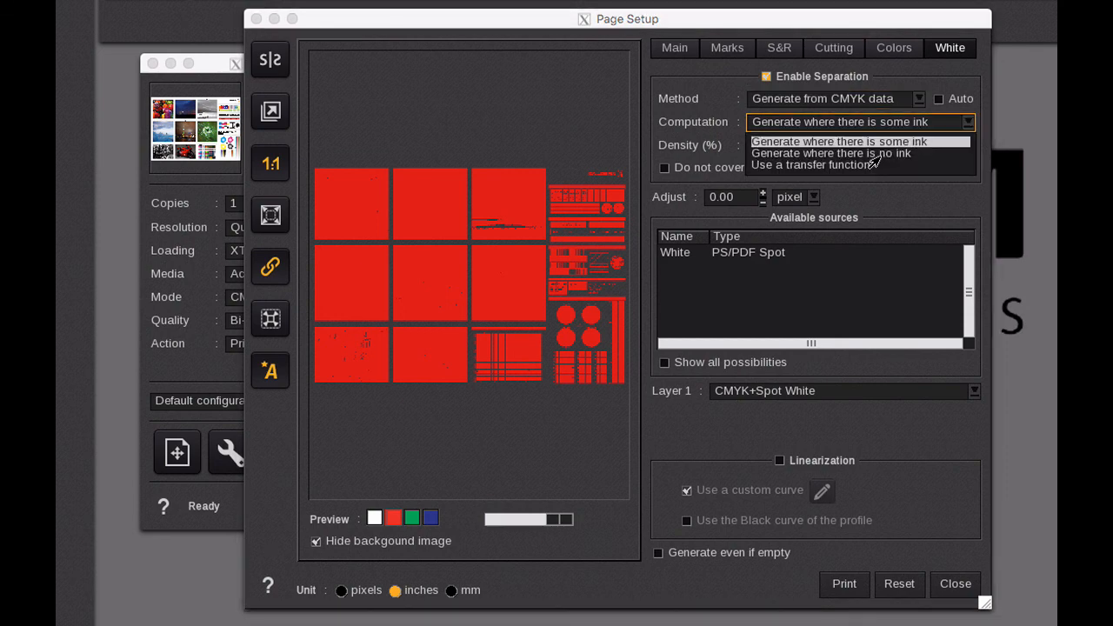
left_click(831, 153)
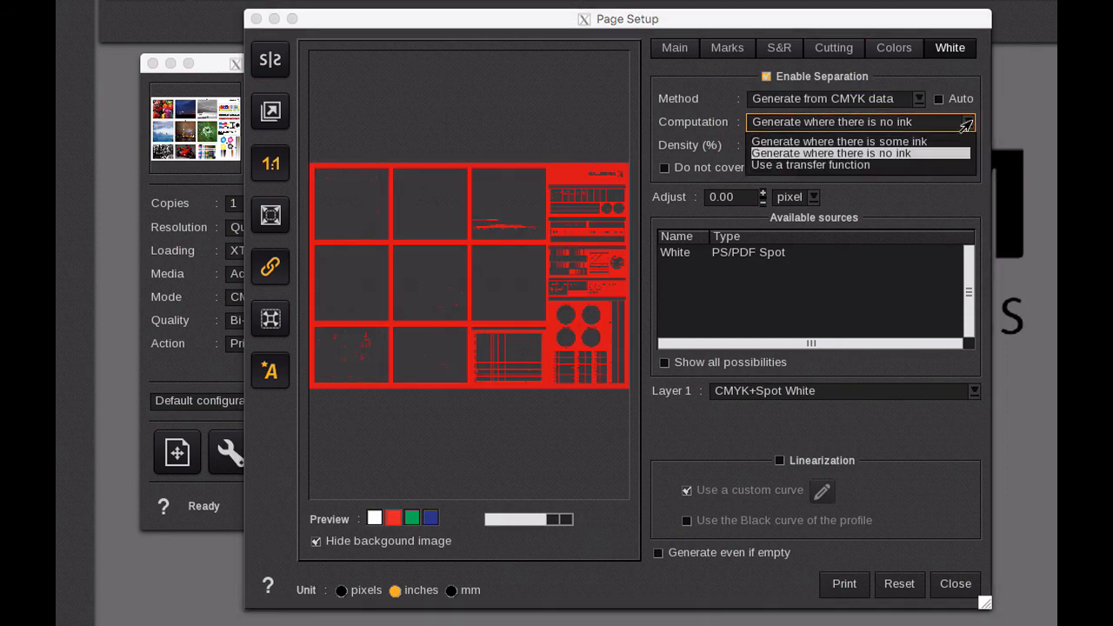
left_click(834, 141)
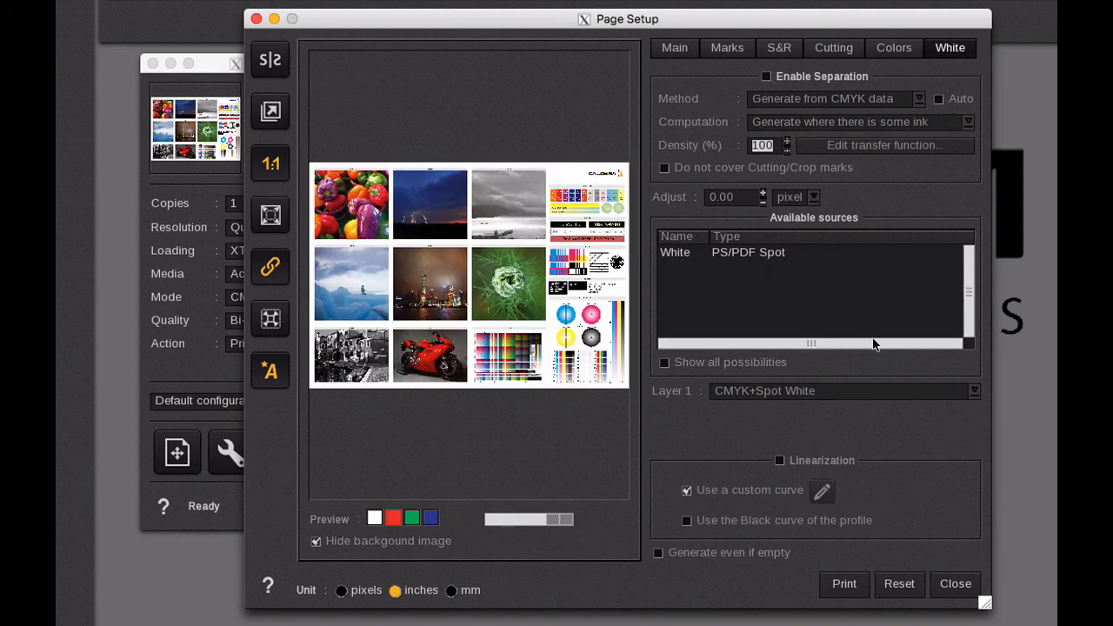
mouse_move(955, 584)
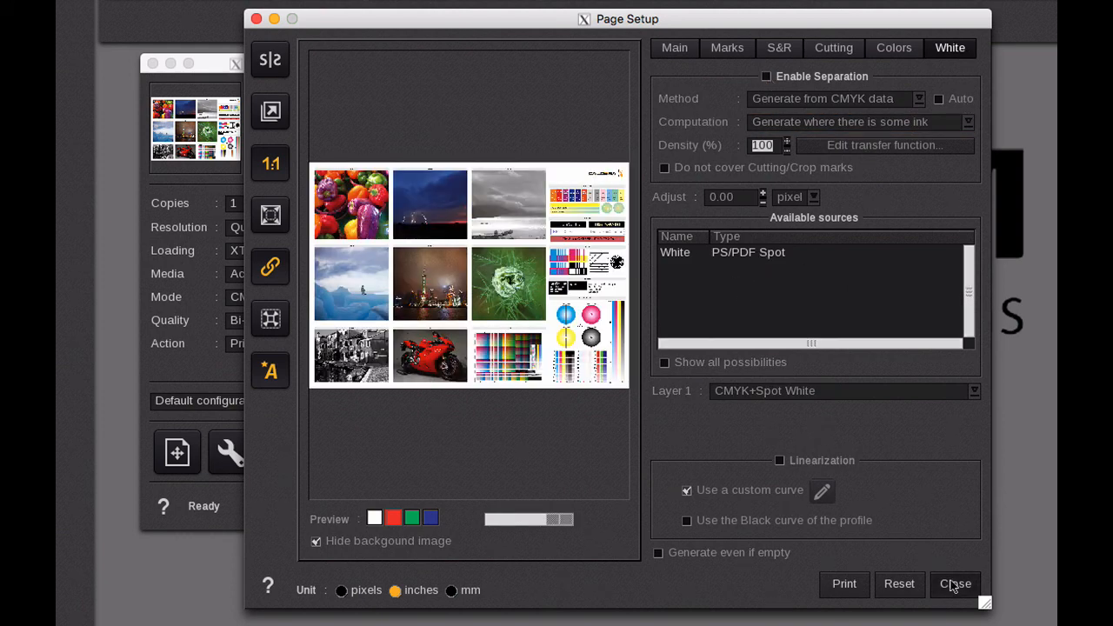